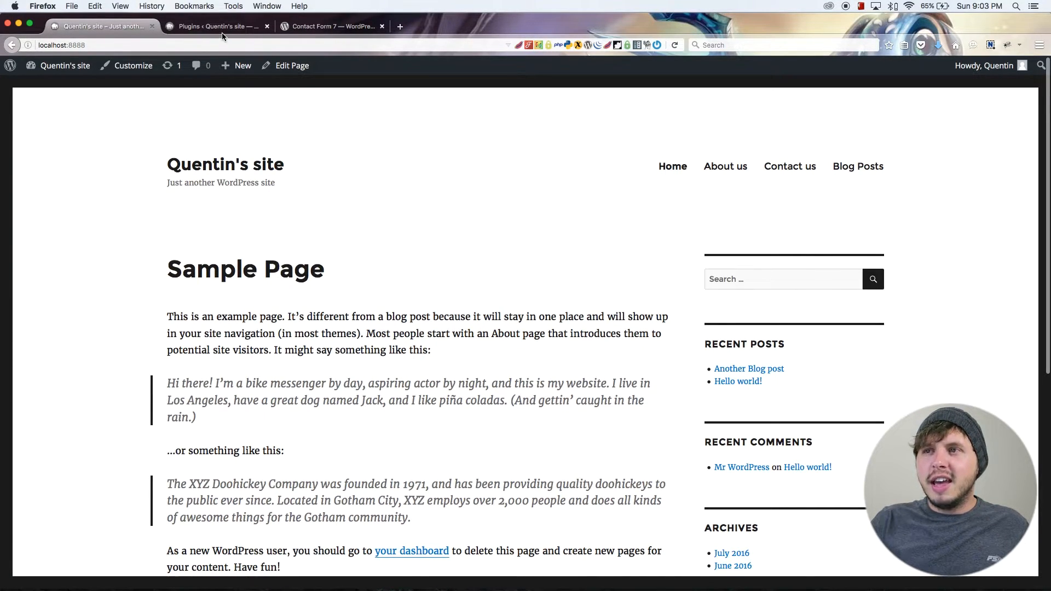
- Go to the Installed Plugins admin page and choose Add New
{"action": "left_click", "coordinate": [214, 26]}
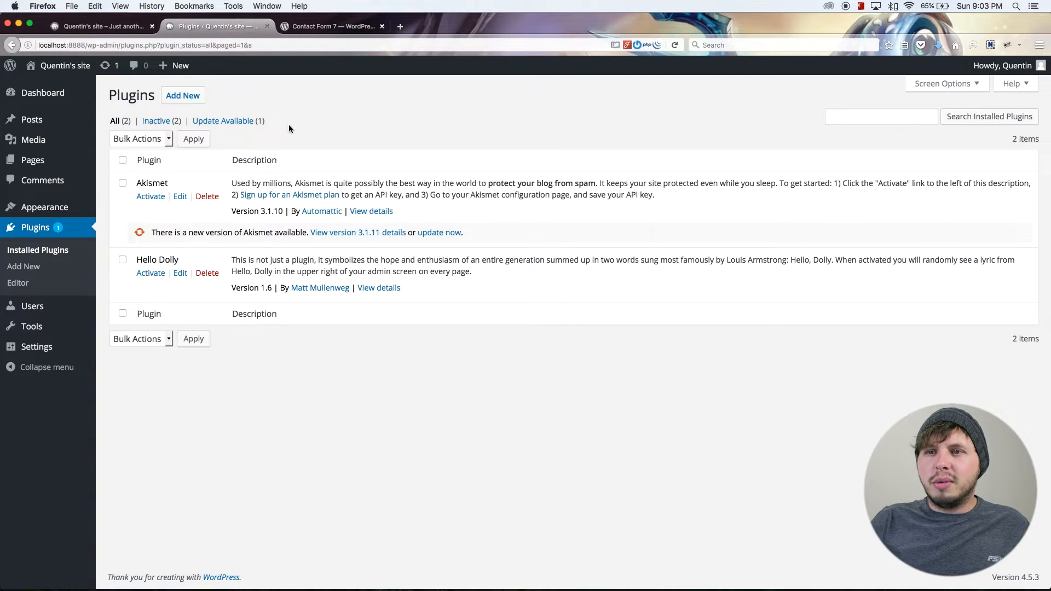
{"action": "mouse_move", "coordinate": [36, 228]}
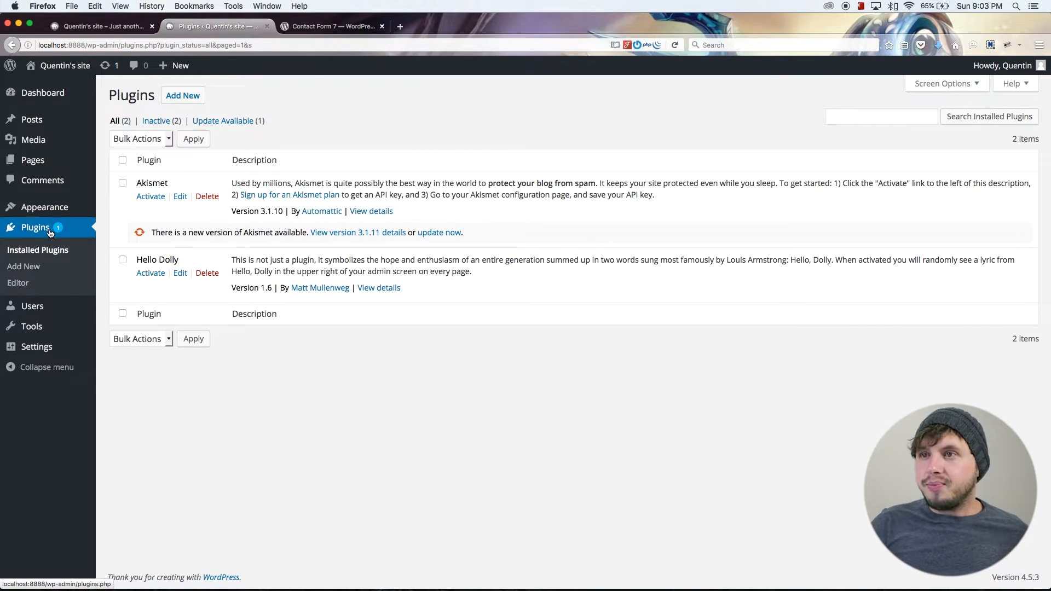
{"action": "mouse_move", "coordinate": [101, 213]}
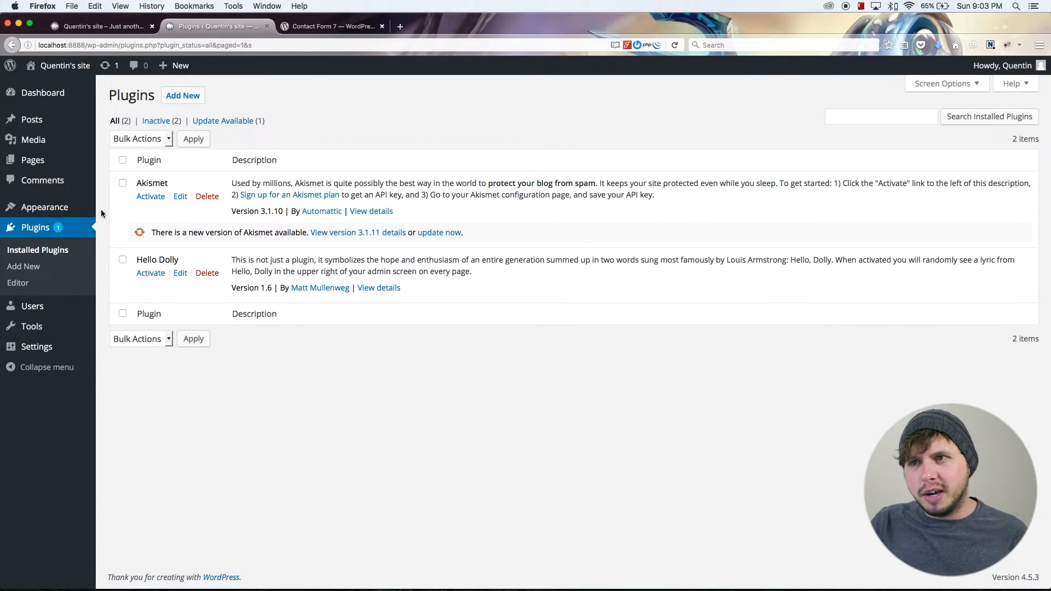
{"action": "left_click", "coordinate": [182, 95]}
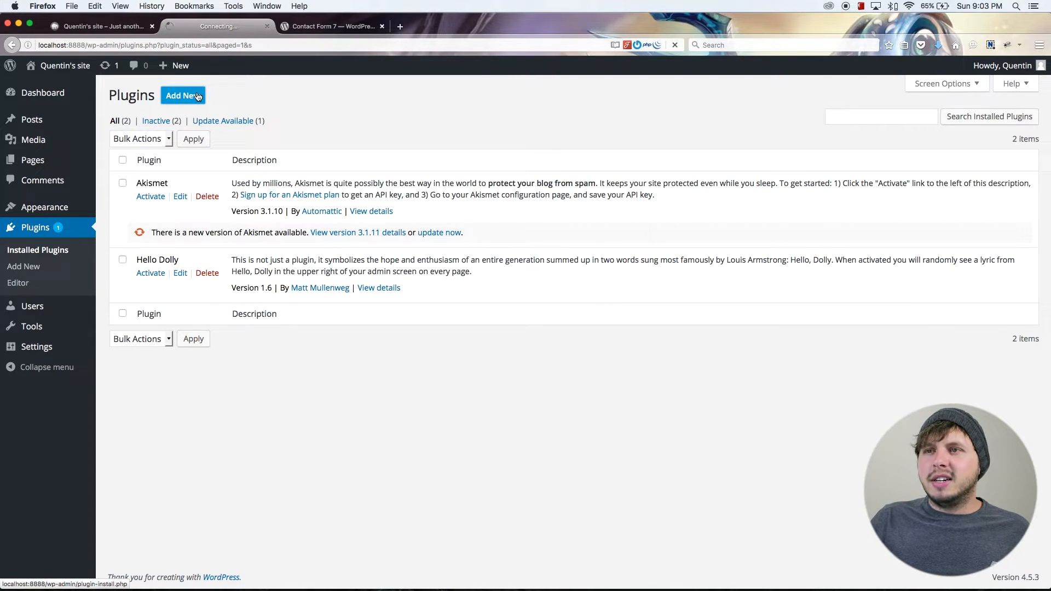
- Choose IMG_0797.JPG as the file on the Upload Plugin form
{"action": "left_click", "coordinate": [183, 95]}
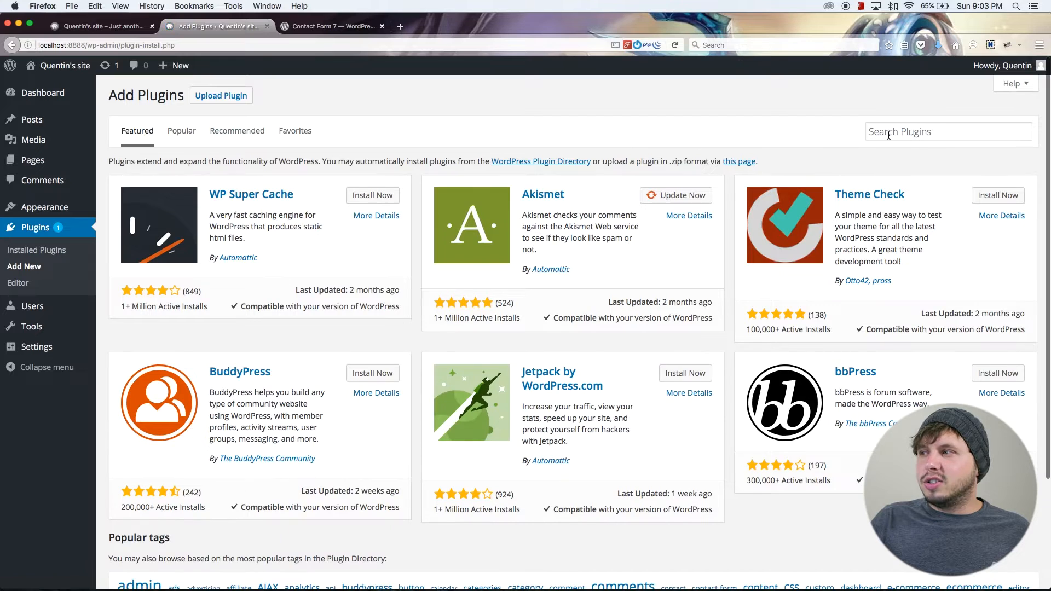
{"action": "left_click", "coordinate": [947, 129]}
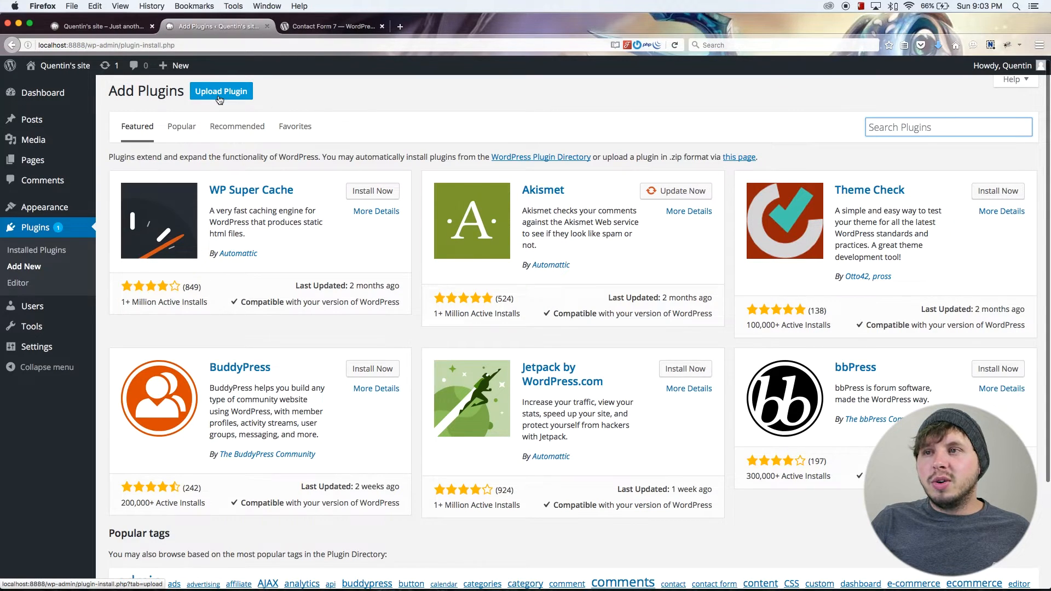
{"action": "left_click", "coordinate": [220, 91]}
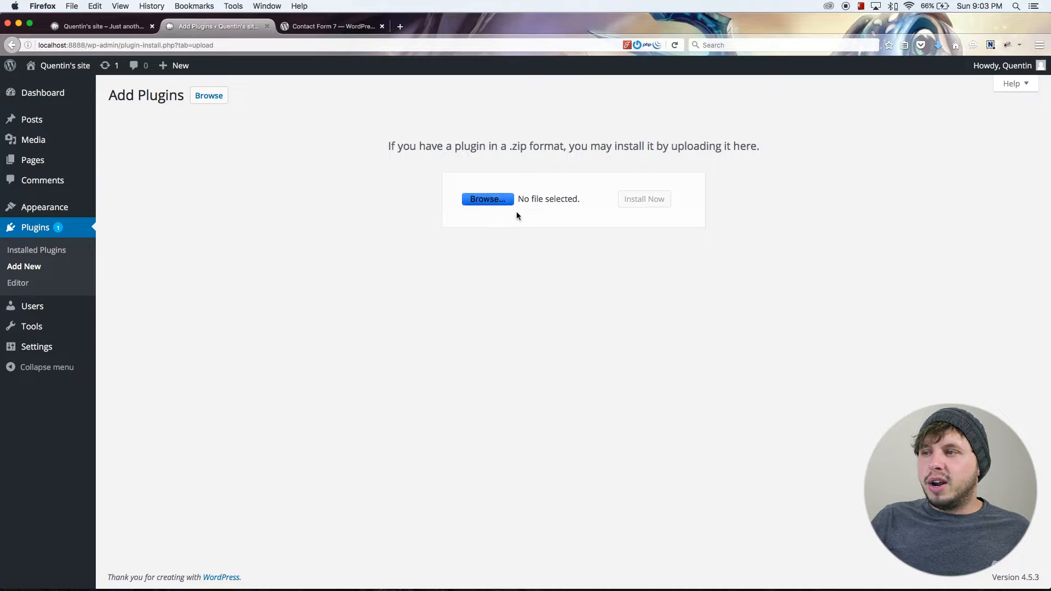
{"action": "left_click", "coordinate": [487, 198]}
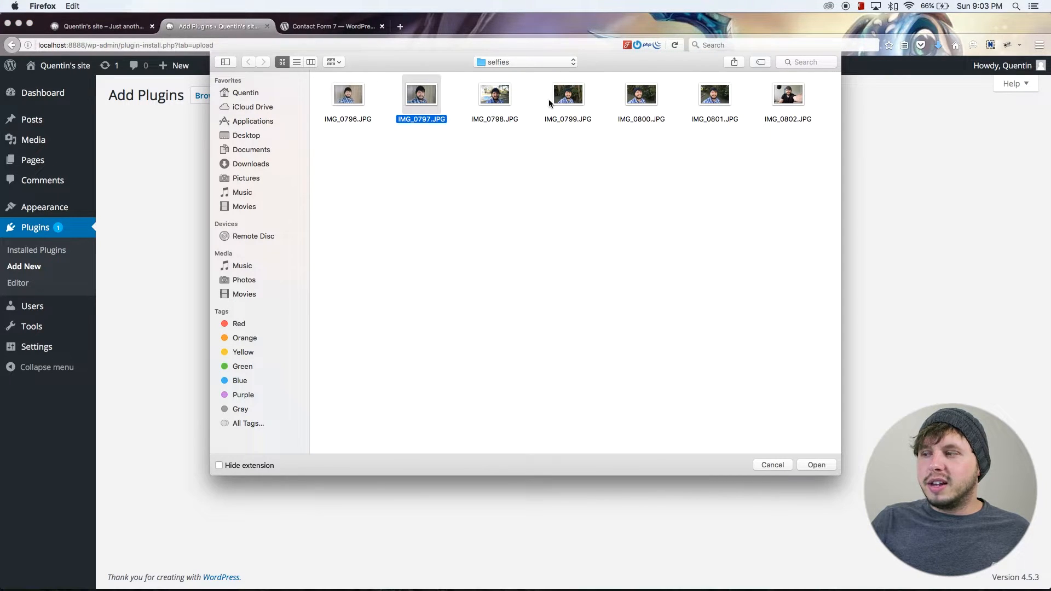
{"action": "left_click", "coordinate": [816, 465]}
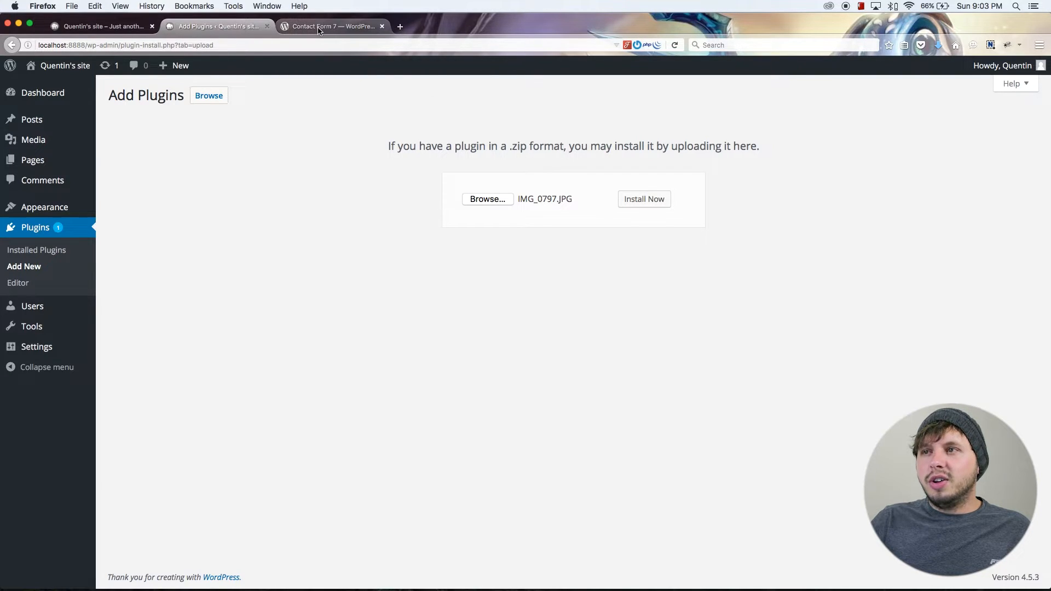
- Download the Contact Form 7 version 4.4.2 zip from its WordPress.org directory page
{"action": "left_click", "coordinate": [332, 26]}
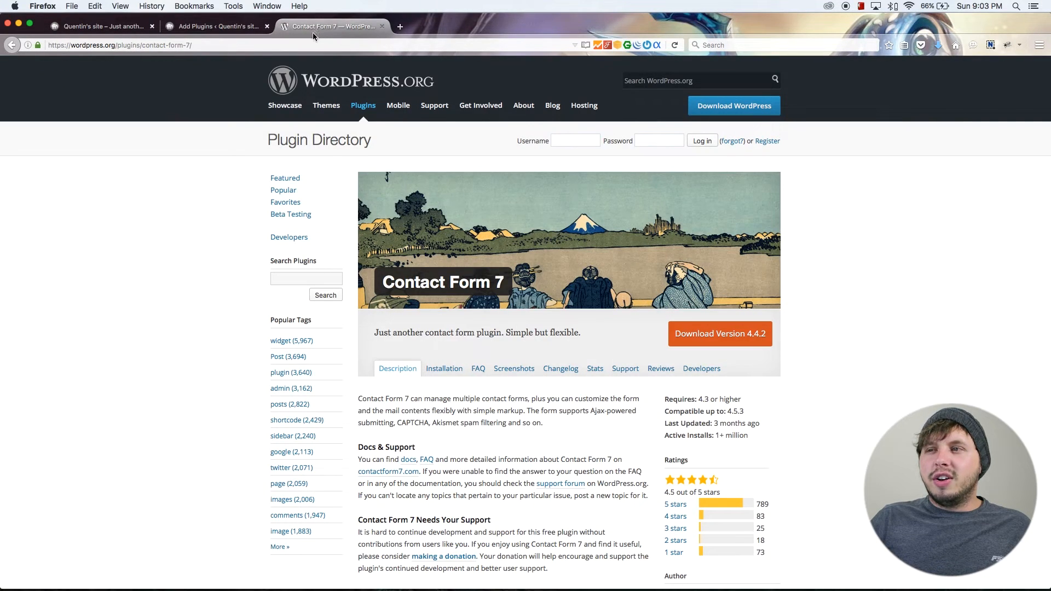
{"action": "mouse_move", "coordinate": [246, 85]}
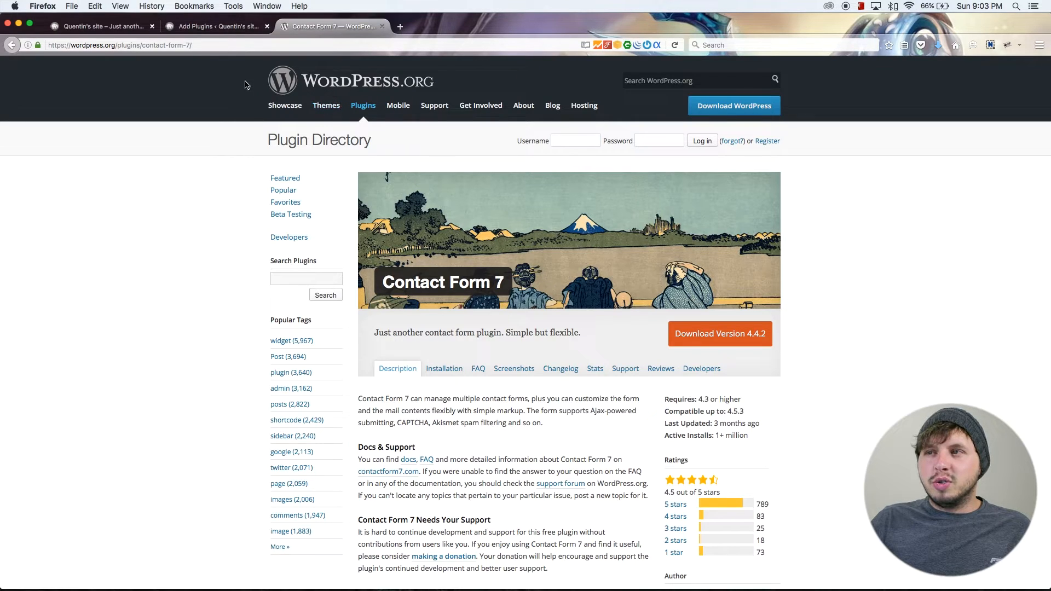
{"action": "mouse_move", "coordinate": [384, 84]}
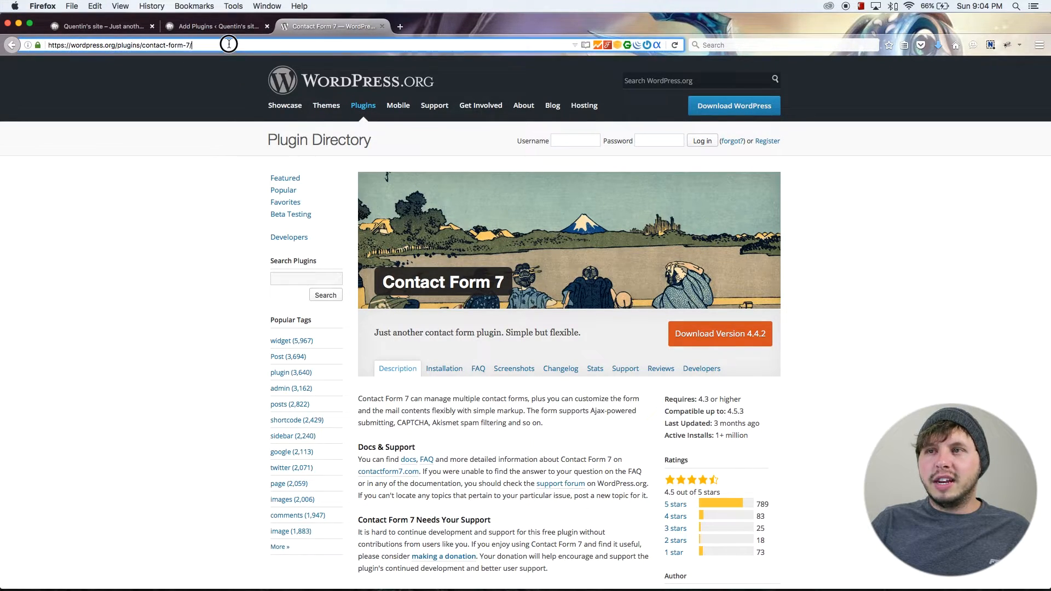
{"action": "scroll", "scroll_direction": "down", "scroll_amount": 3}
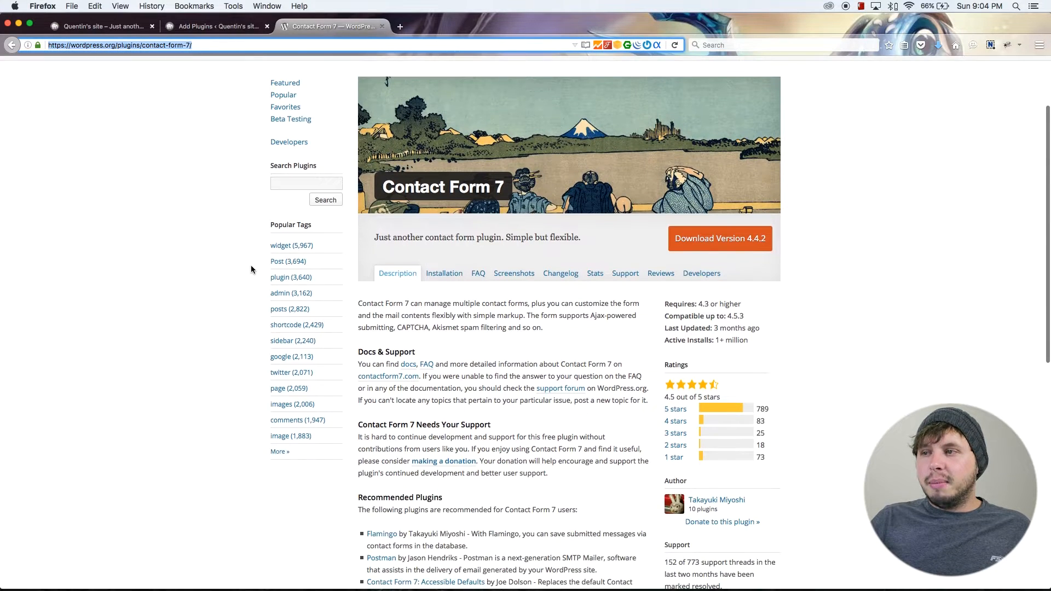
{"action": "scroll", "scroll_direction": "up", "scroll_amount": 3}
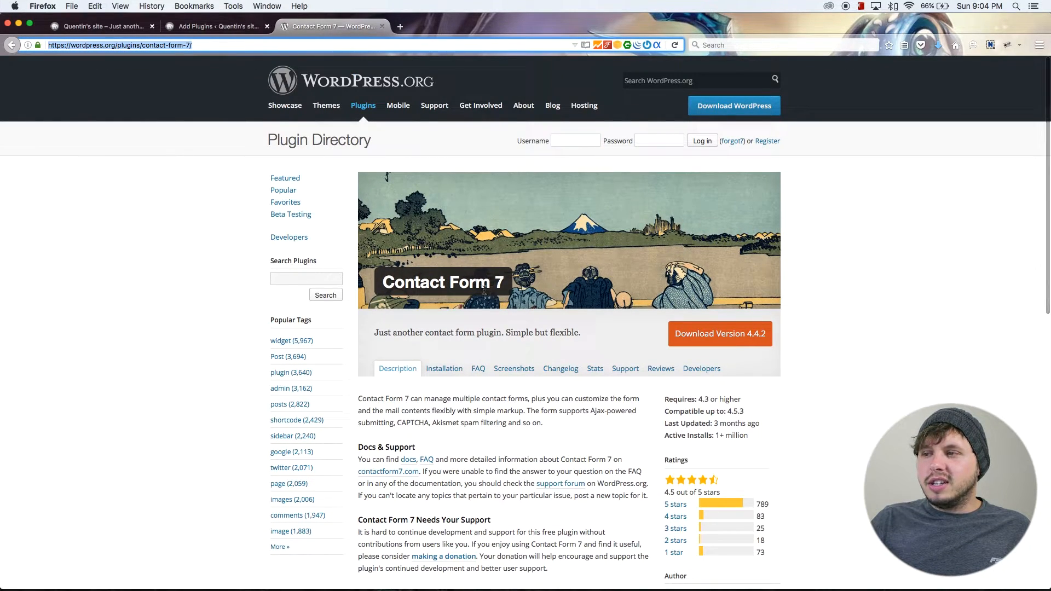
{"action": "mouse_move", "coordinate": [609, 126]}
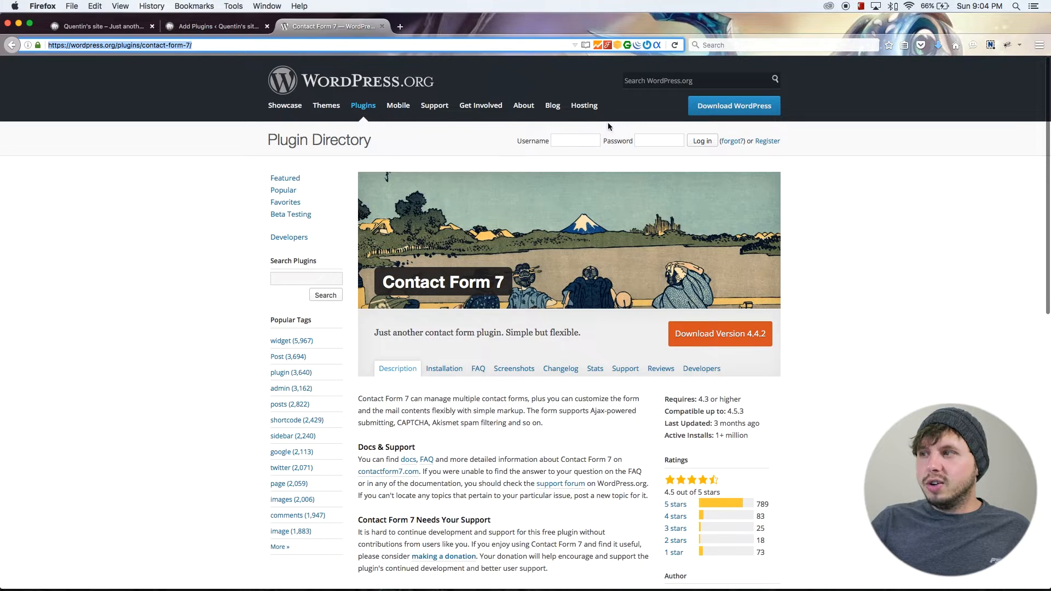
{"action": "mouse_move", "coordinate": [362, 105]}
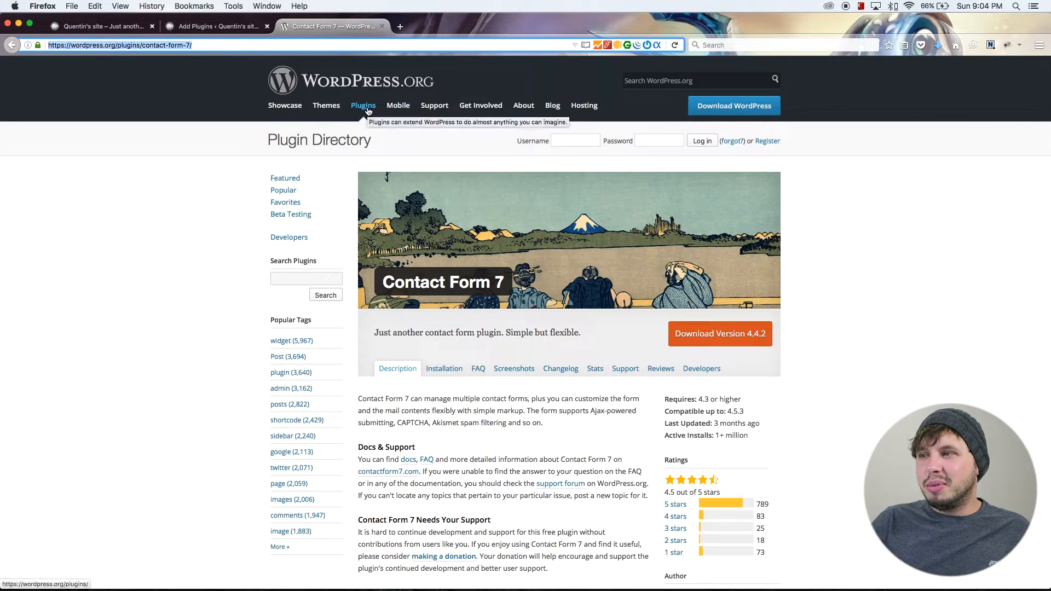
{"action": "mouse_move", "coordinate": [522, 216]}
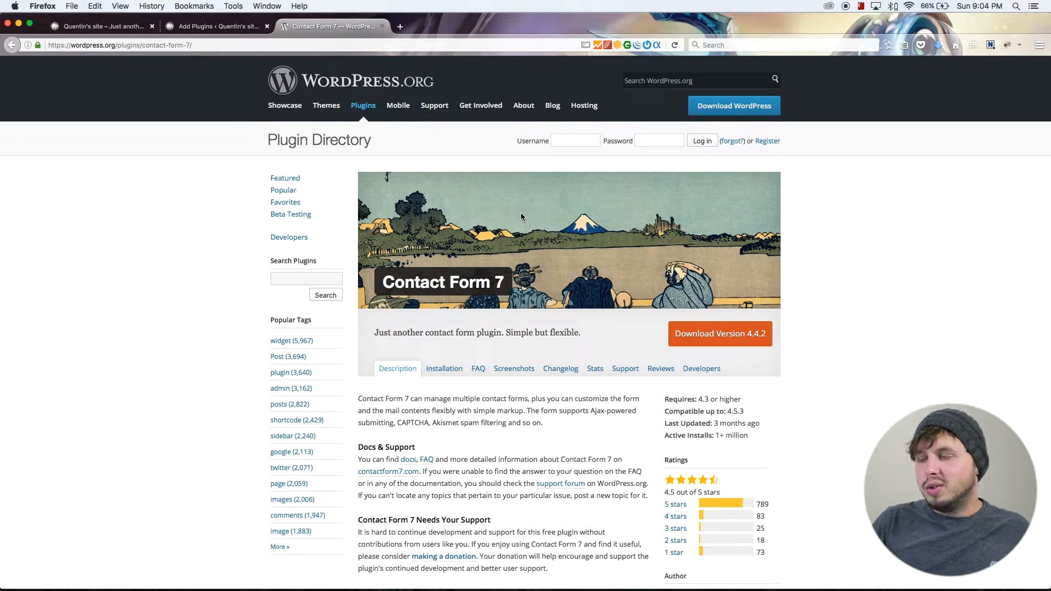
{"action": "scroll", "scroll_direction": "down", "scroll_amount": 3}
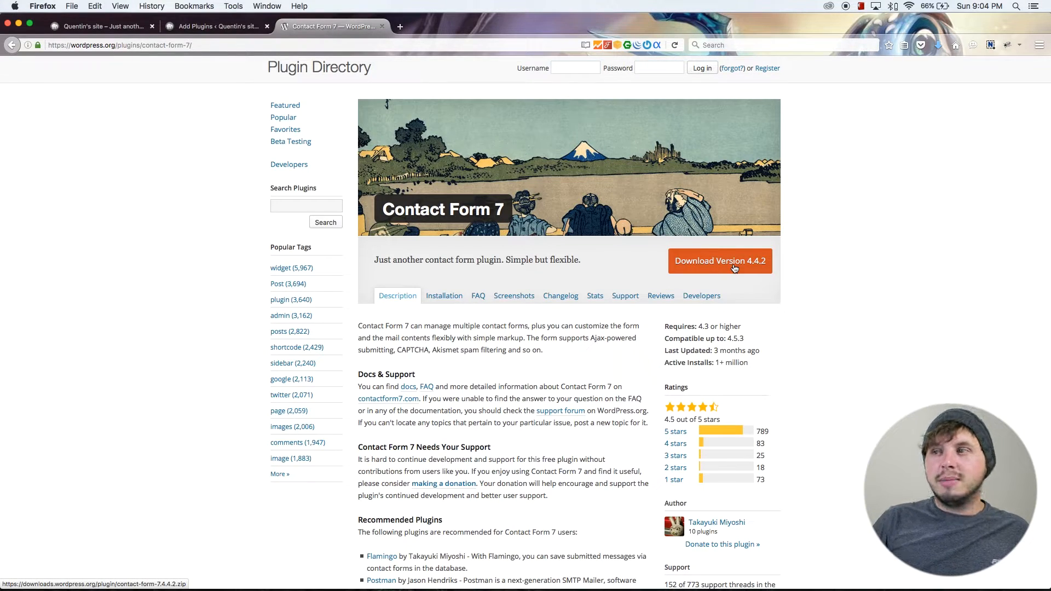
{"action": "left_click", "coordinate": [719, 261]}
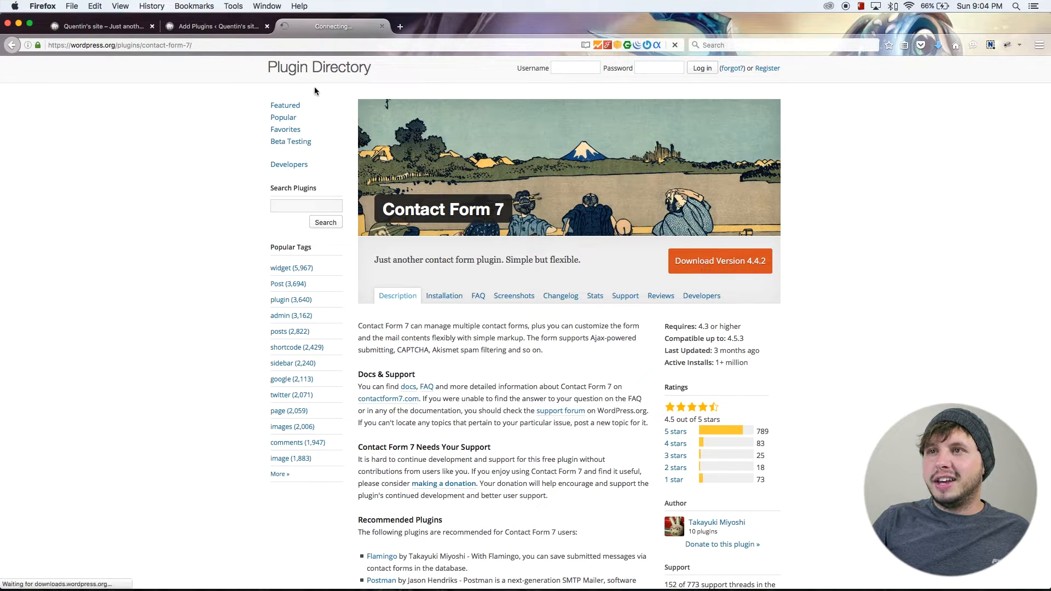
{"action": "left_click", "coordinate": [214, 26]}
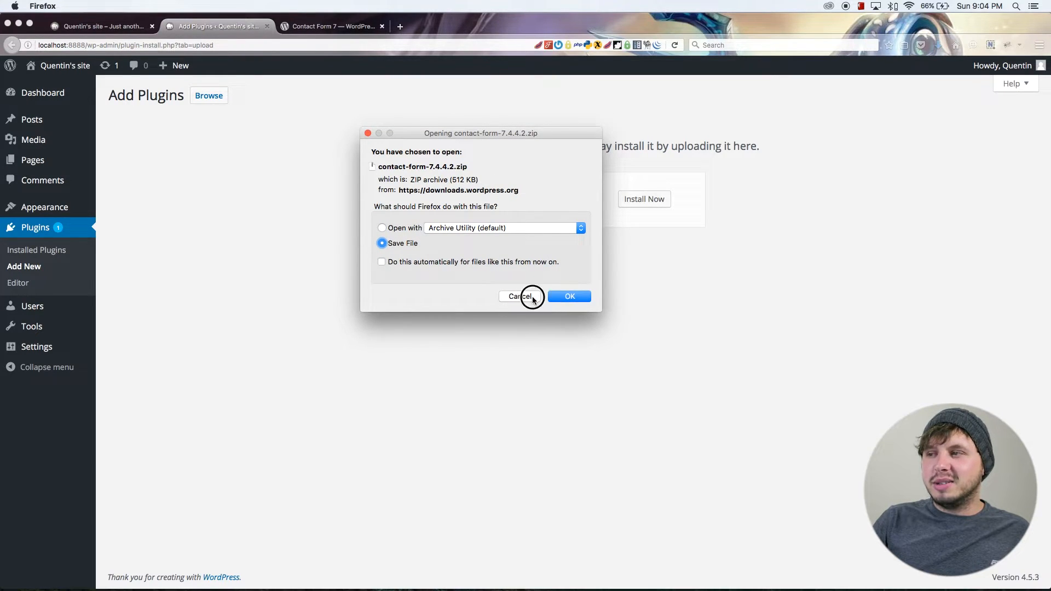
- Cancel the zip download and return to the Add Plugins search field
{"action": "left_click", "coordinate": [520, 296]}
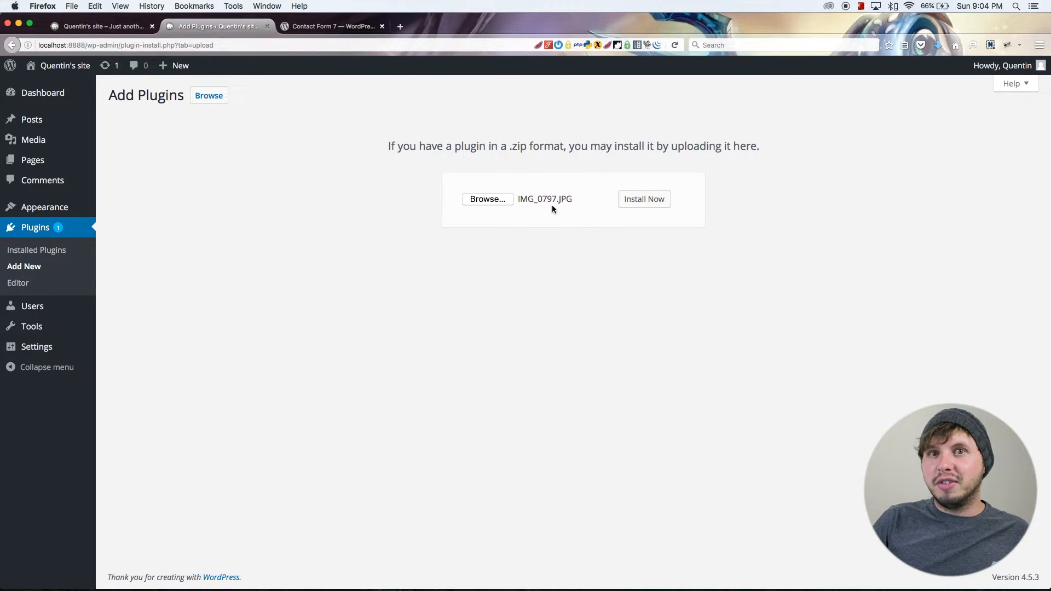
{"action": "mouse_move", "coordinate": [248, 137]}
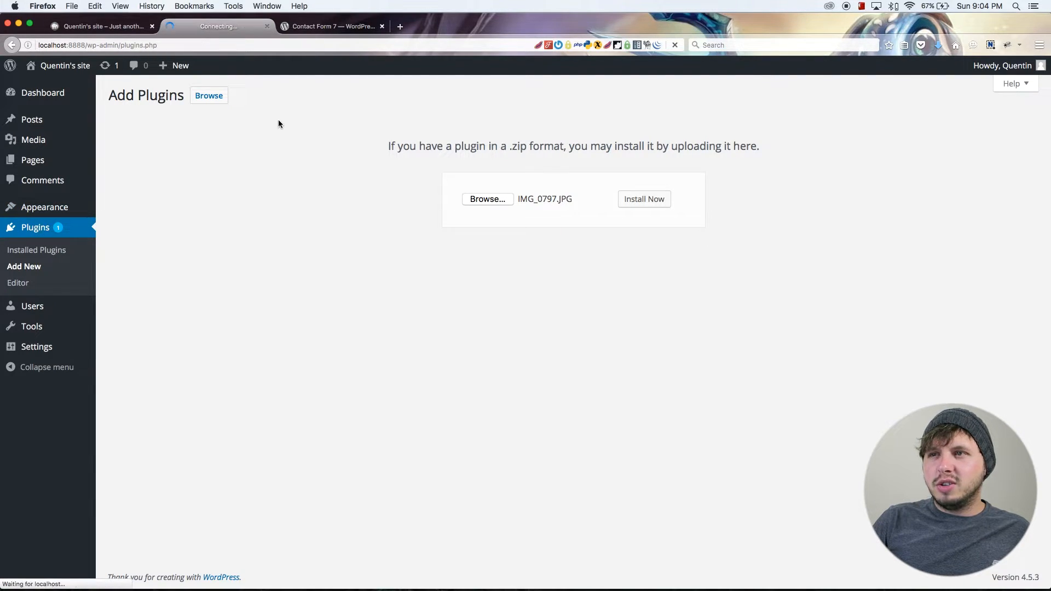
{"action": "left_click", "coordinate": [37, 249]}
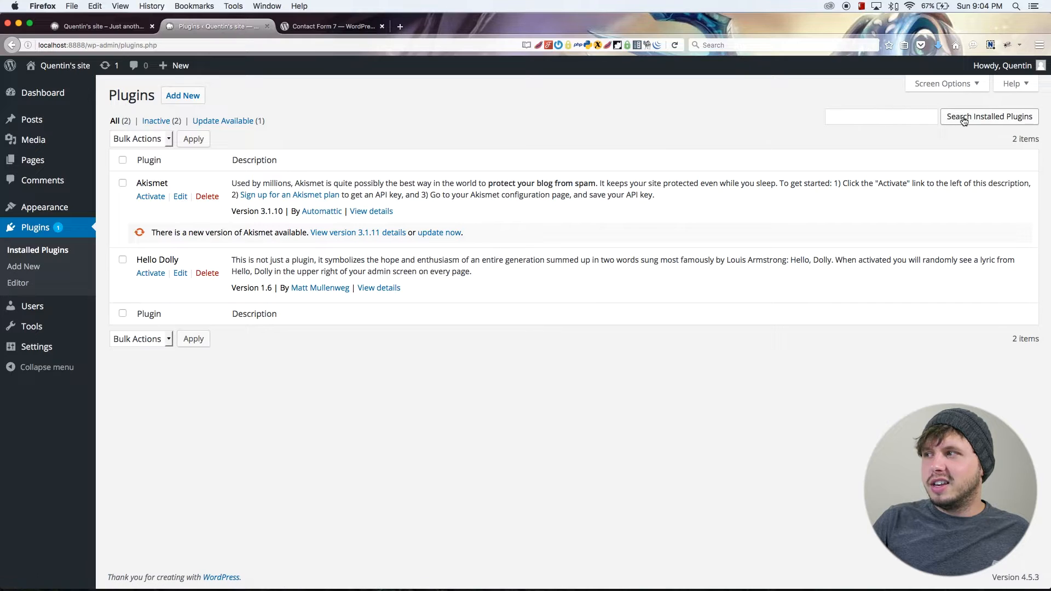
{"action": "left_click", "coordinate": [182, 95]}
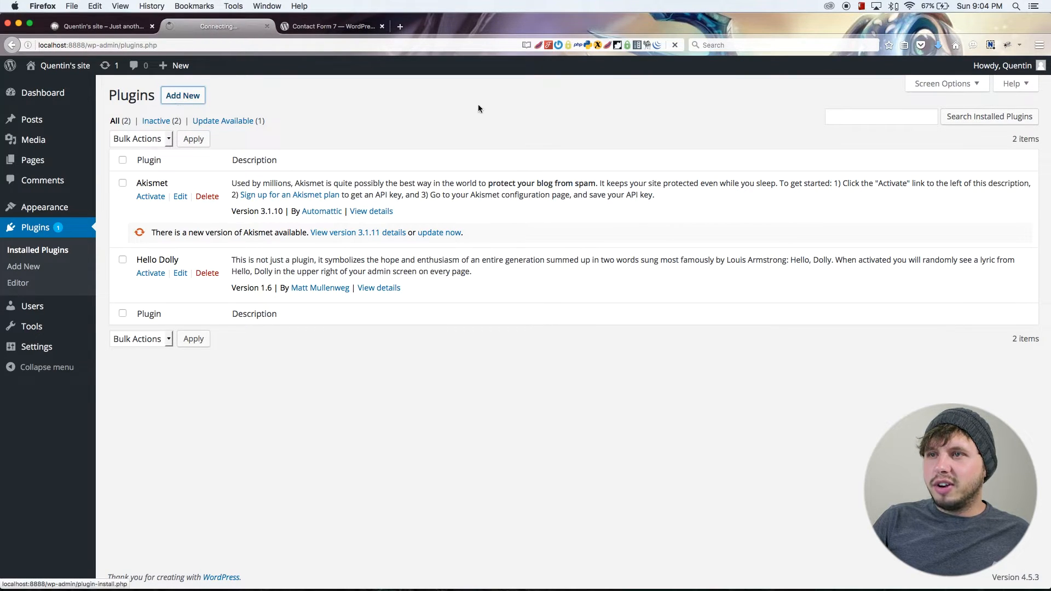
{"action": "left_click", "coordinate": [881, 117]}
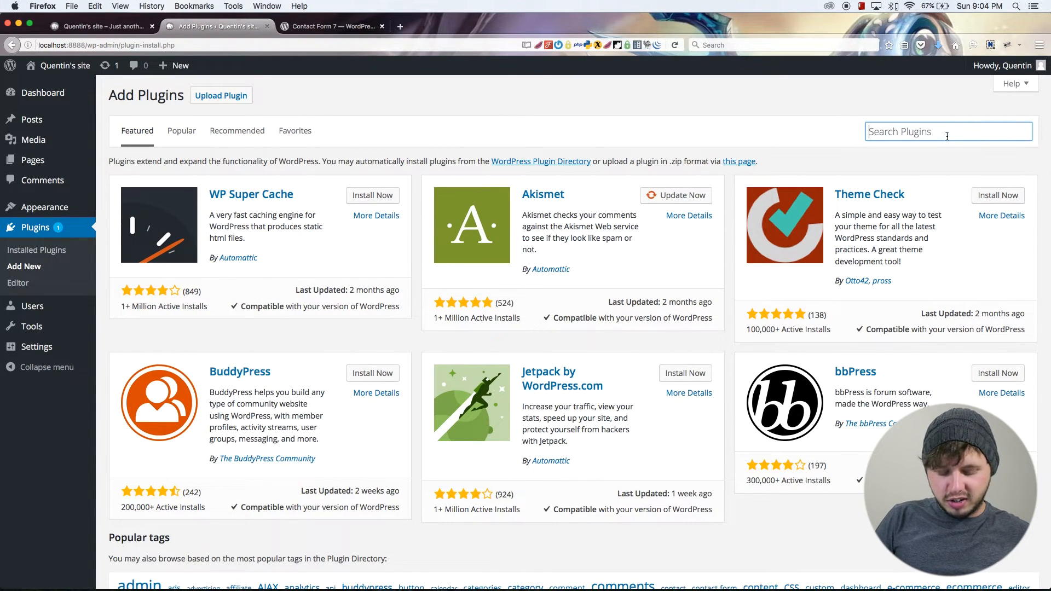
- Search the plugin catalogue for 'contact form' and install Contact Form 7 4.4.2
{"action": "type", "text": "contact form 7"}
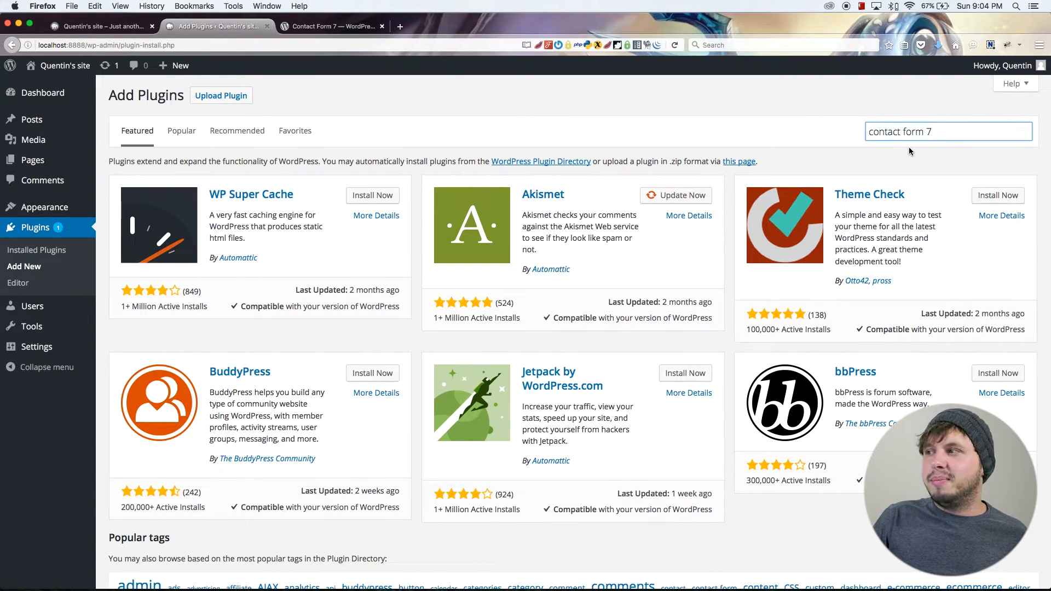
{"action": "key", "text": "Return"}
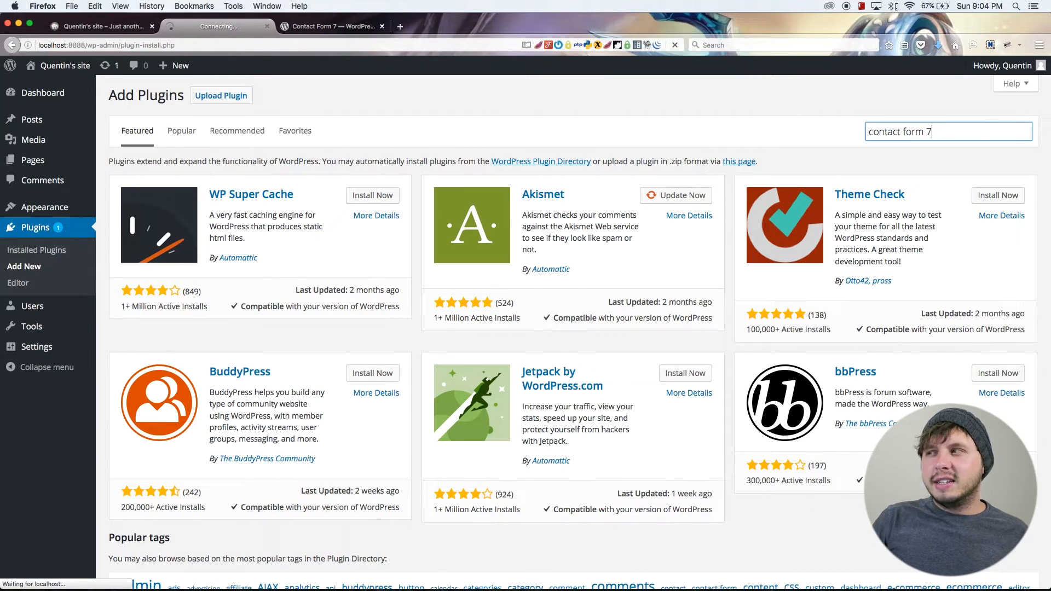
{"action": "key", "text": "Return"}
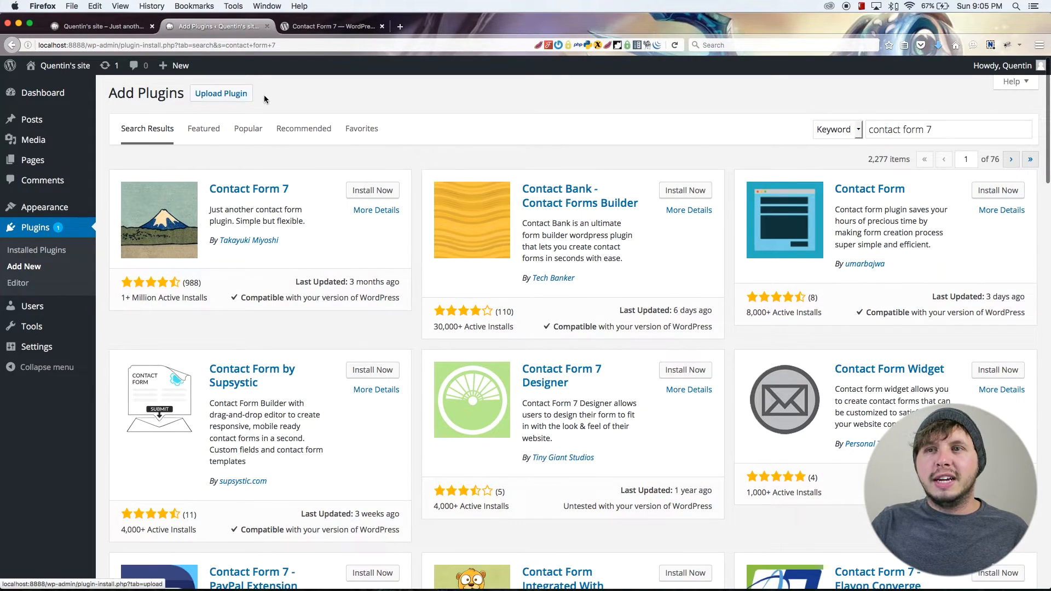
{"action": "mouse_move", "coordinate": [245, 215]}
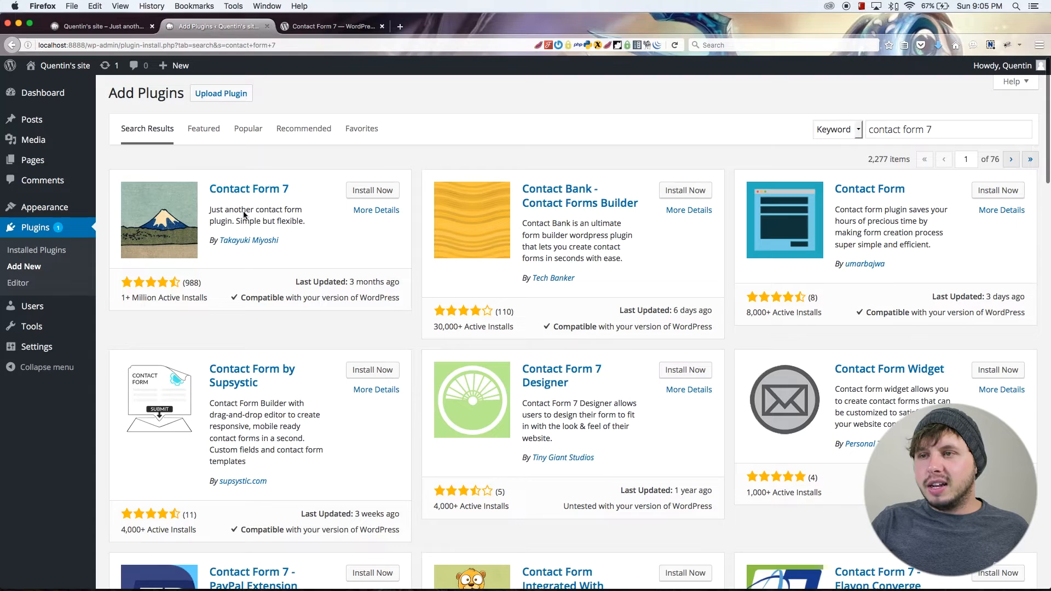
{"action": "left_click", "coordinate": [372, 190]}
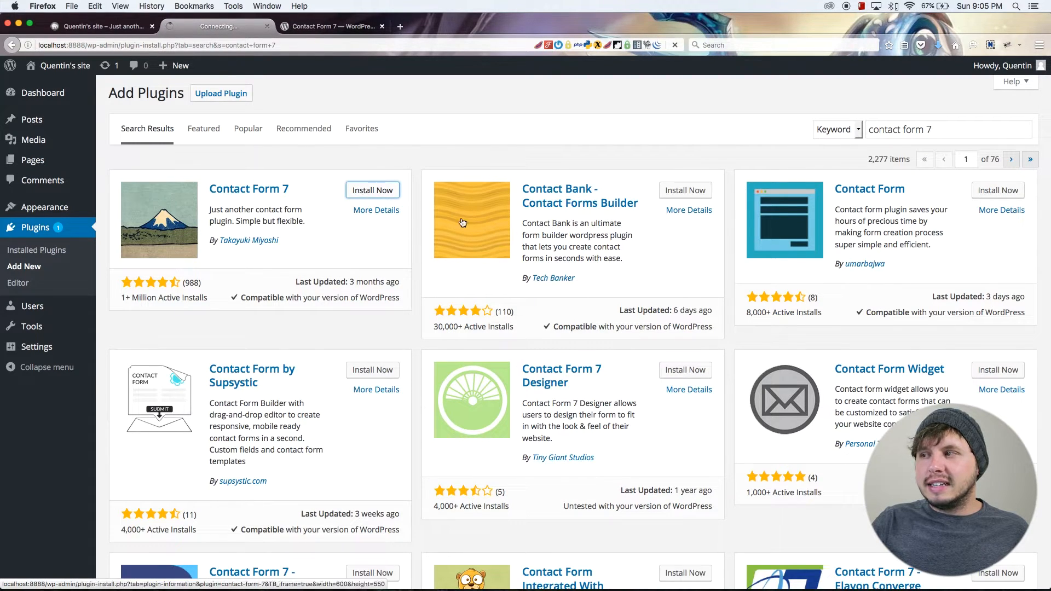
{"action": "left_click", "coordinate": [372, 190]}
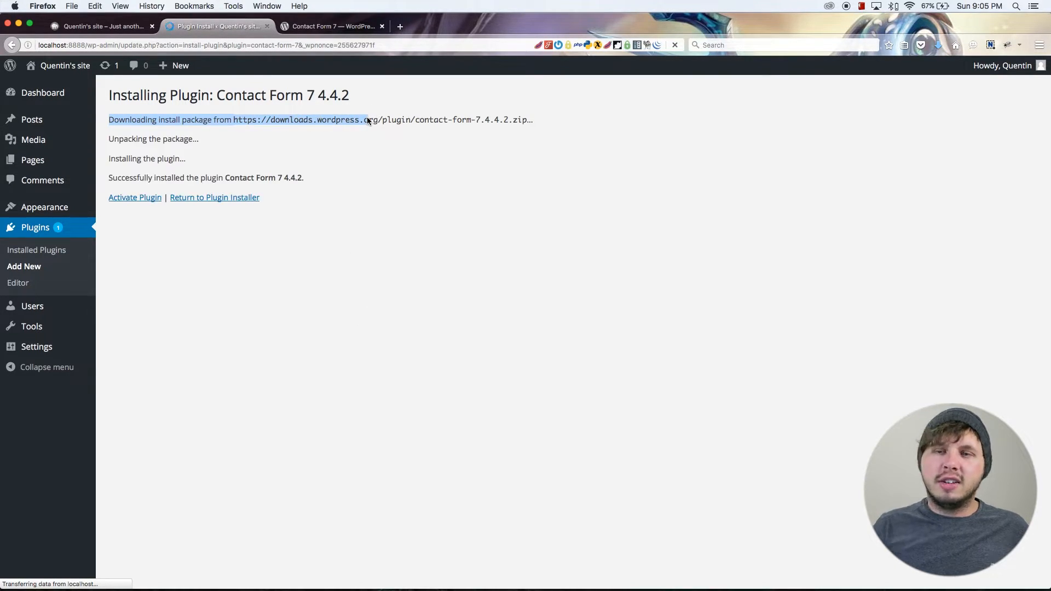
{"action": "mouse_move", "coordinate": [187, 128]}
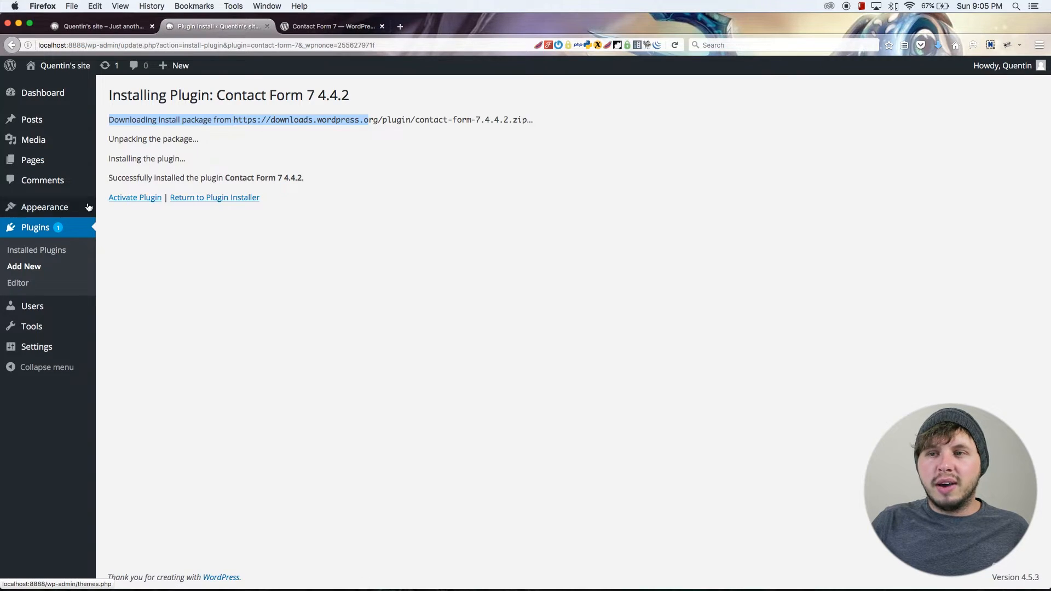
- Activate Contact Form 7 from the installation result page
{"action": "left_click", "coordinate": [134, 197]}
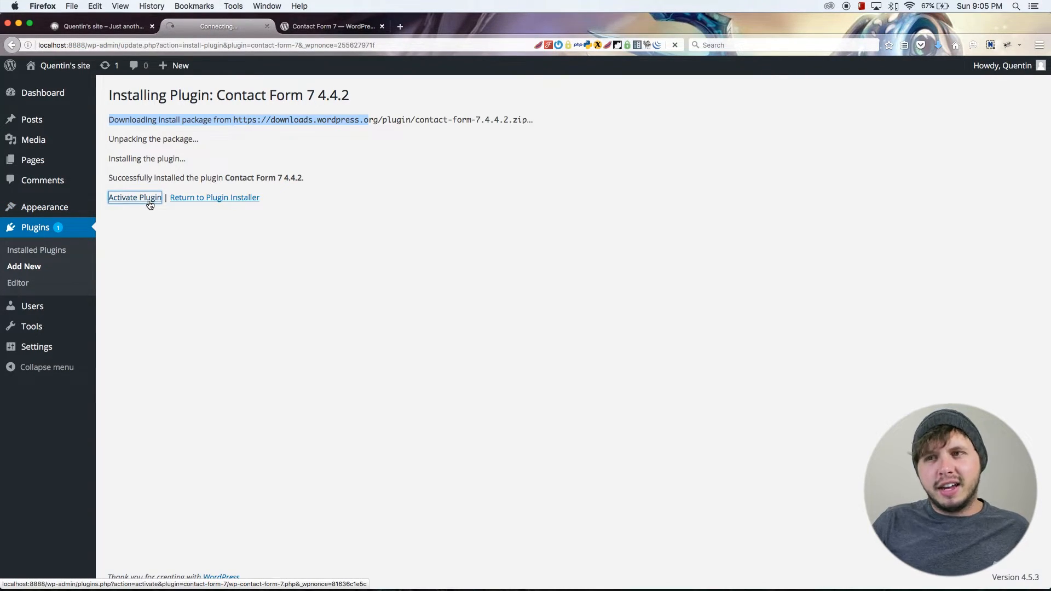
{"action": "left_click", "coordinate": [135, 197]}
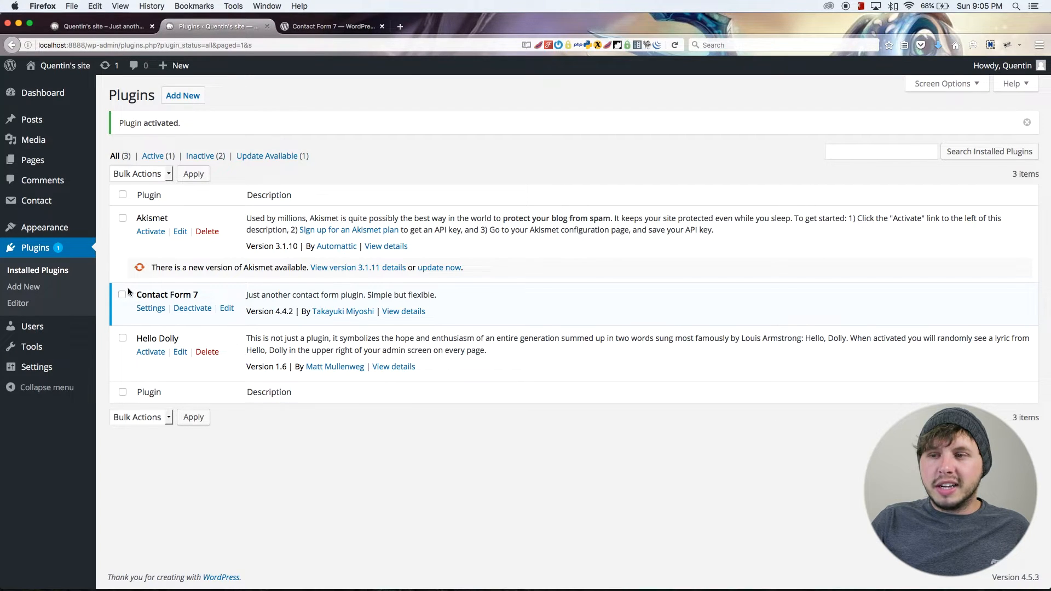
{"action": "mouse_move", "coordinate": [150, 308]}
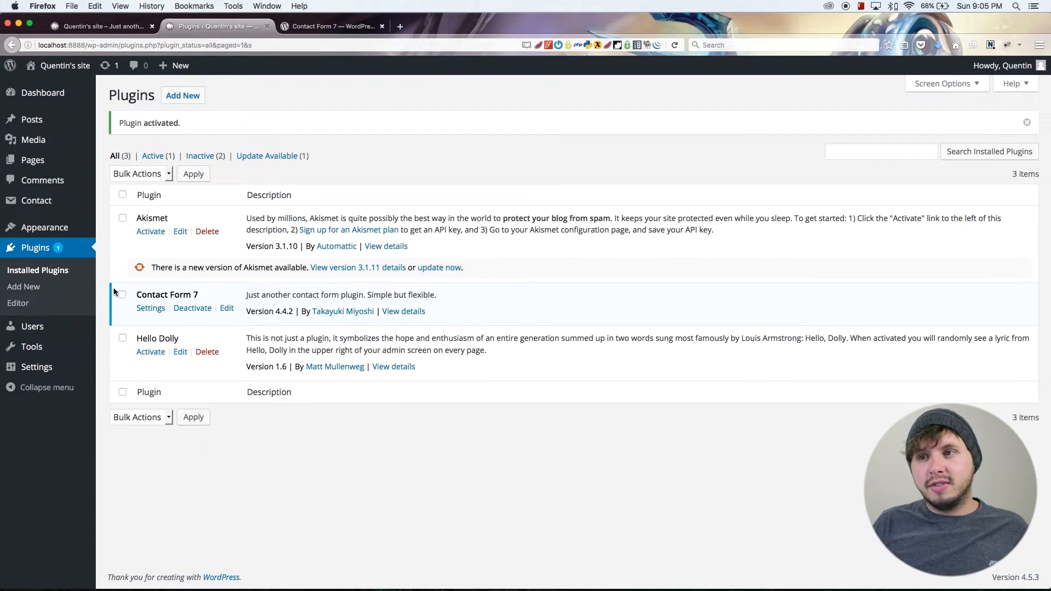
{"action": "mouse_move", "coordinate": [148, 248]}
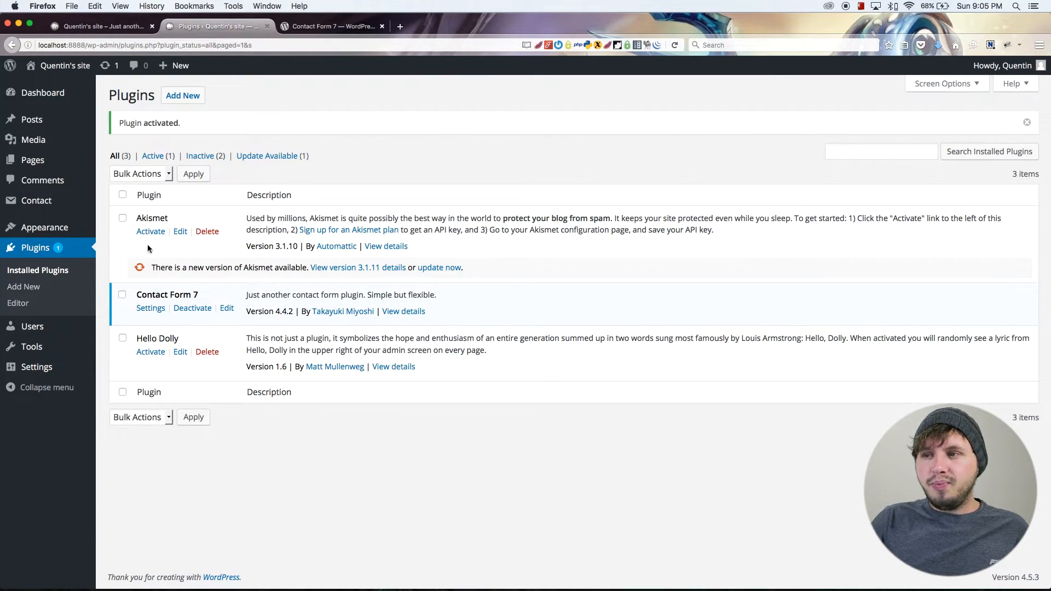
{"action": "mouse_move", "coordinate": [150, 311]}
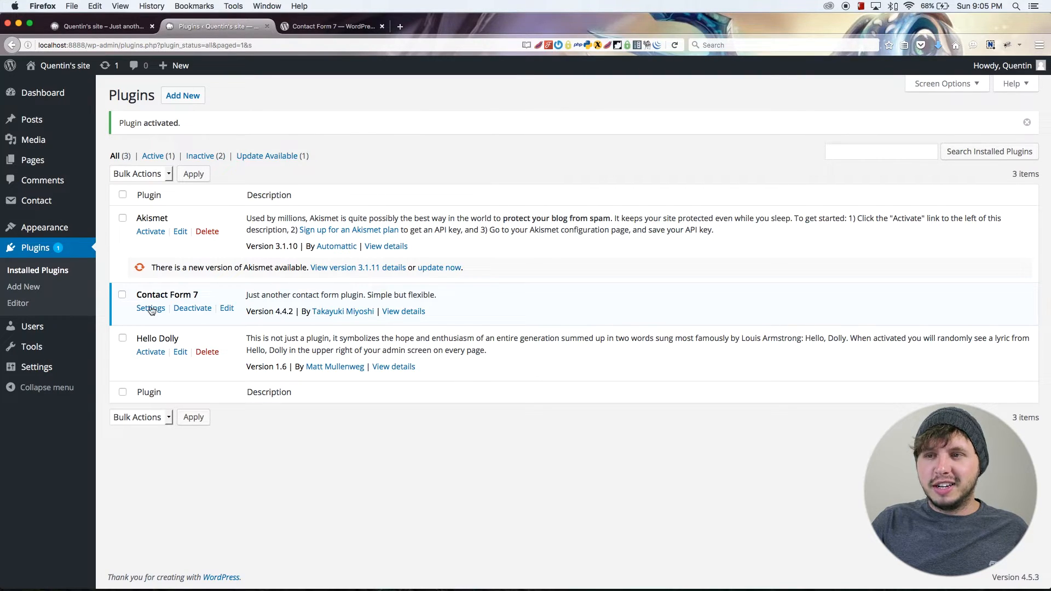
{"action": "mouse_move", "coordinate": [156, 259]}
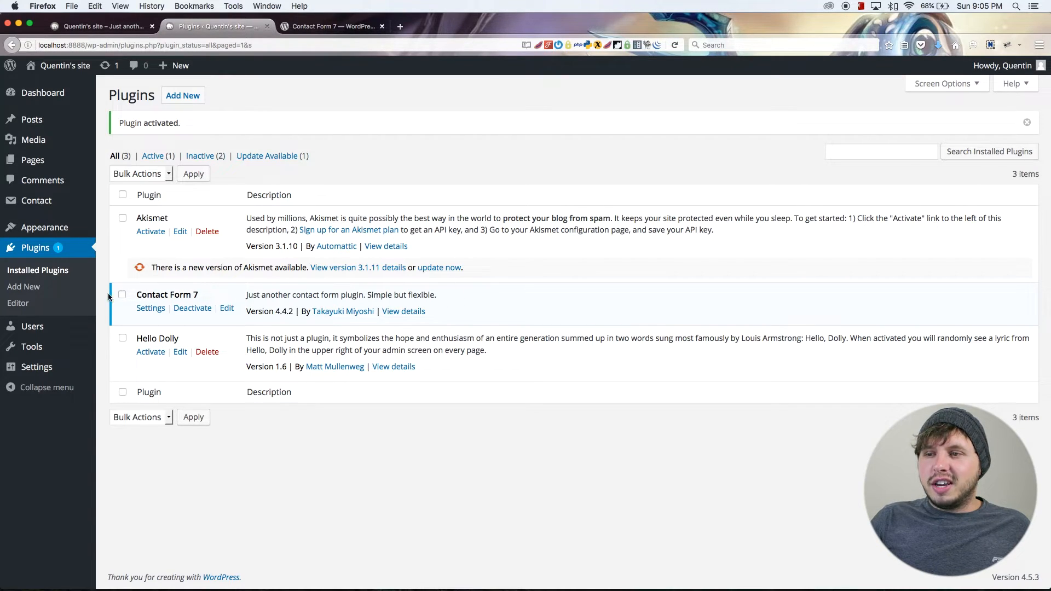
{"action": "mouse_move", "coordinate": [126, 311]}
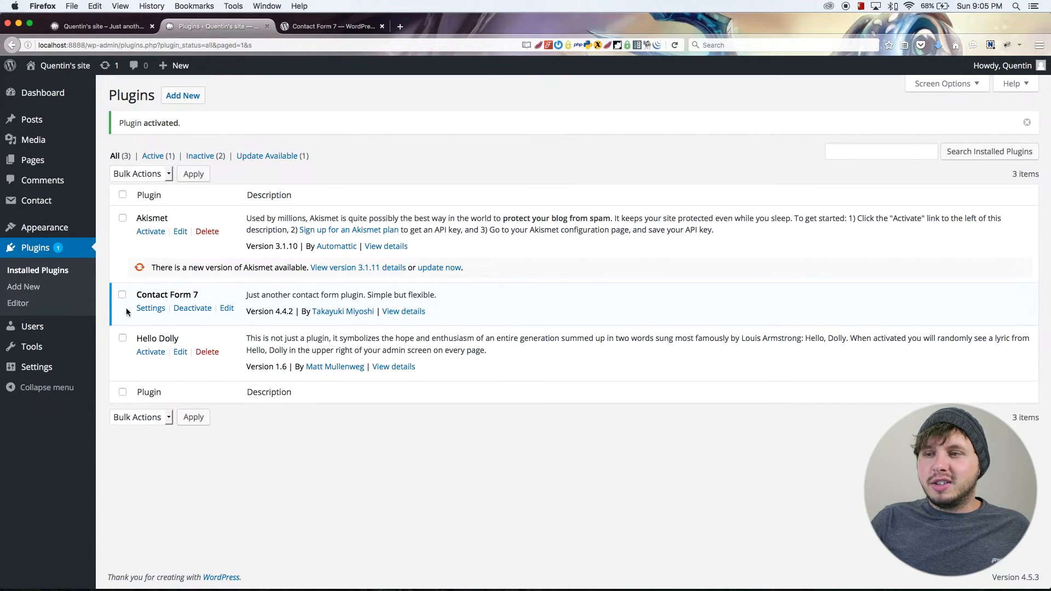
{"action": "mouse_move", "coordinate": [448, 309]}
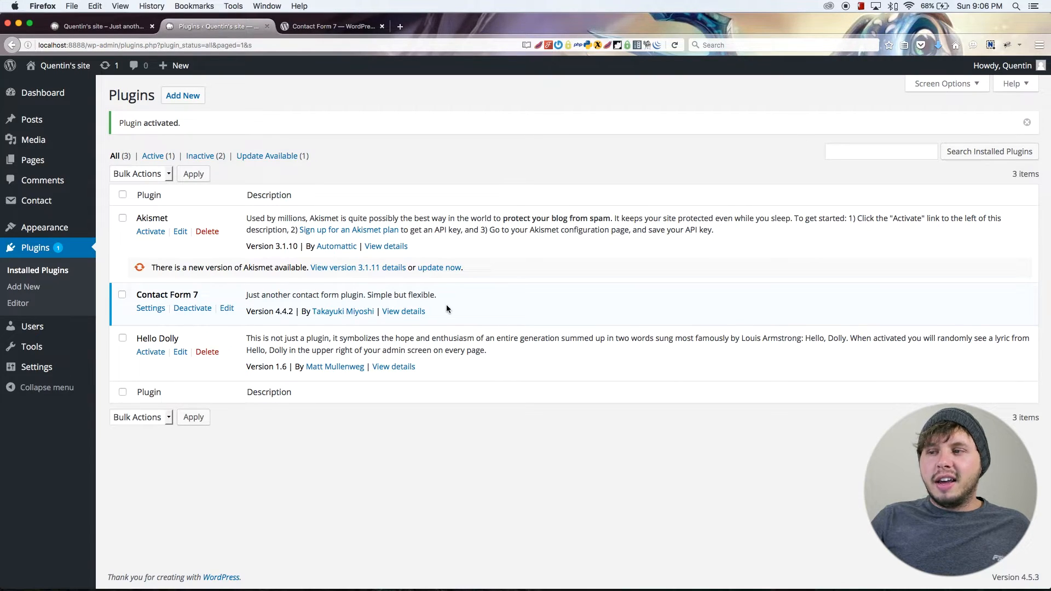
{"action": "mouse_move", "coordinate": [403, 312]}
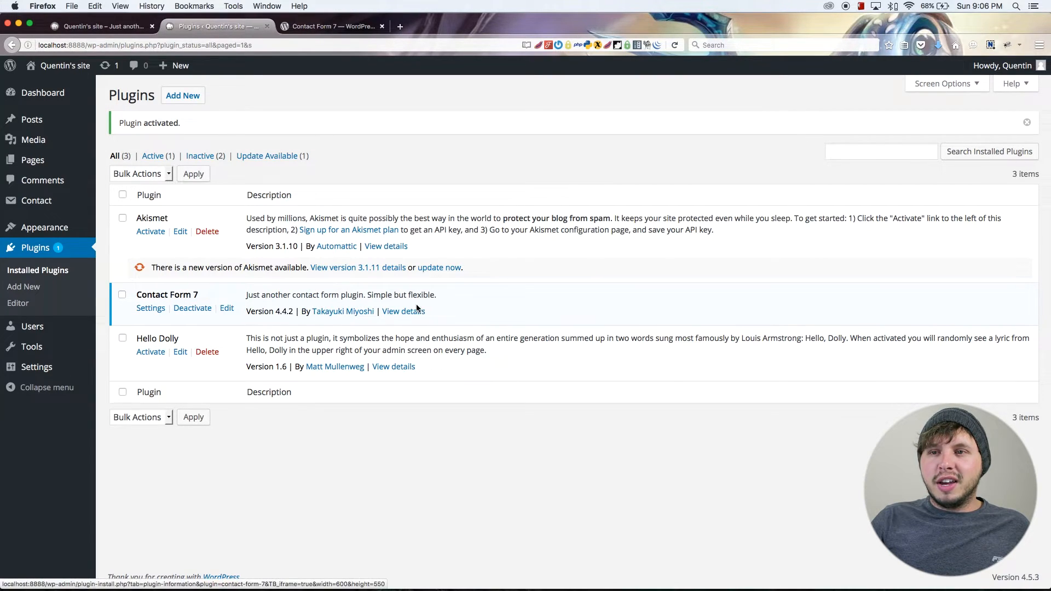
{"action": "mouse_move", "coordinate": [32, 326]}
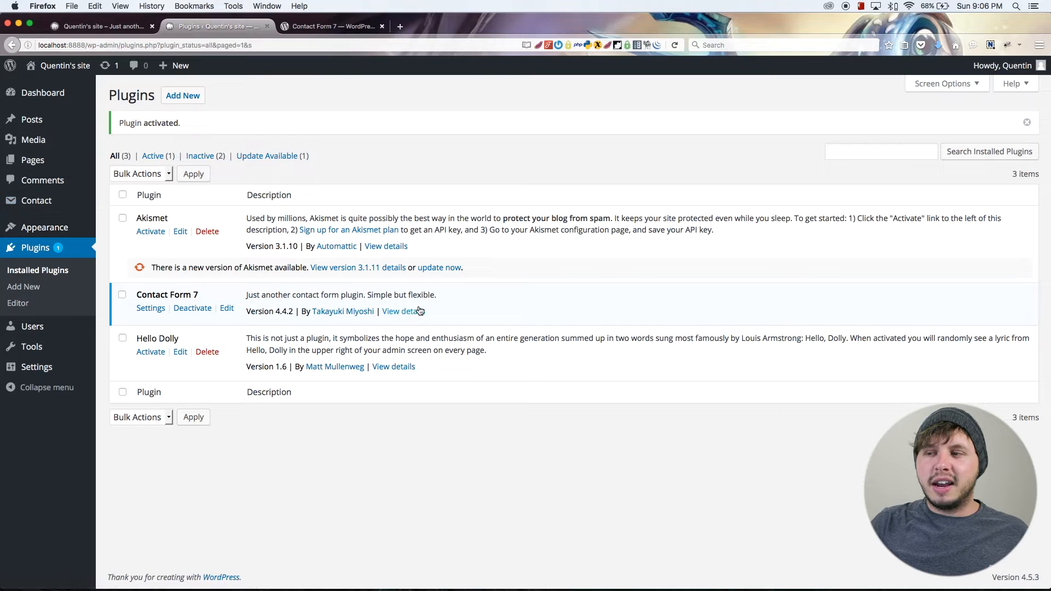
{"action": "mouse_move", "coordinate": [36, 200]}
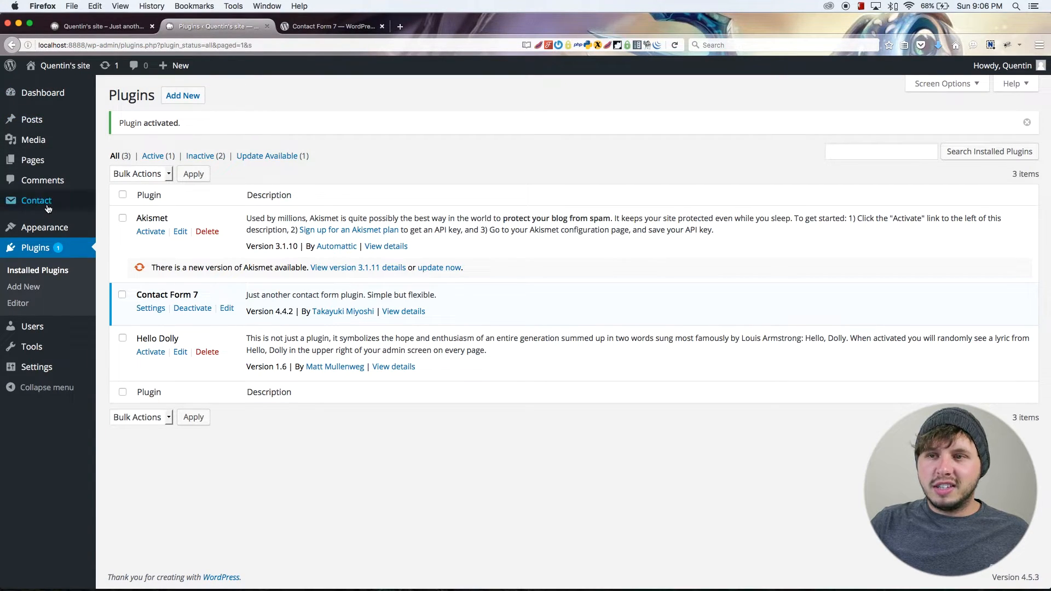
- Select Contact form 1's shortcode [contact-form-7 id="26" title="Contact form 1"] in the Contact Forms list
{"action": "left_click", "coordinate": [36, 201]}
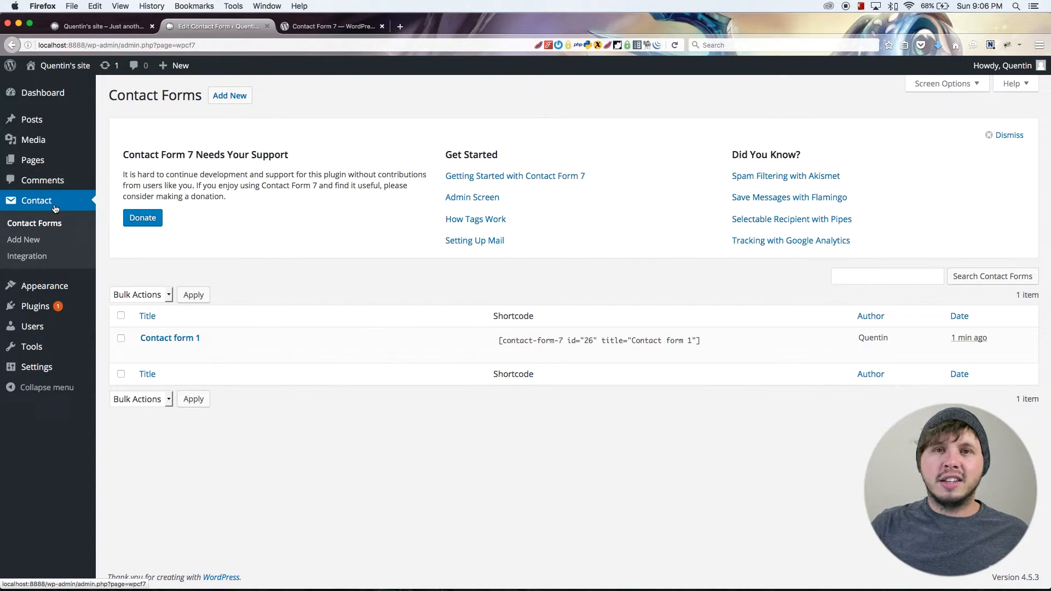
{"action": "mouse_move", "coordinate": [354, 333]}
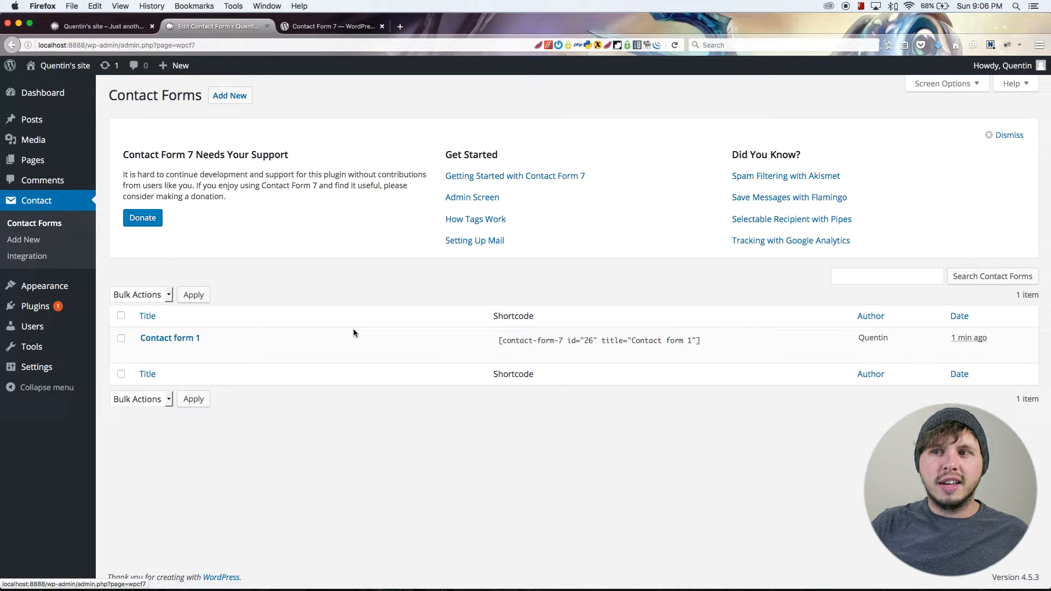
{"action": "mouse_move", "coordinate": [170, 337]}
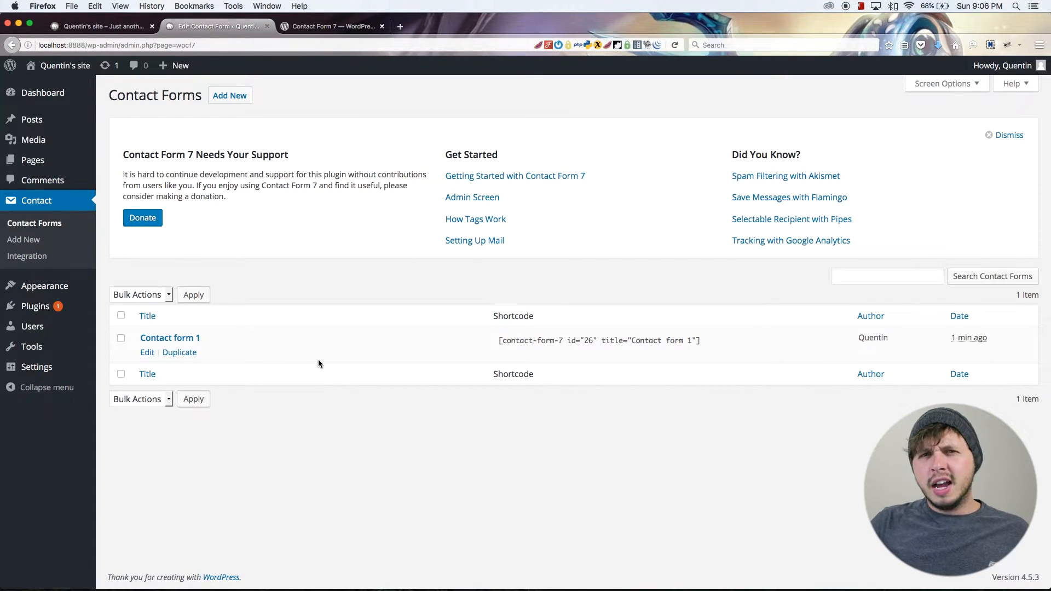
{"action": "mouse_move", "coordinate": [291, 364]}
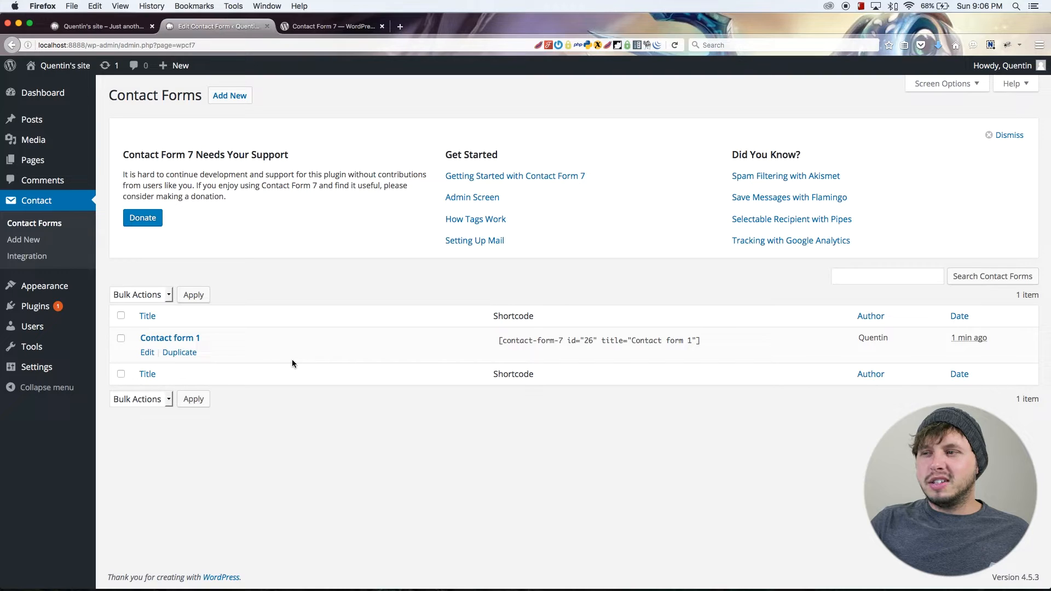
{"action": "mouse_move", "coordinate": [433, 356]}
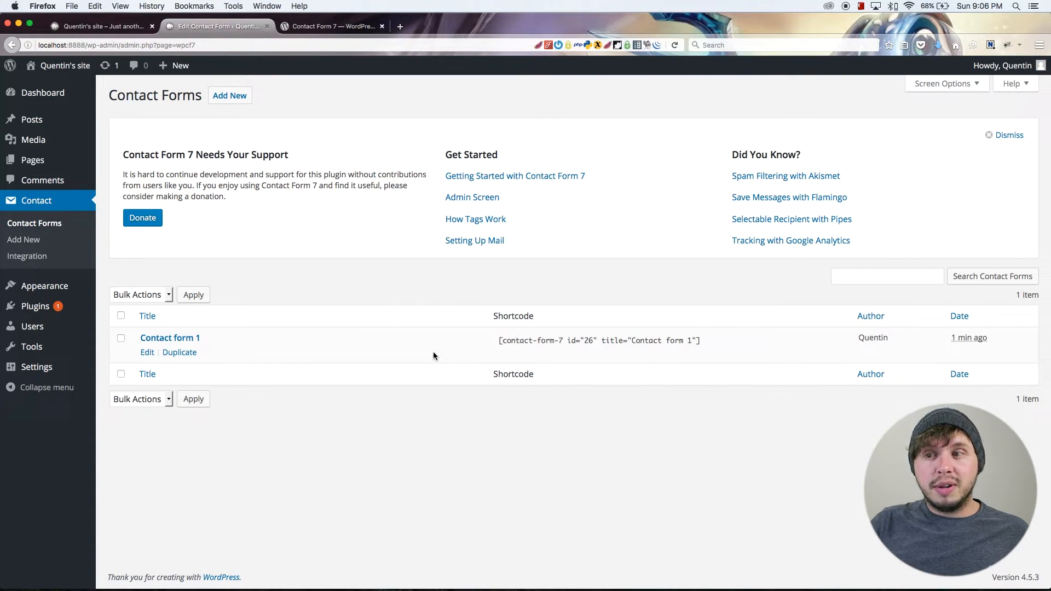
{"action": "left_click", "coordinate": [645, 341]}
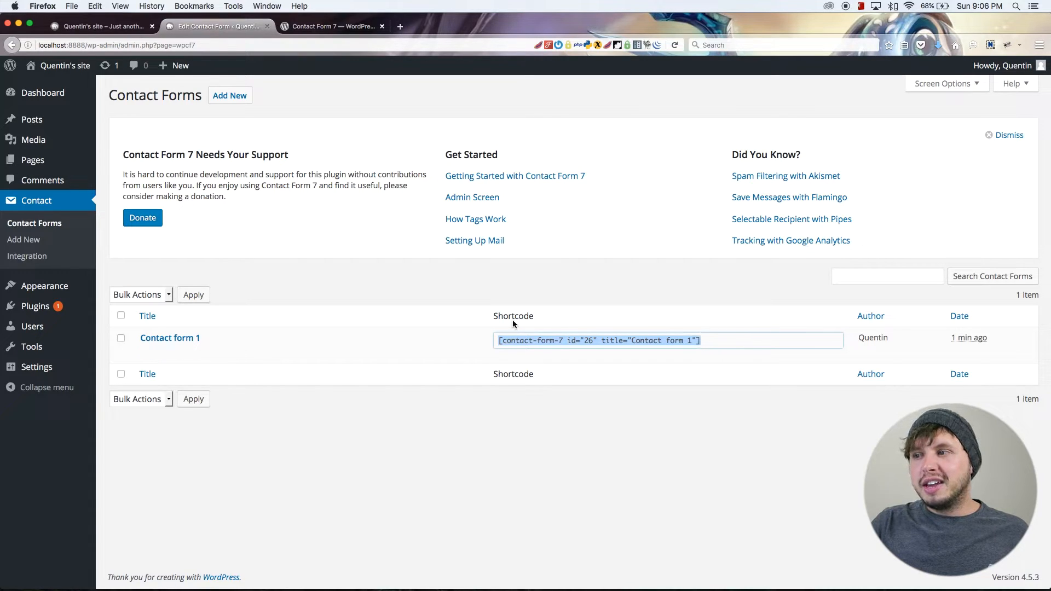
{"action": "mouse_move", "coordinate": [169, 337]}
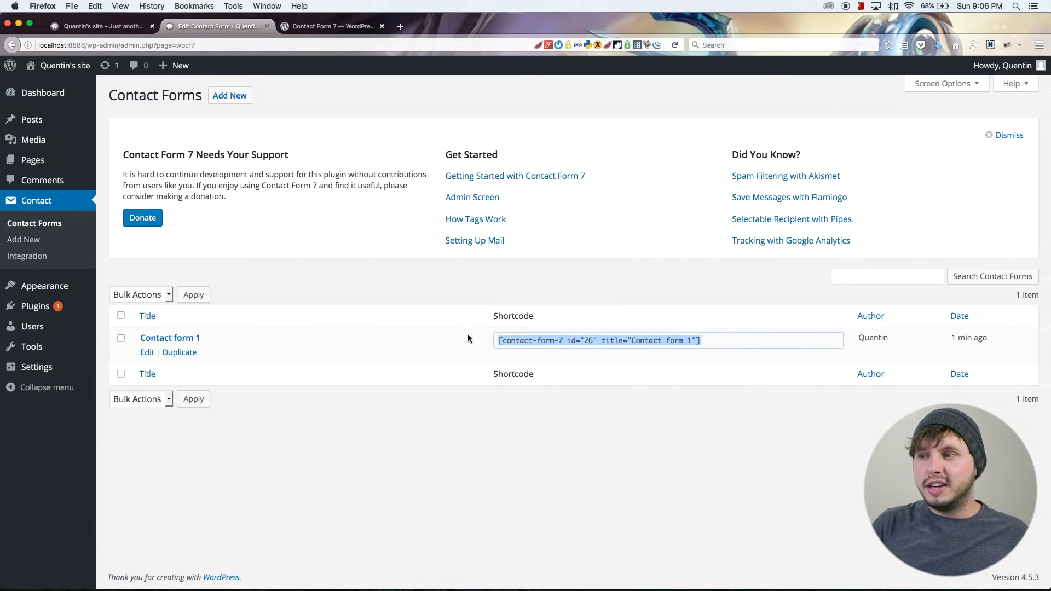
{"action": "left_click", "coordinate": [509, 341]}
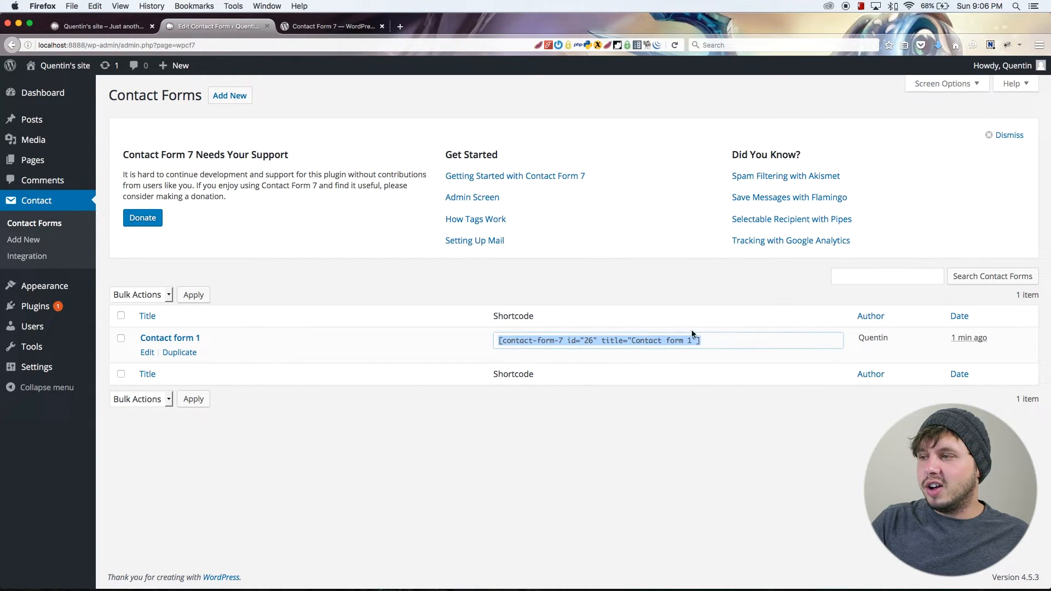
{"action": "mouse_move", "coordinate": [139, 159]}
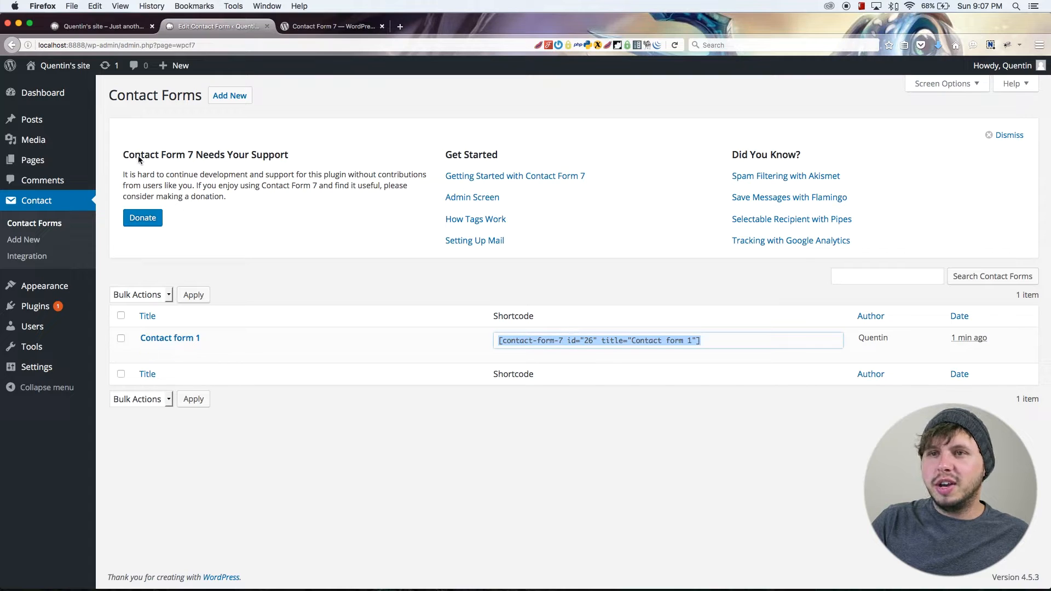
{"action": "left_click", "coordinate": [32, 159]}
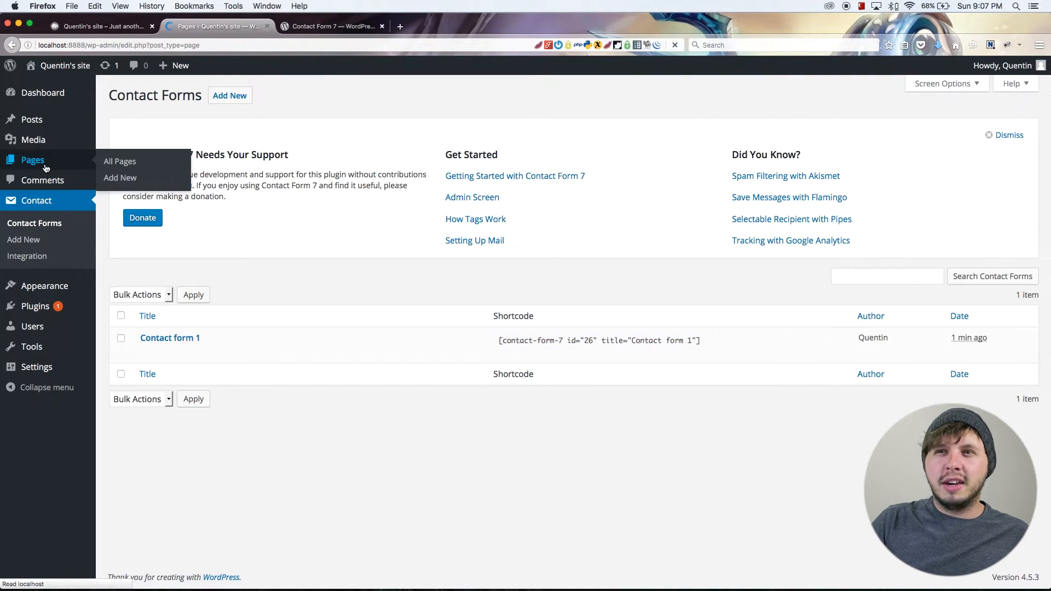
{"action": "left_click", "coordinate": [119, 161]}
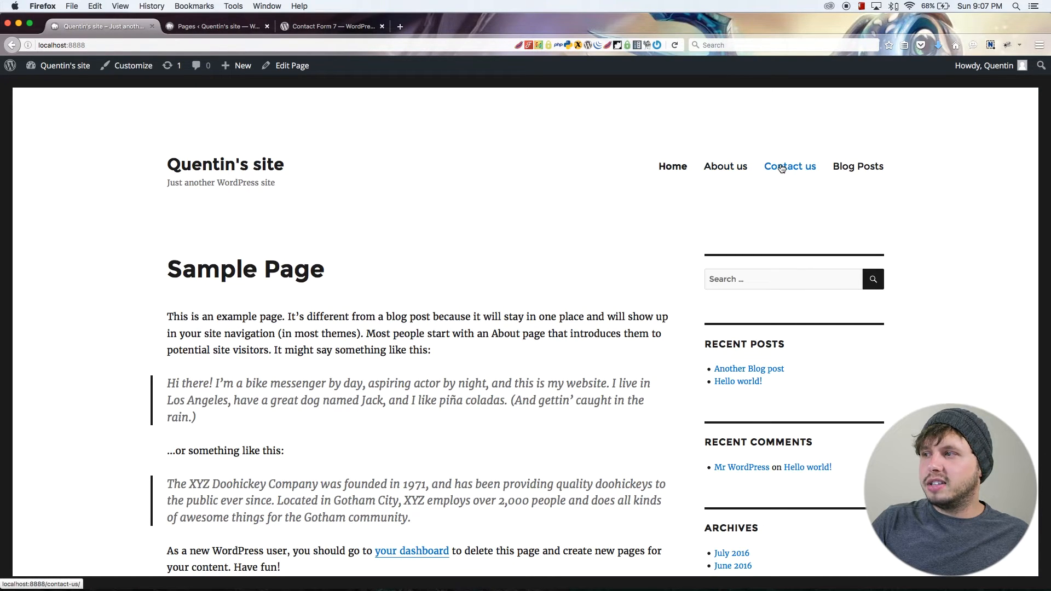
{"action": "left_click", "coordinate": [790, 167]}
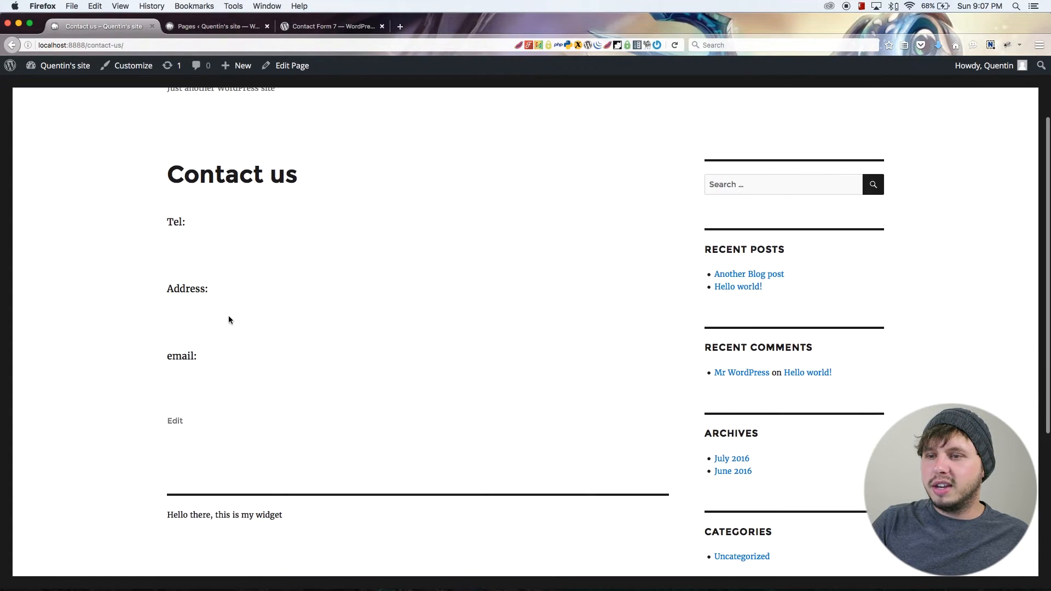
{"action": "mouse_move", "coordinate": [181, 397]}
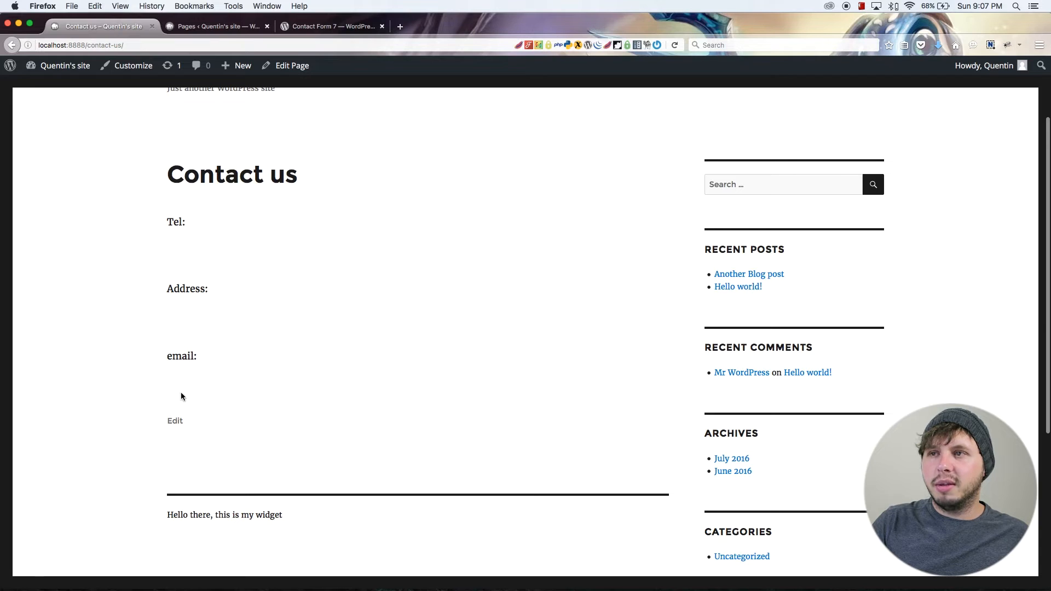
{"action": "left_click", "coordinate": [214, 26]}
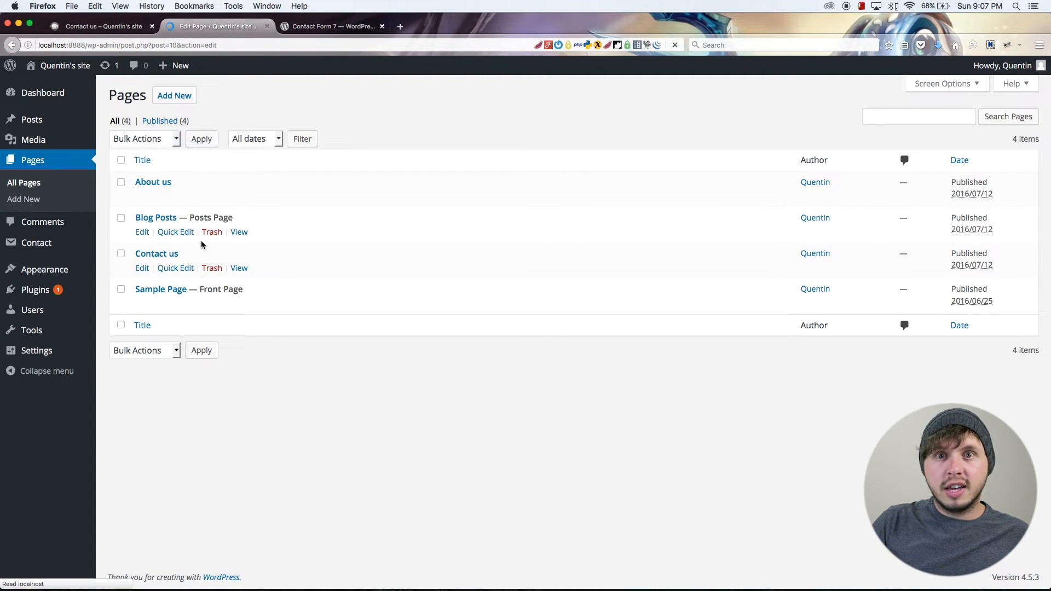
{"action": "left_click", "coordinate": [142, 267]}
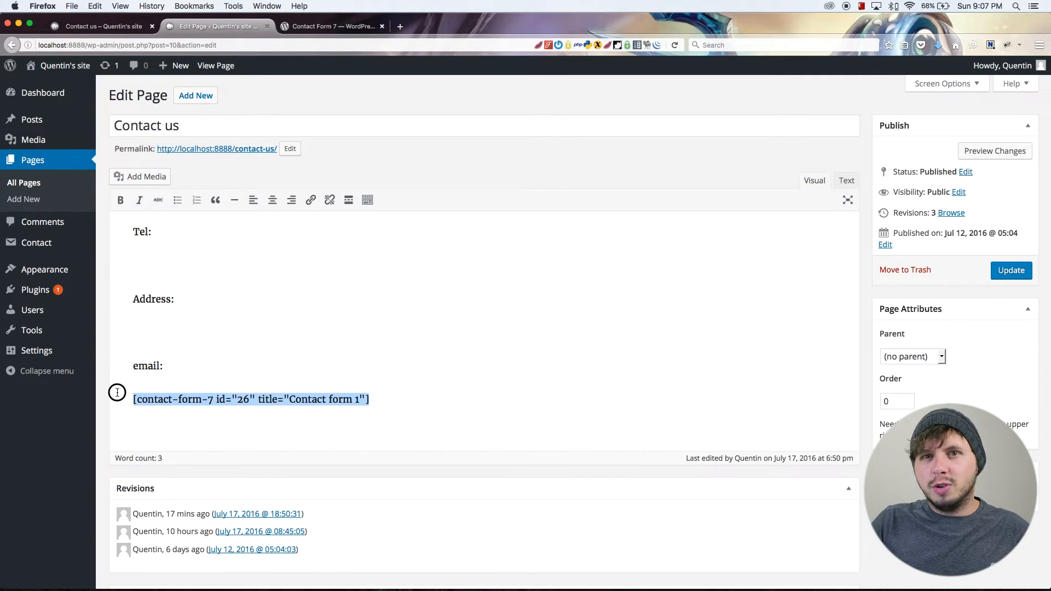
{"action": "mouse_move", "coordinate": [791, 166]}
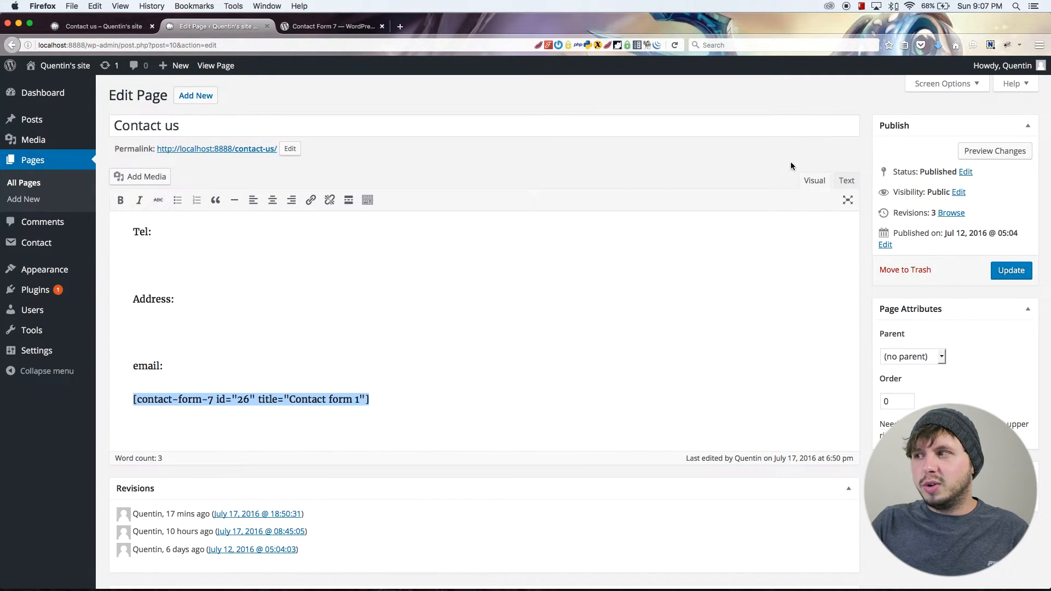
{"action": "left_click", "coordinate": [846, 180]}
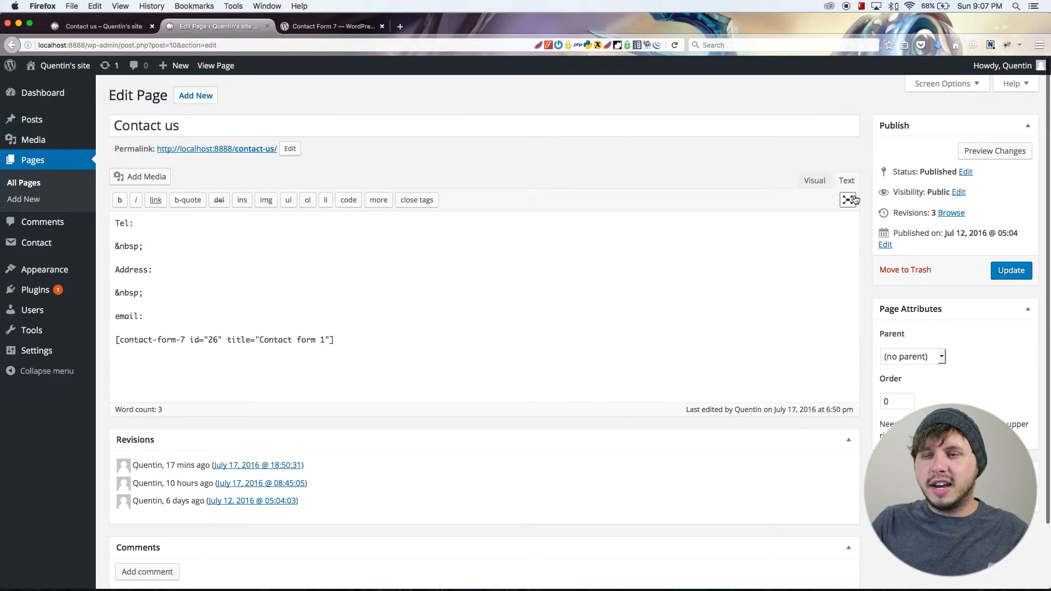
{"action": "mouse_move", "coordinate": [850, 200]}
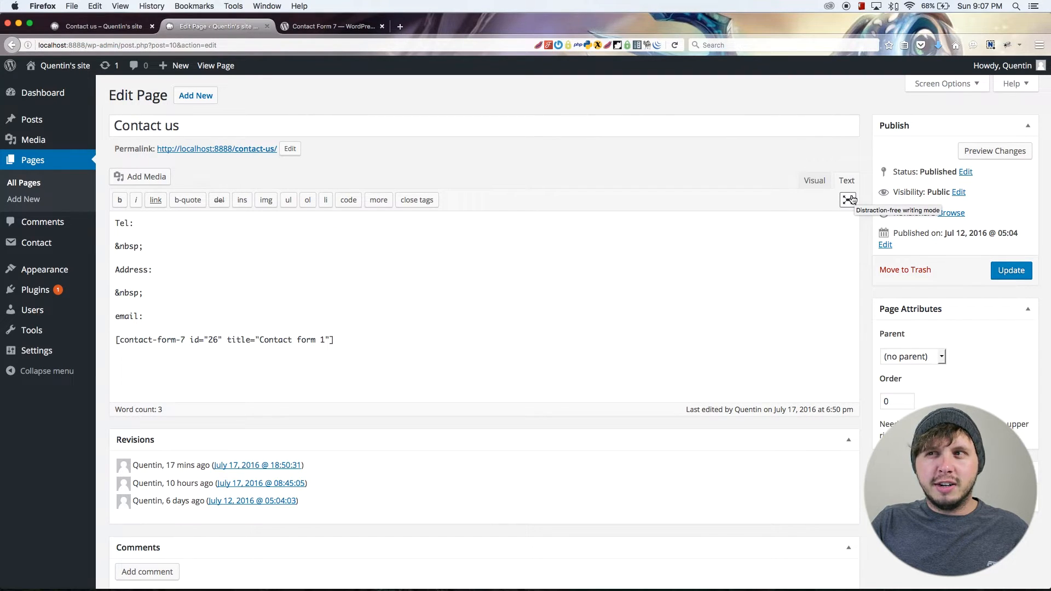
{"action": "mouse_move", "coordinate": [349, 340]}
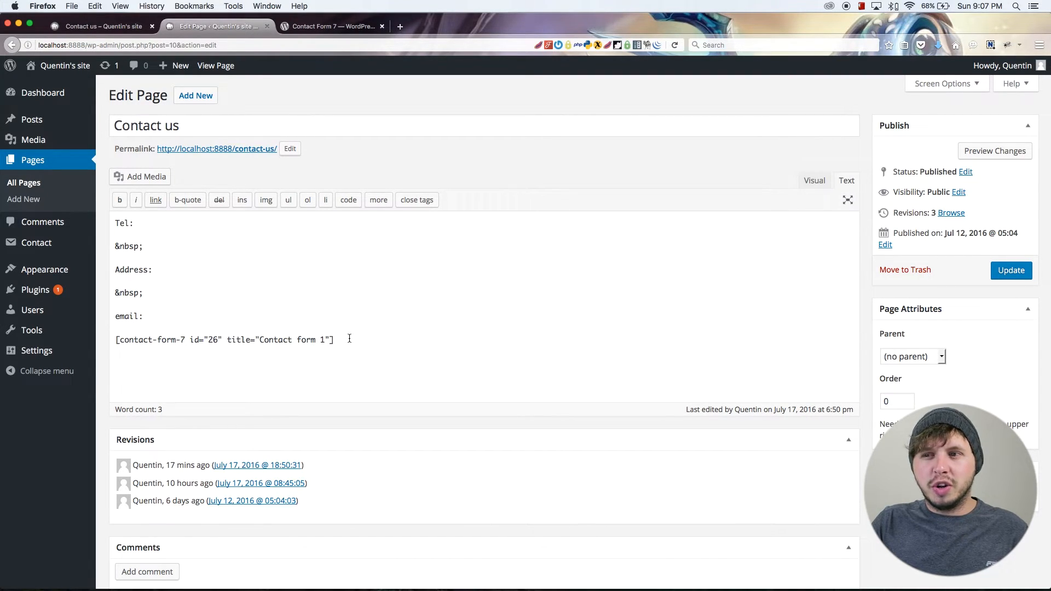
{"action": "left_click", "coordinate": [814, 181]}
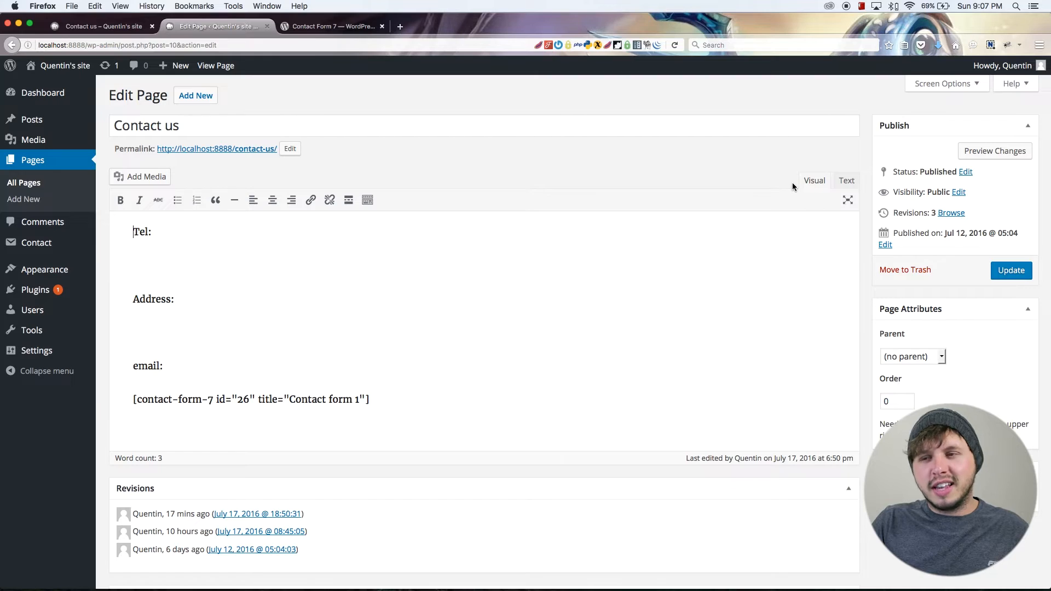
{"action": "mouse_move", "coordinate": [823, 213]}
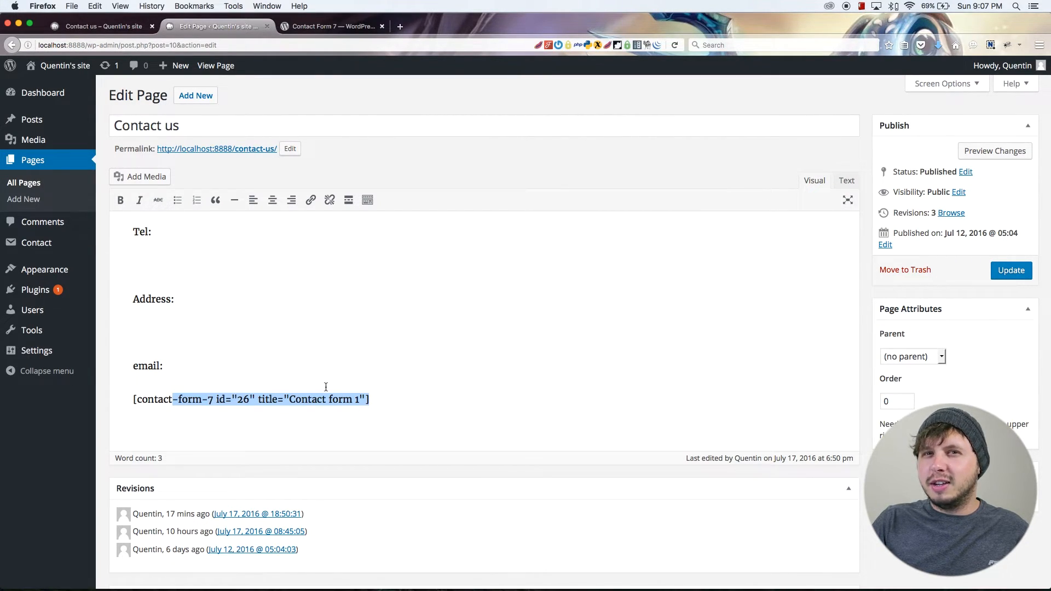
{"action": "left_click", "coordinate": [846, 180]}
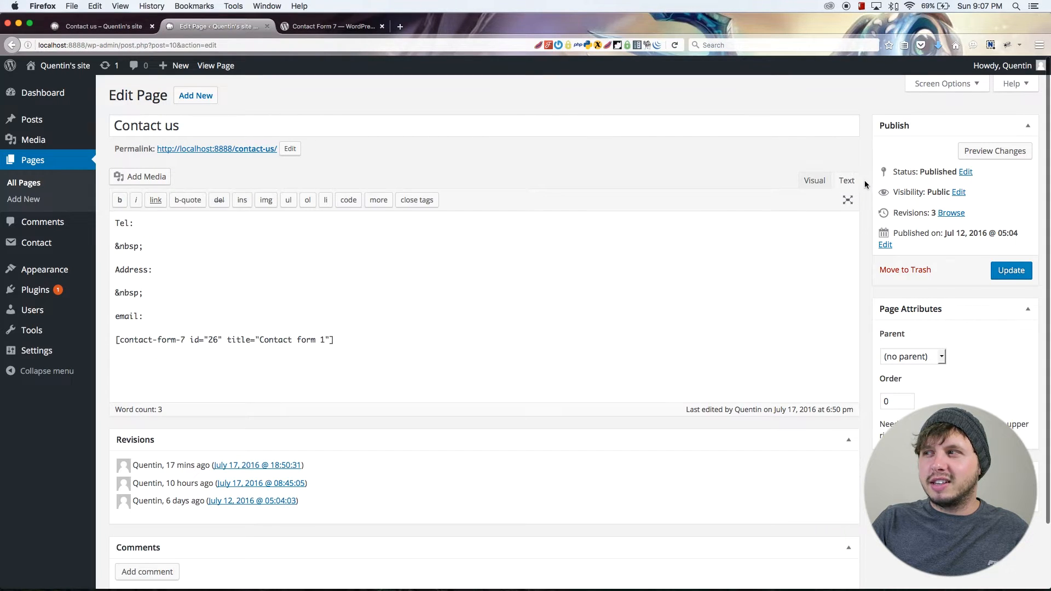
{"action": "triple_click", "coordinate": [224, 340]}
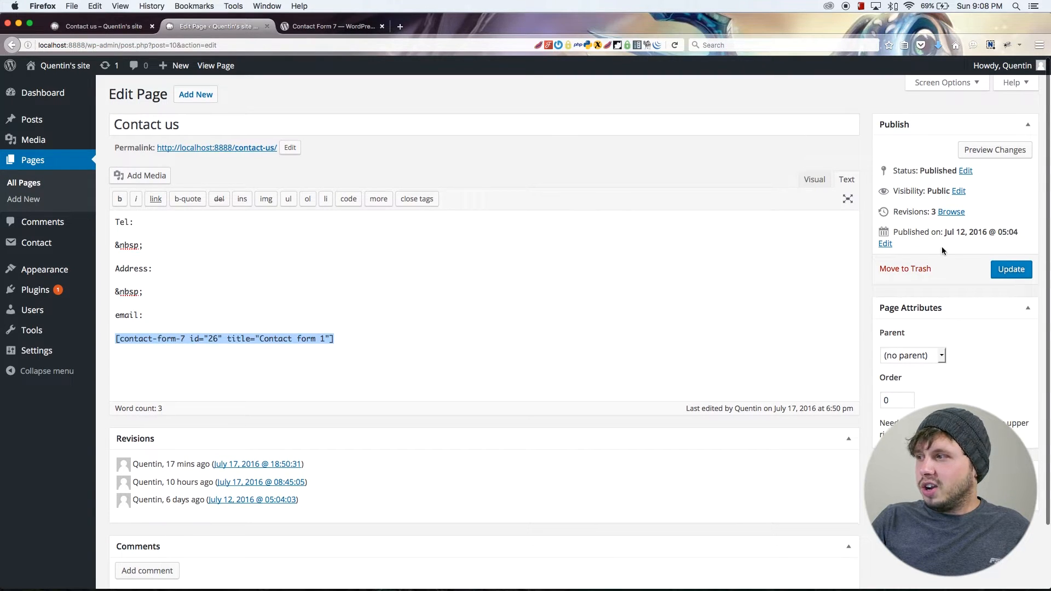
- Update the Contact us page and confirm name, email, subject and message fields show live
{"action": "left_click", "coordinate": [1012, 269]}
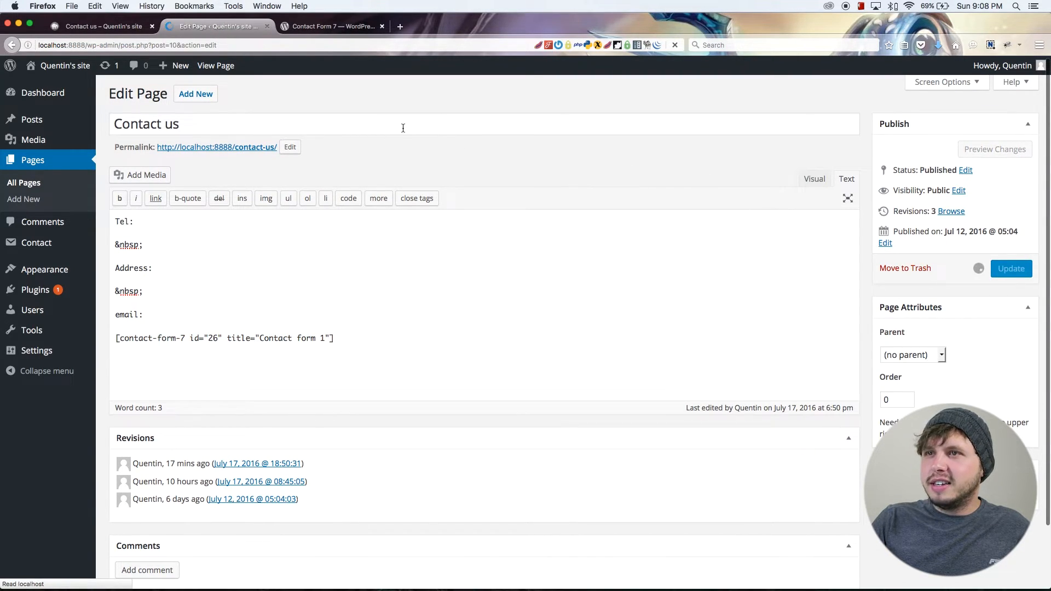
{"action": "left_click", "coordinate": [1012, 269]}
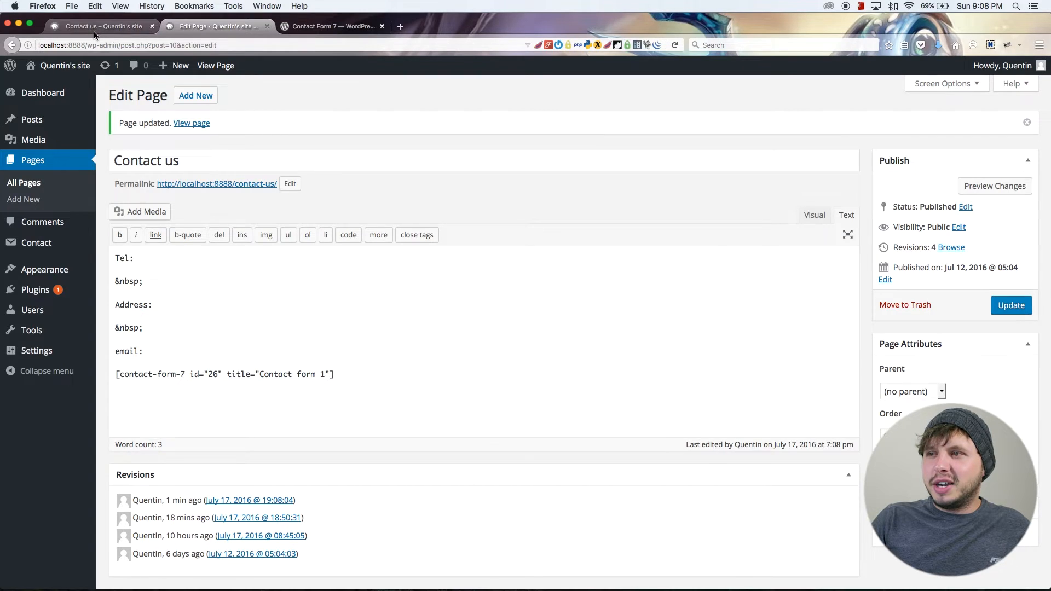
{"action": "left_click", "coordinate": [100, 26]}
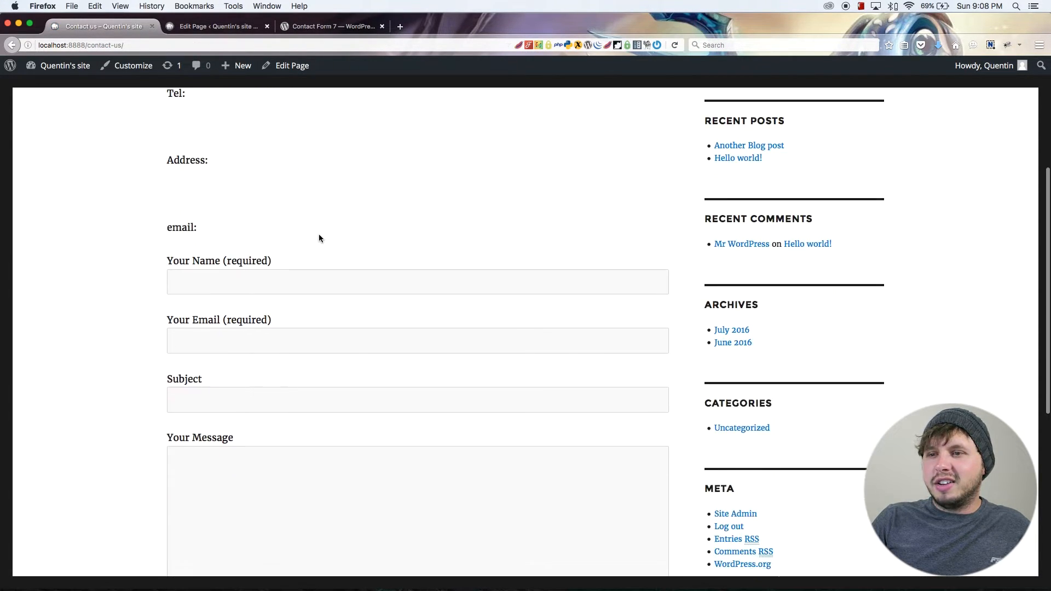
{"action": "mouse_move", "coordinate": [386, 326]}
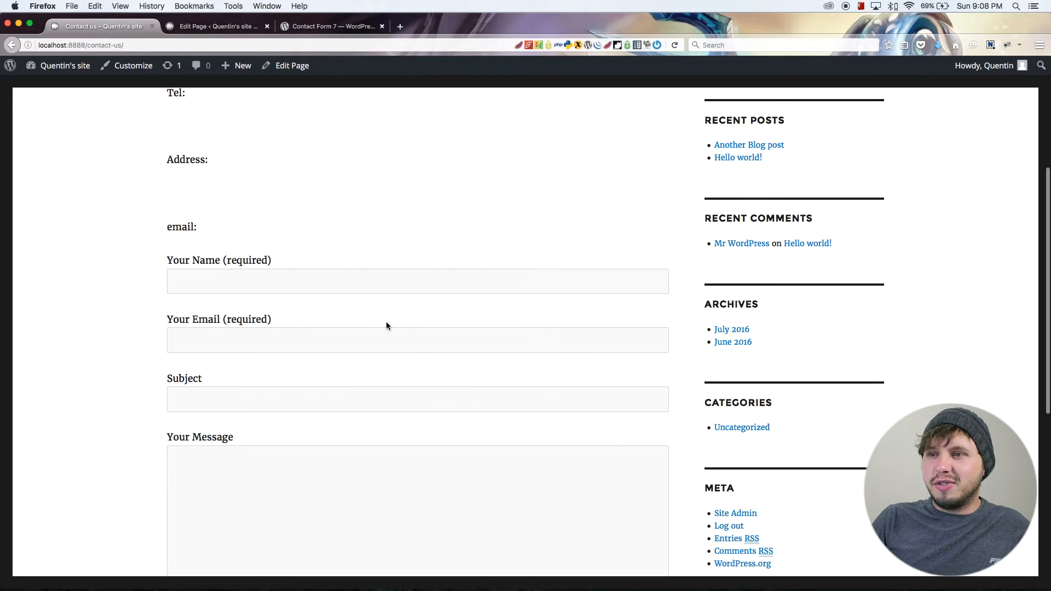
{"action": "scroll", "scroll_direction": "down", "scroll_amount": 3}
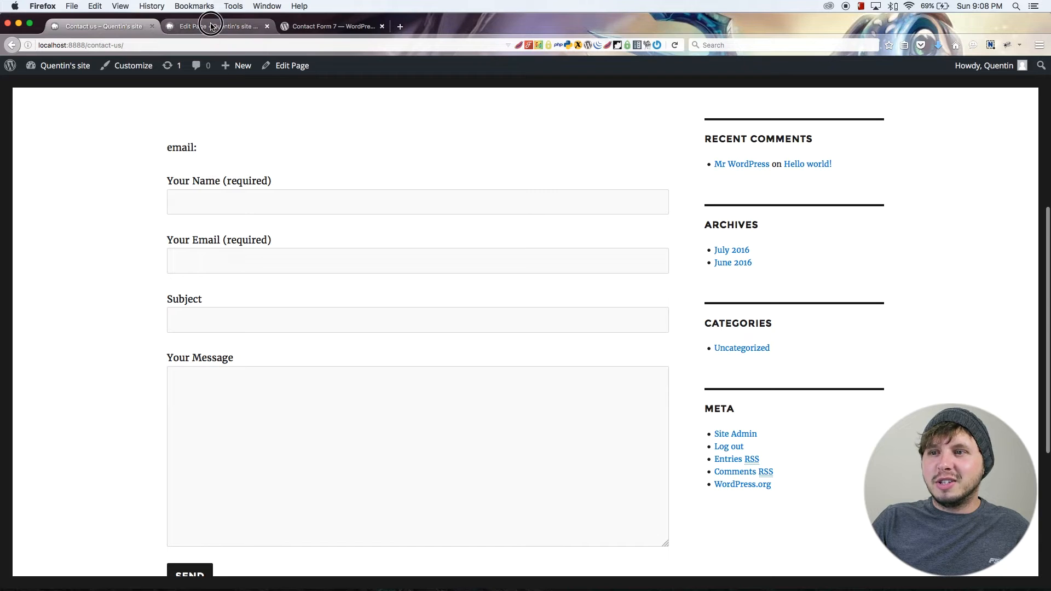
{"action": "left_click", "coordinate": [214, 26]}
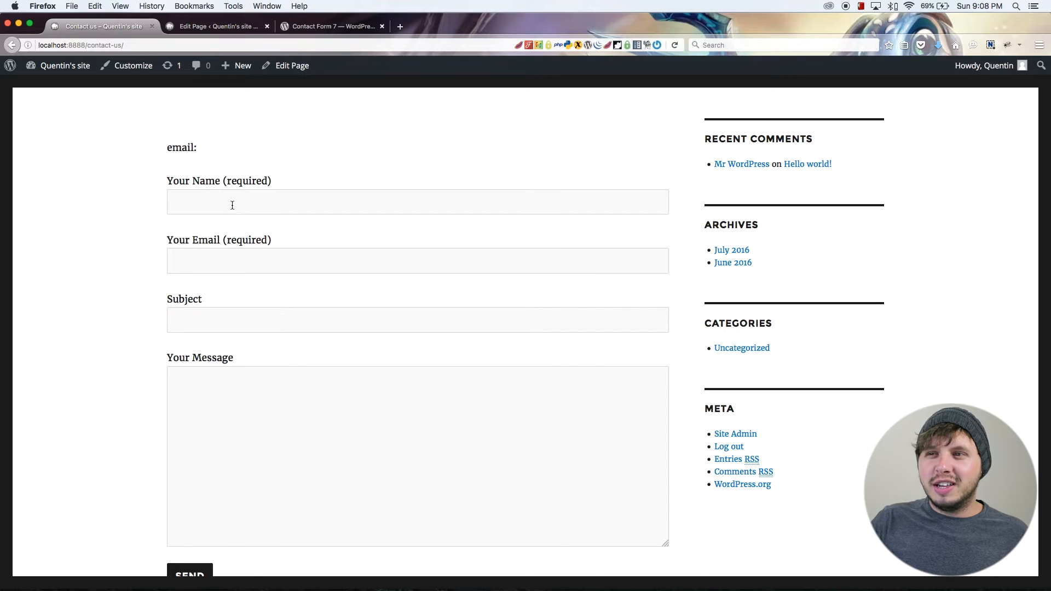
{"action": "left_click", "coordinate": [417, 261]}
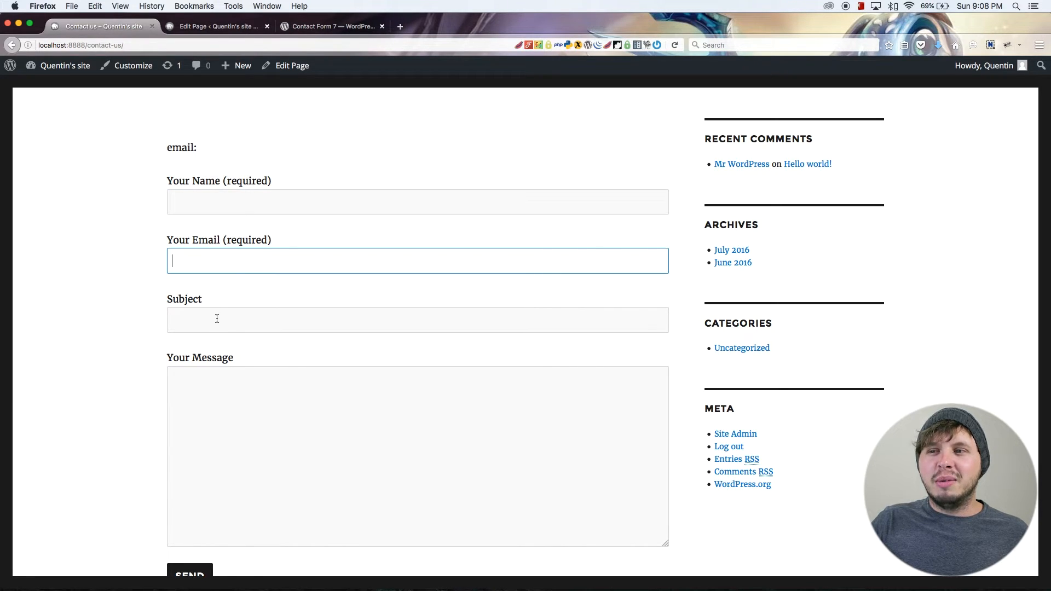
{"action": "left_click", "coordinate": [417, 457]}
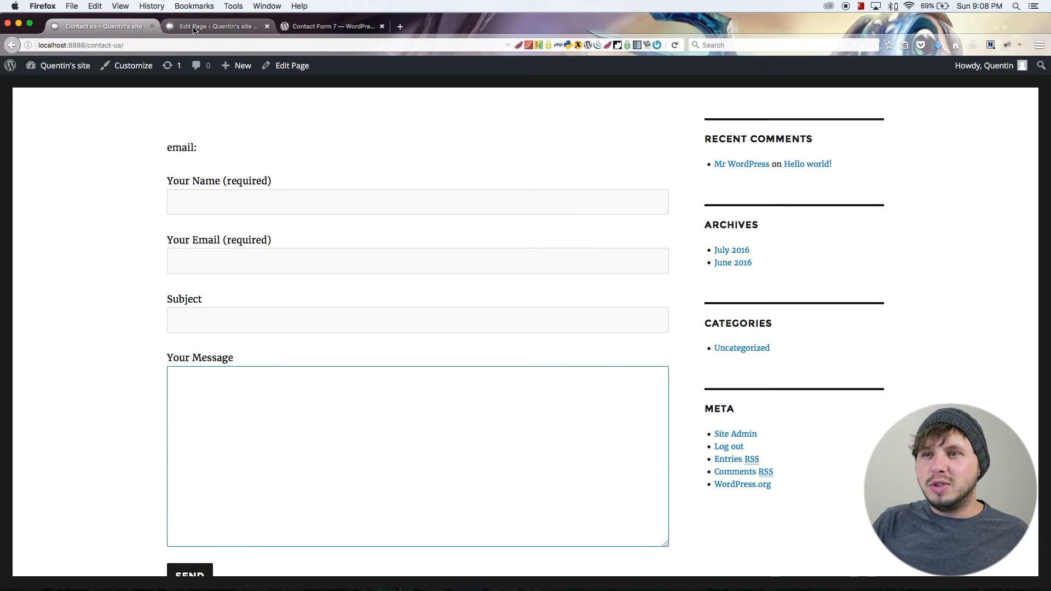
{"action": "left_click", "coordinate": [214, 26]}
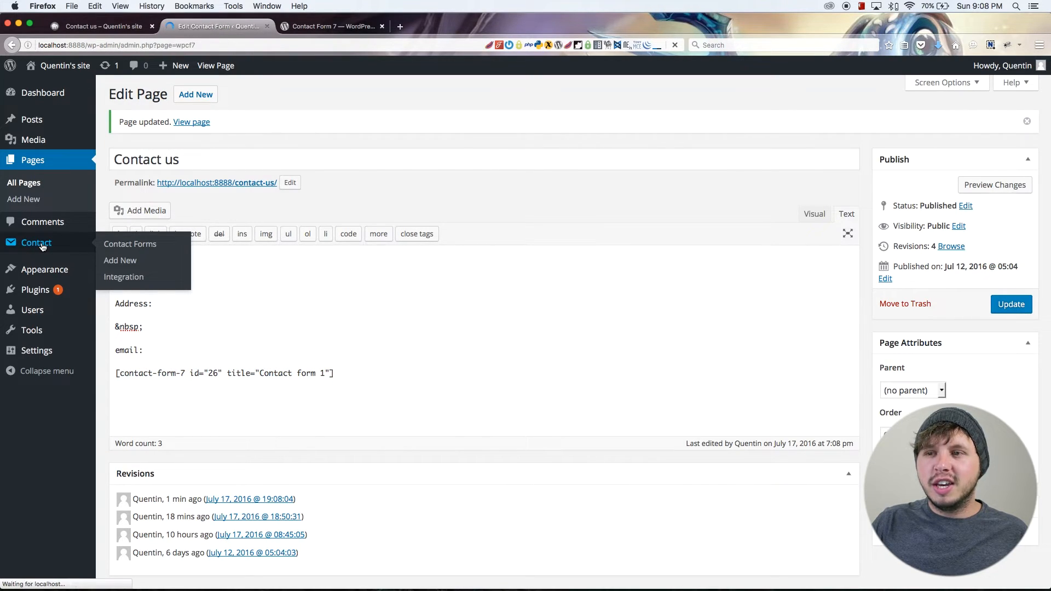
- Open Contact form 1 in the editor and select its entire form template
{"action": "left_click", "coordinate": [130, 243]}
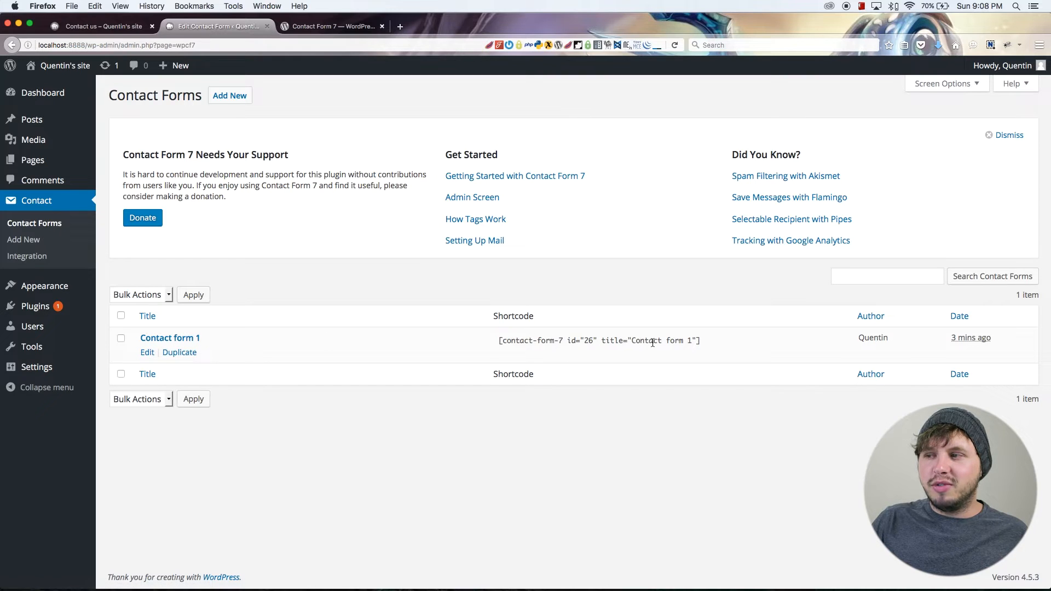
{"action": "mouse_move", "coordinate": [170, 338]}
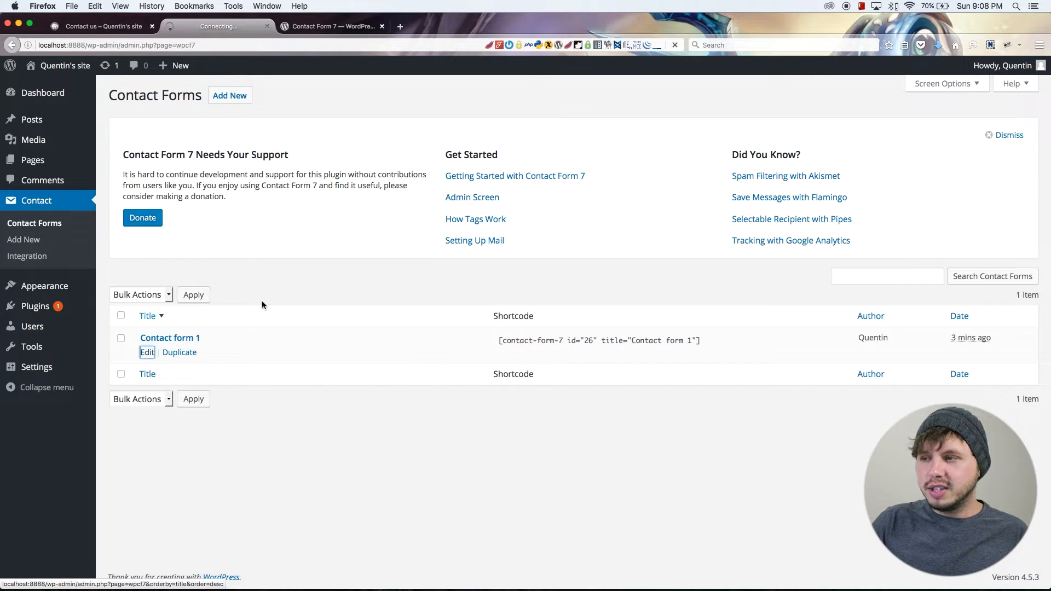
{"action": "left_click", "coordinate": [147, 353]}
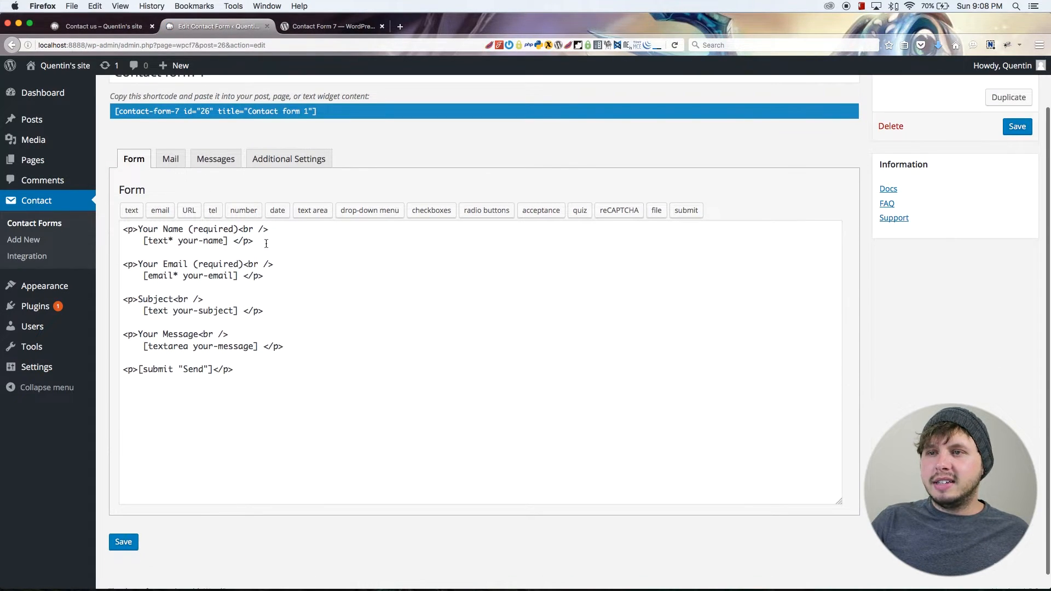
{"action": "key", "text": "cmd+a"}
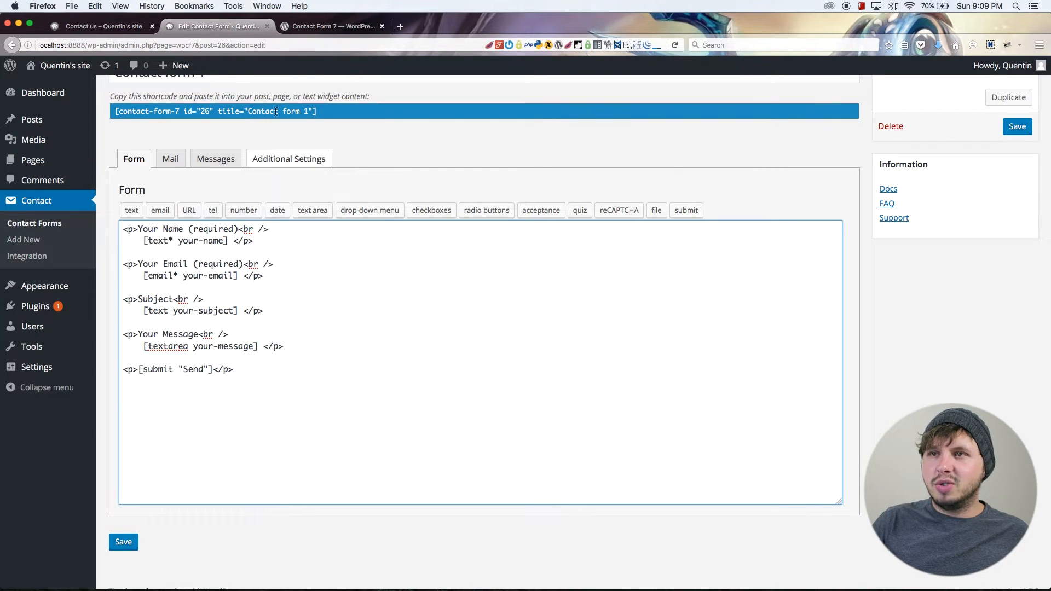
{"action": "mouse_move", "coordinate": [101, 26]}
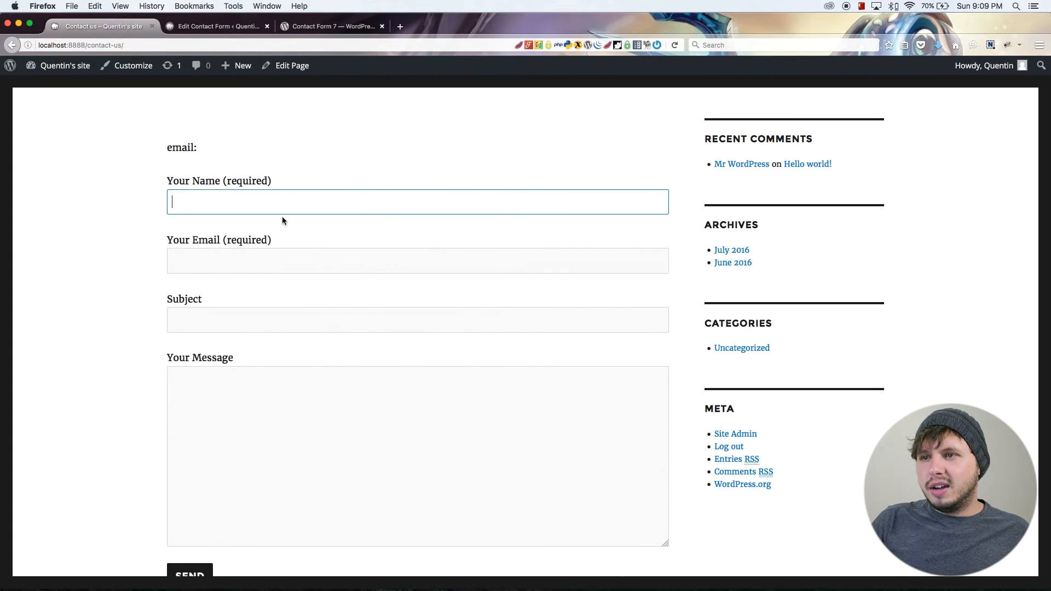
- Inspect the Name field in Firebug and match its markup to [text* your-name]
{"action": "key", "text": "F12"}
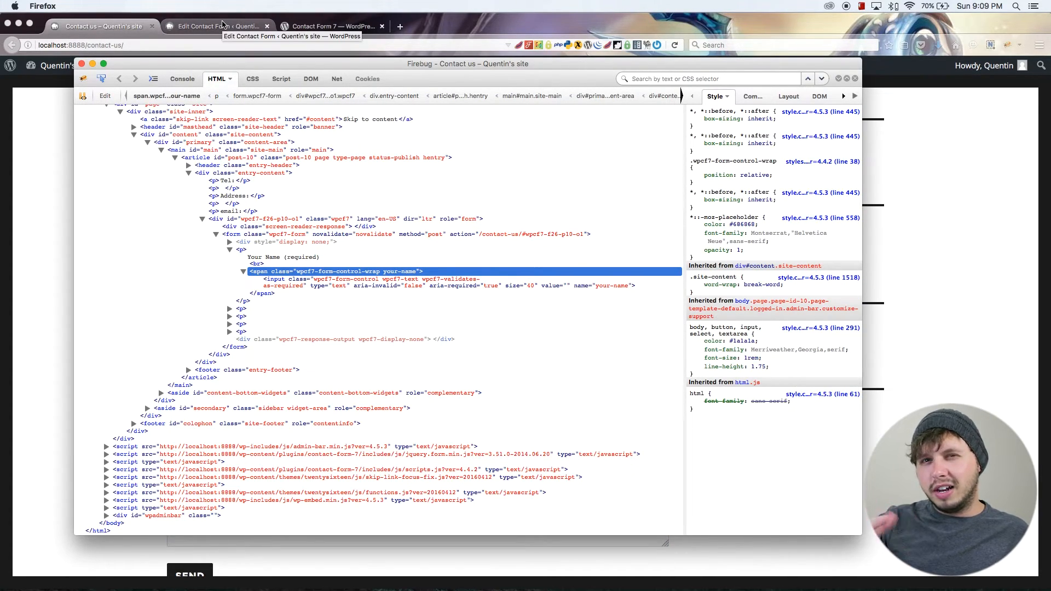
{"action": "left_click", "coordinate": [215, 26]}
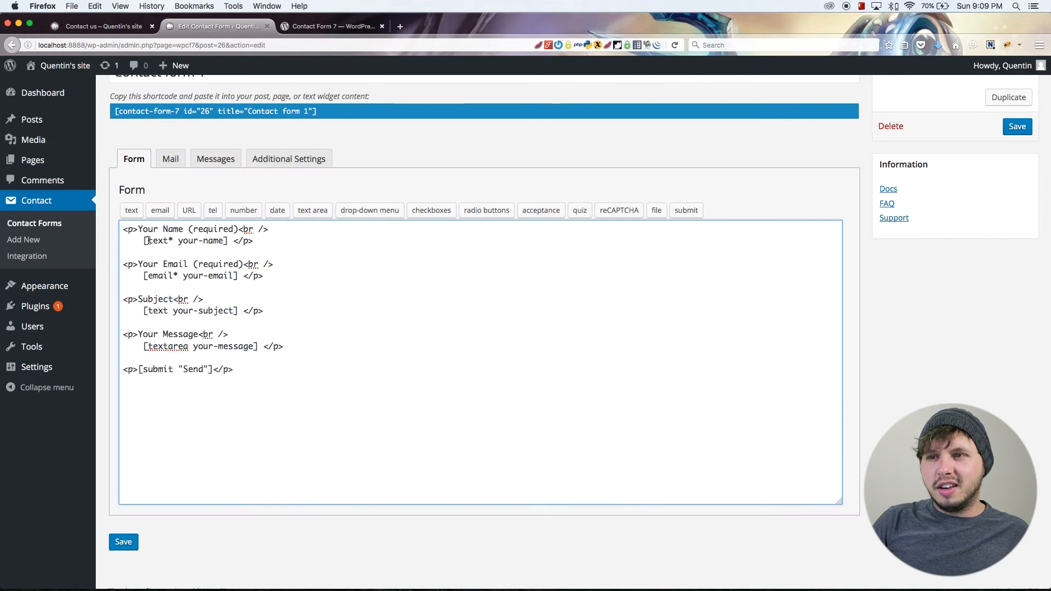
{"action": "double_click", "coordinate": [173, 229]}
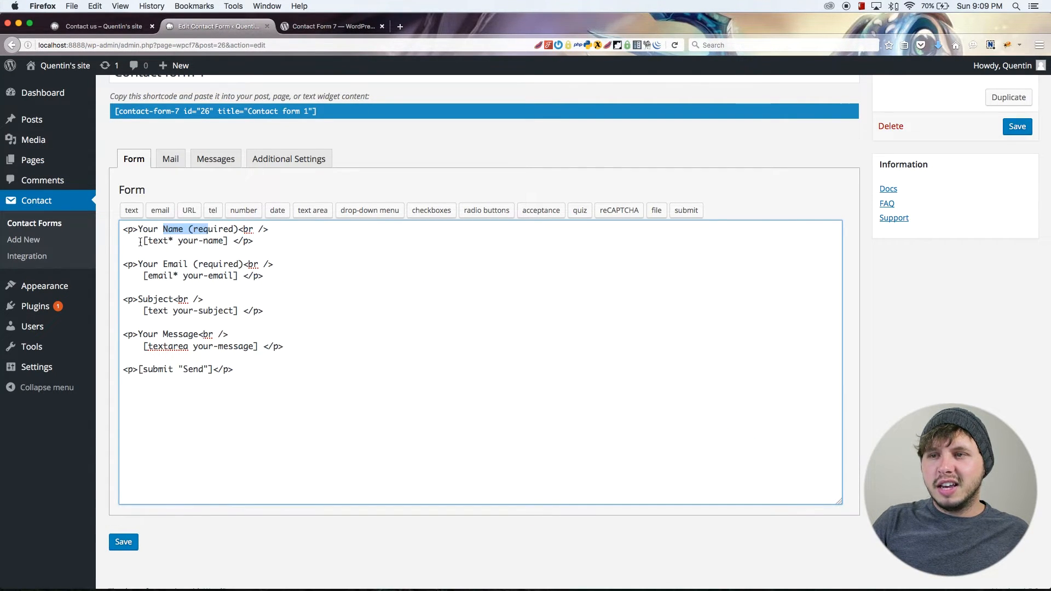
{"action": "left_click", "coordinate": [250, 230]}
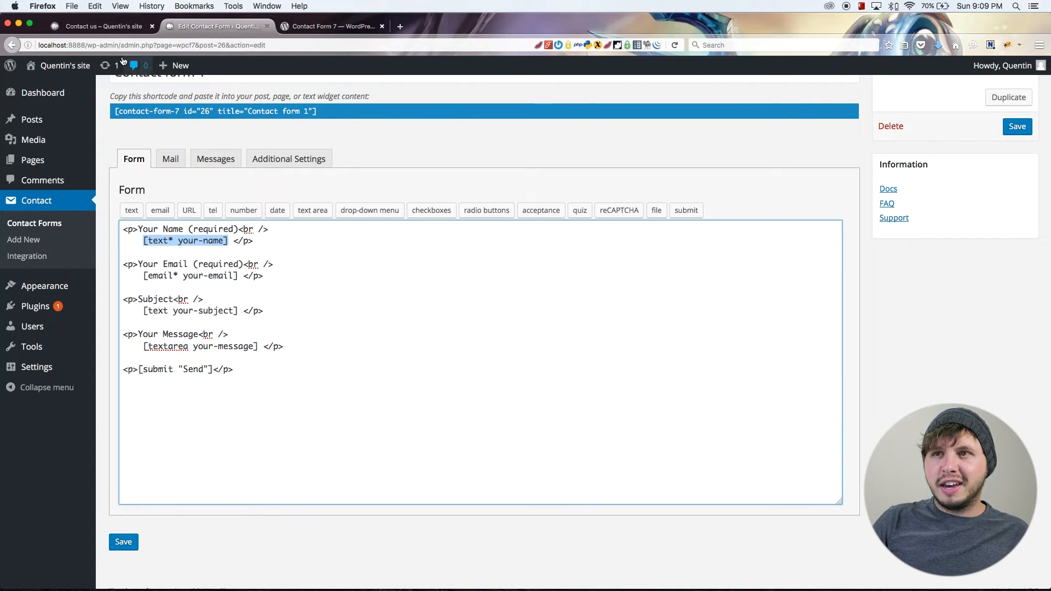
{"action": "left_click", "coordinate": [100, 26]}
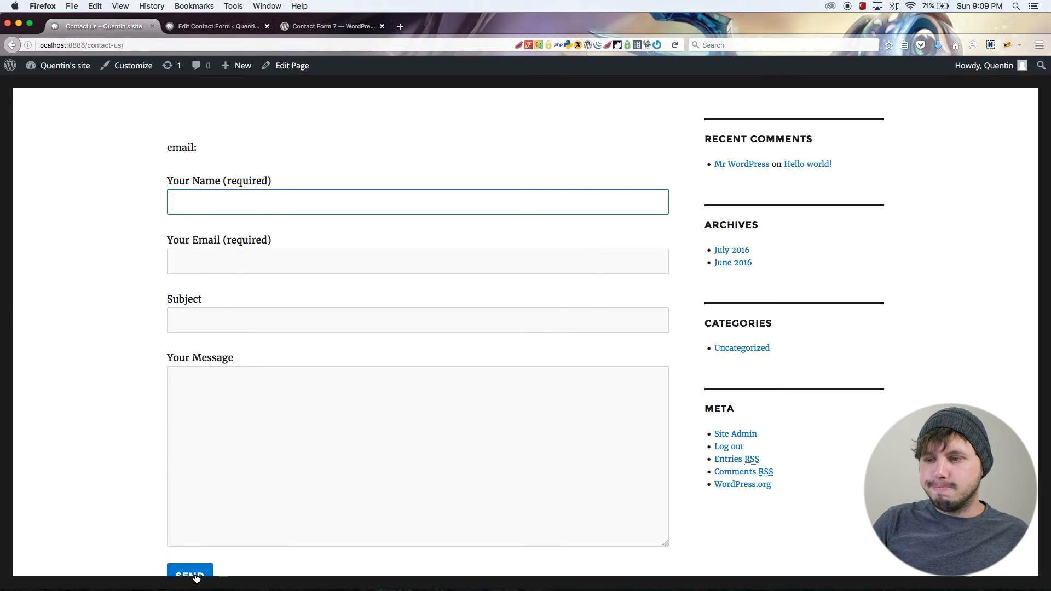
{"action": "right_click", "coordinate": [349, 570]}
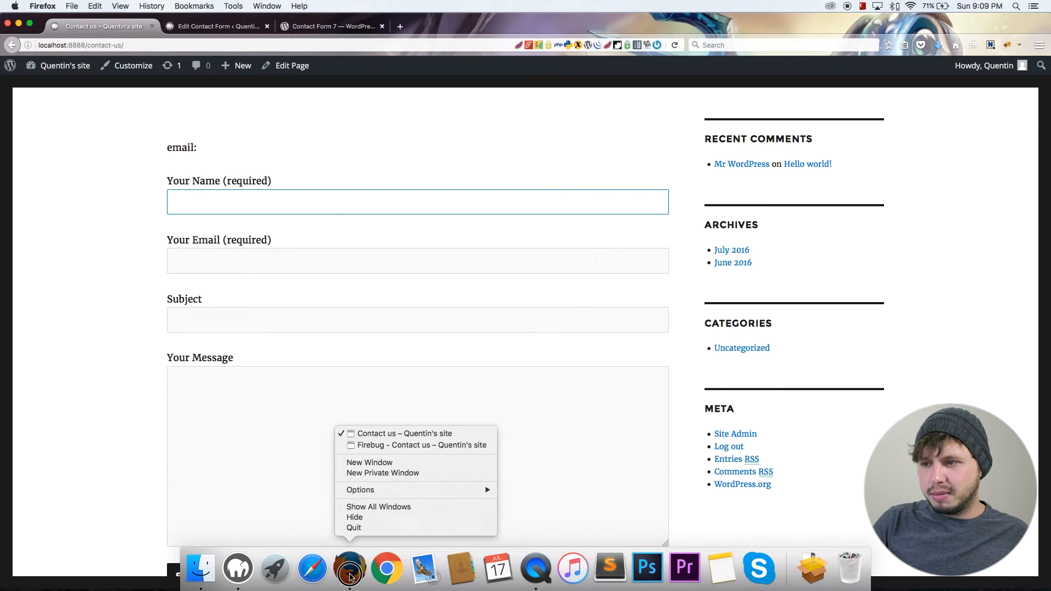
{"action": "left_click", "coordinate": [394, 445]}
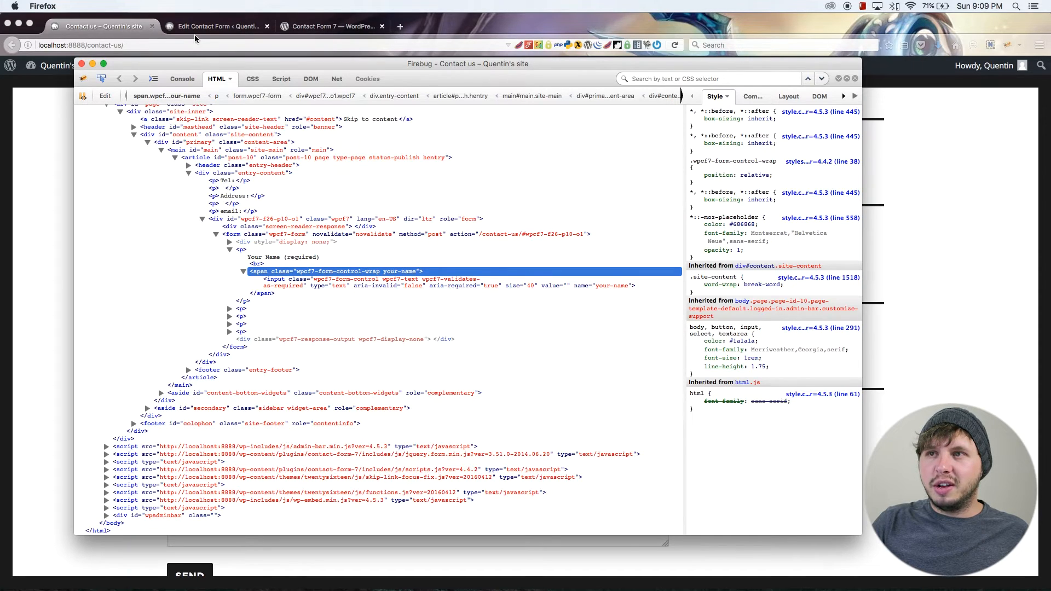
{"action": "left_click", "coordinate": [215, 26]}
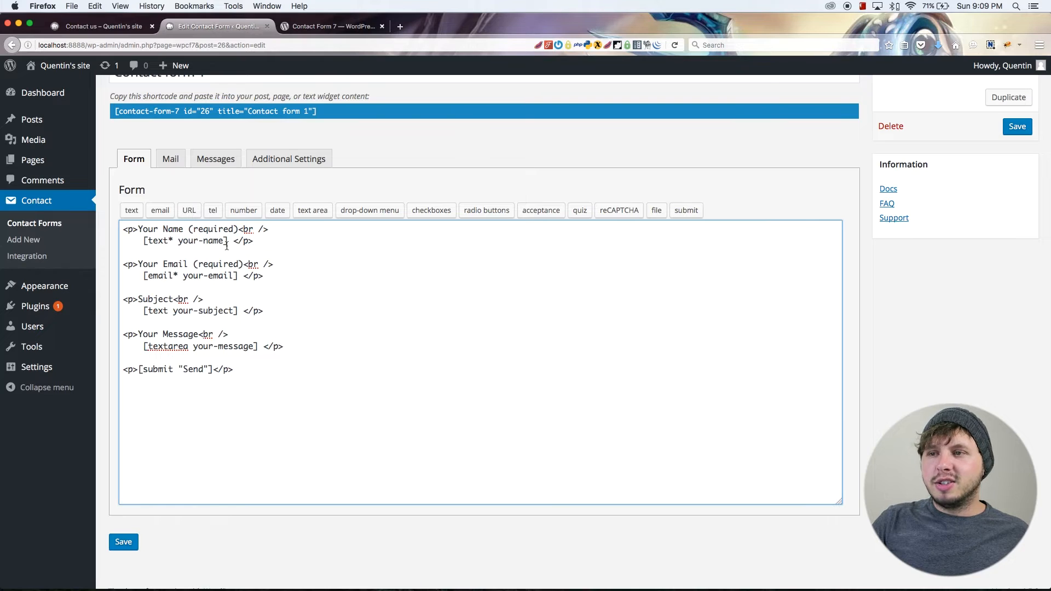
{"action": "double_click", "coordinate": [185, 241]}
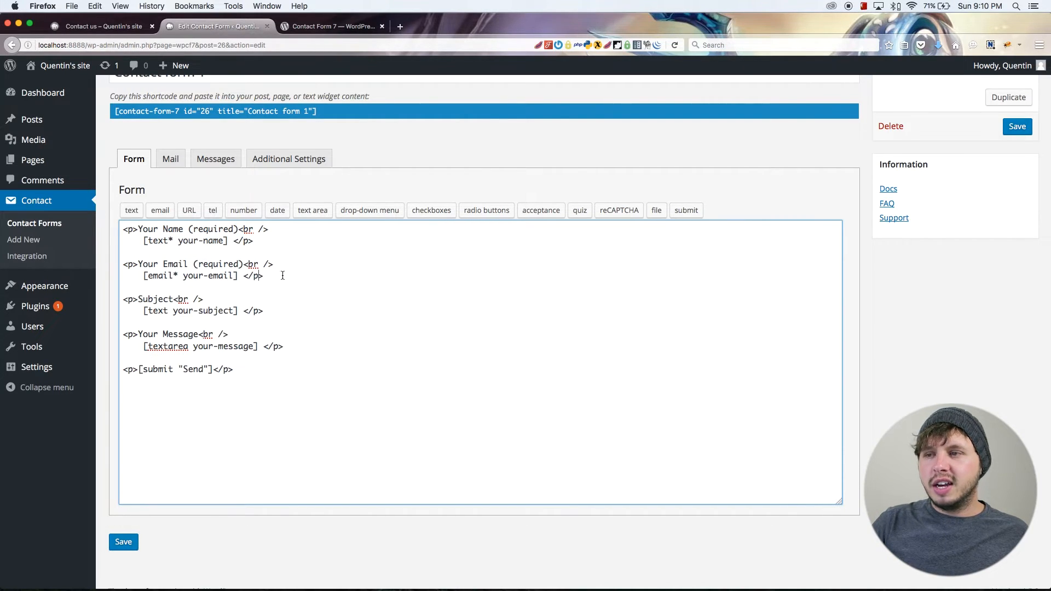
{"action": "key", "text": "Return"}
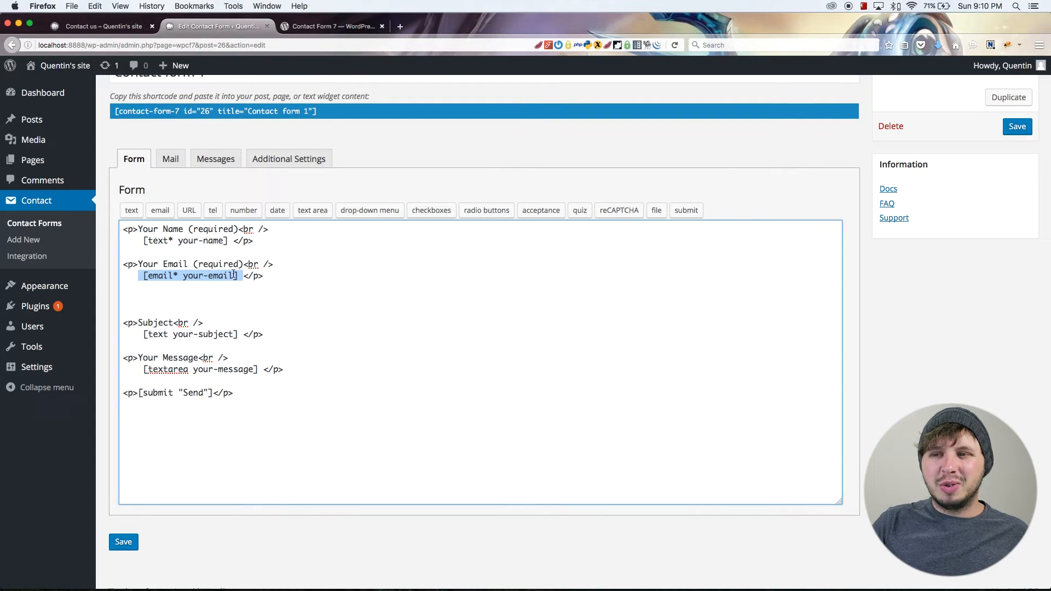
{"action": "left_click", "coordinate": [156, 302]}
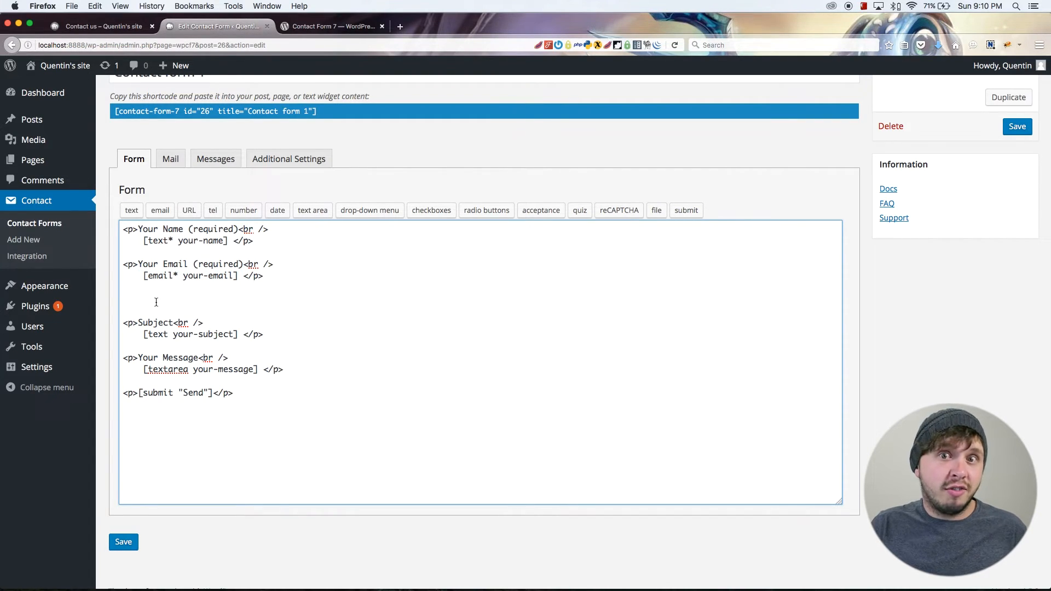
{"action": "left_click", "coordinate": [155, 301]}
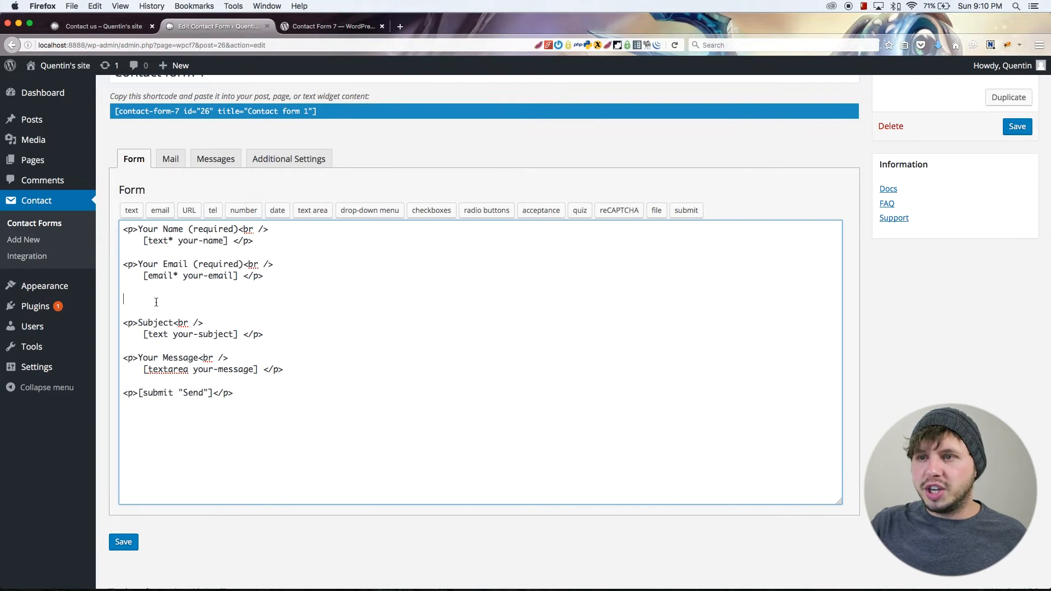
{"action": "mouse_move", "coordinate": [132, 210]}
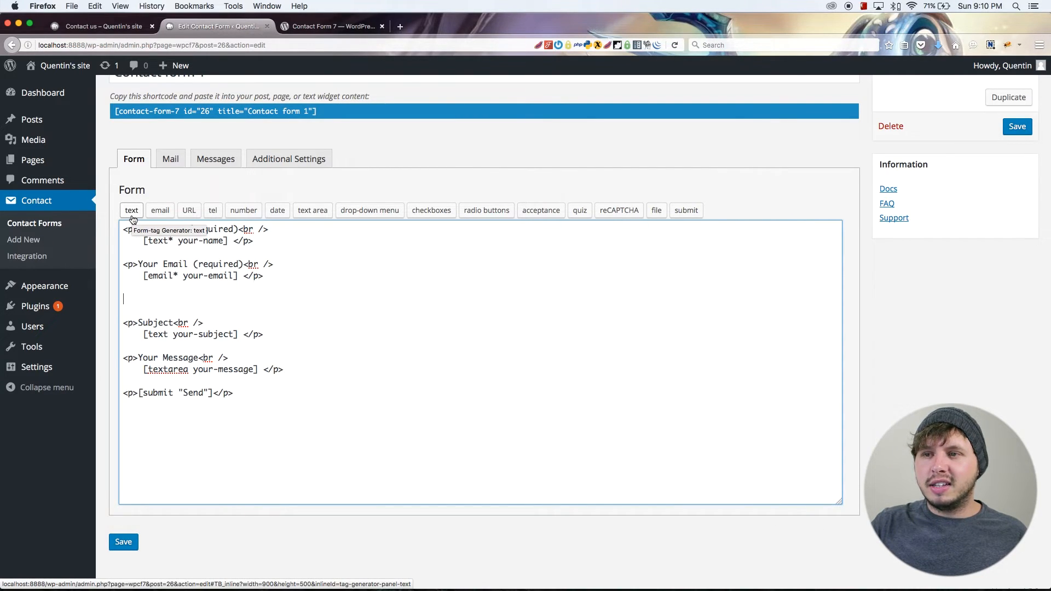
- Open the single-line text field generator and type your-surname as the field name
{"action": "left_click", "coordinate": [132, 210]}
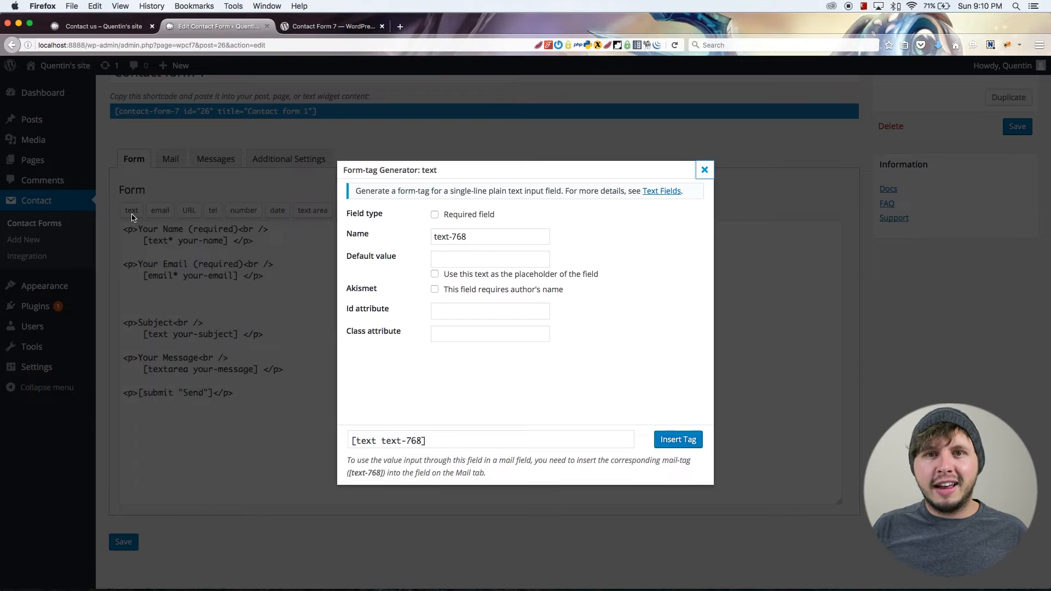
{"action": "mouse_move", "coordinate": [199, 209]}
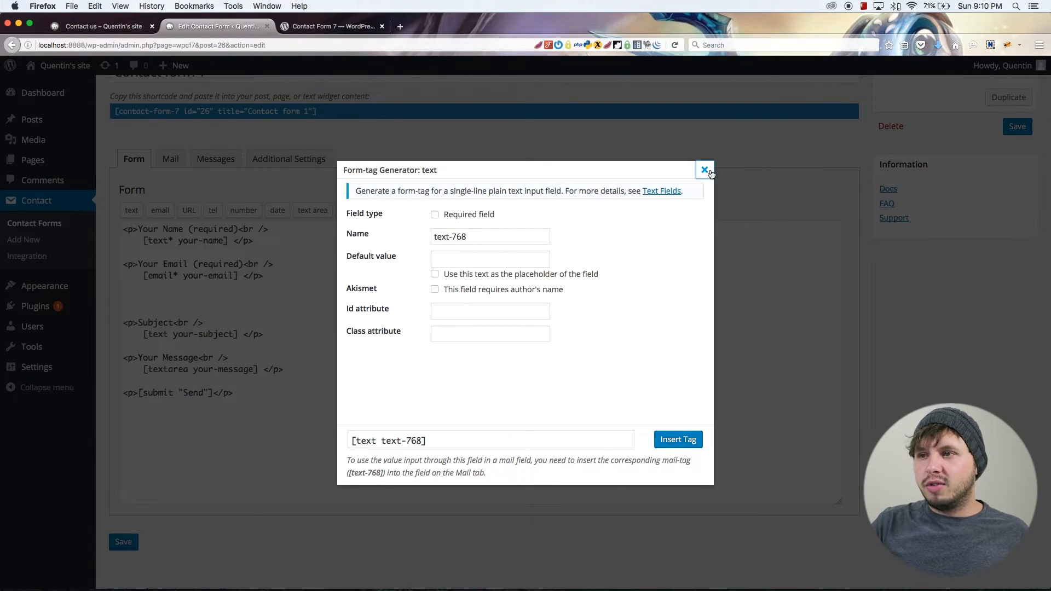
{"action": "left_click", "coordinate": [705, 171]}
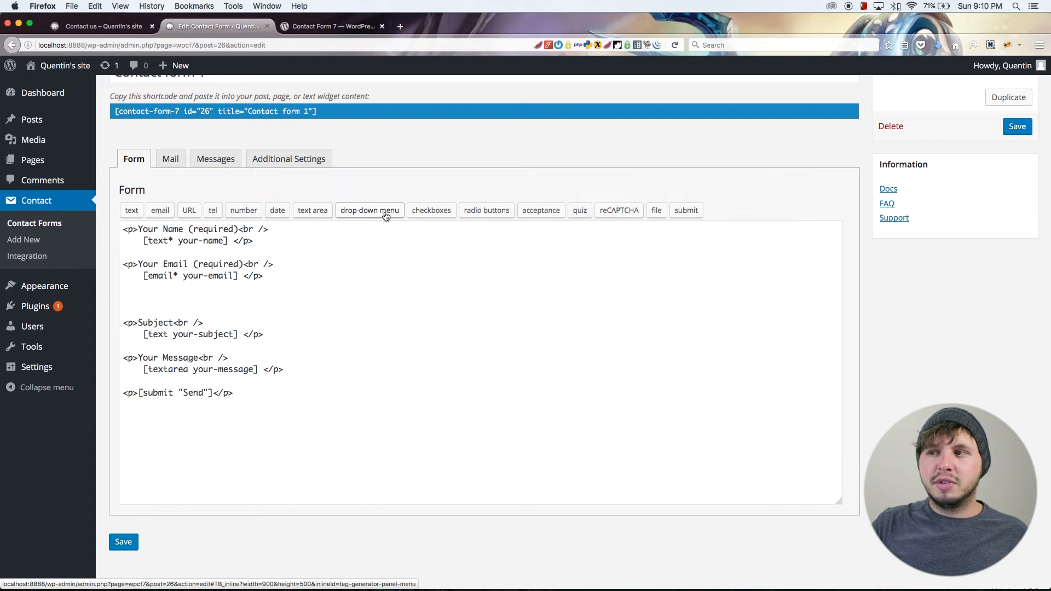
{"action": "mouse_move", "coordinate": [131, 209]}
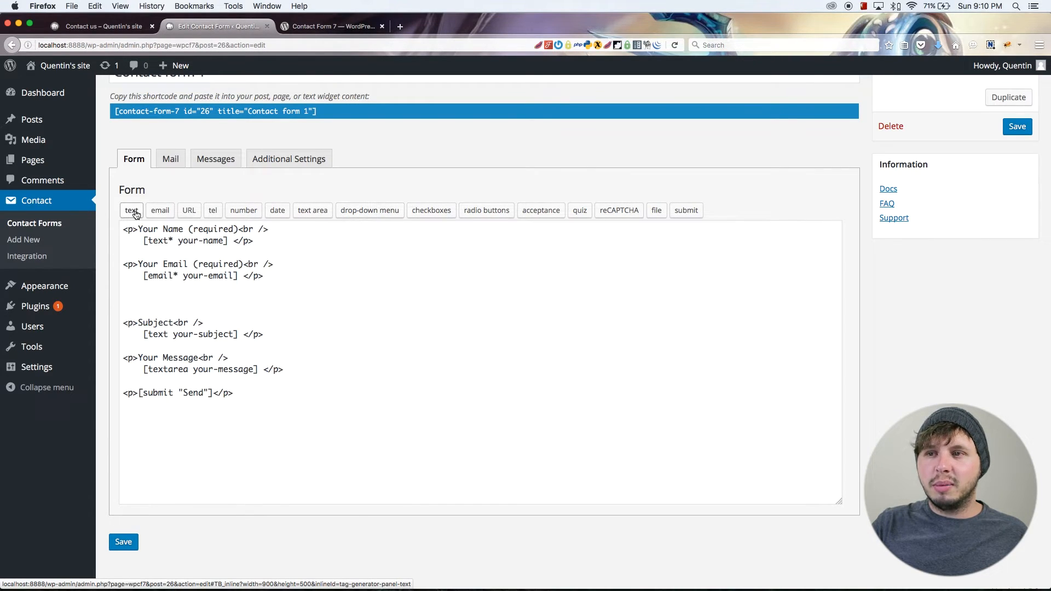
{"action": "left_click", "coordinate": [131, 209]}
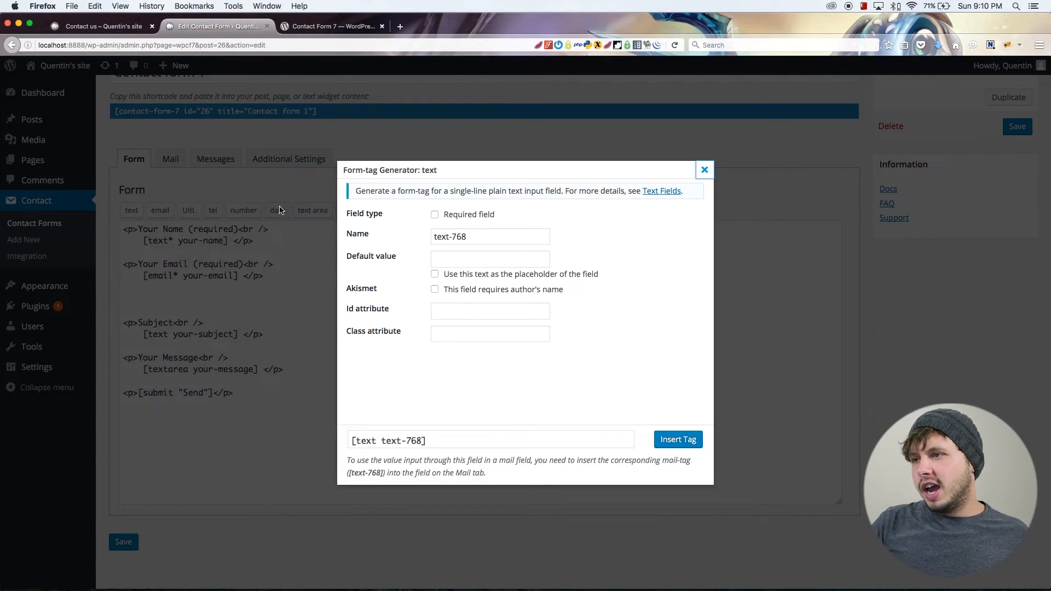
{"action": "triple_click", "coordinate": [489, 236]}
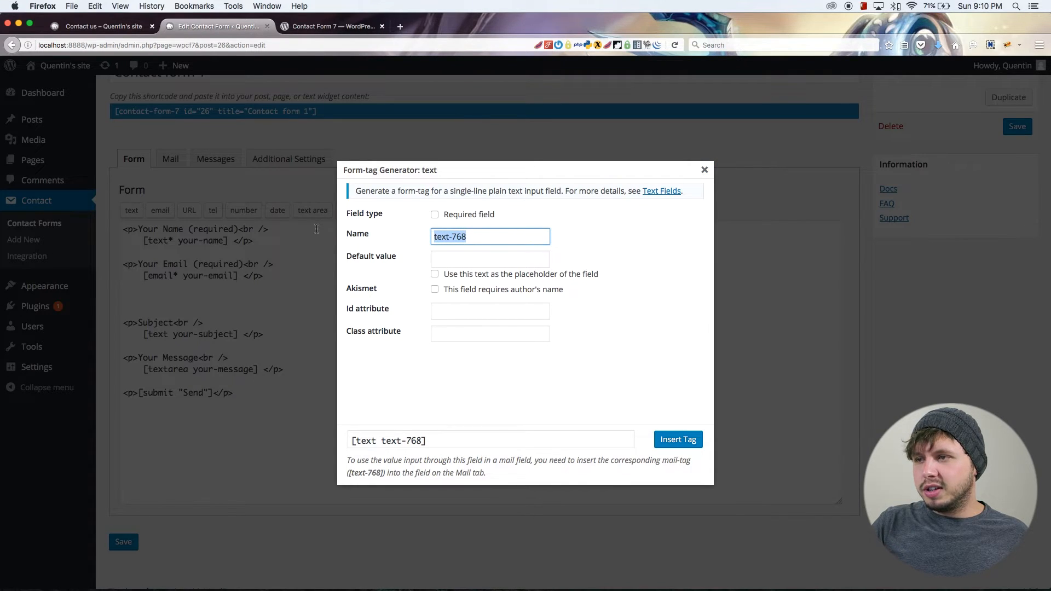
{"action": "mouse_move", "coordinate": [149, 235]}
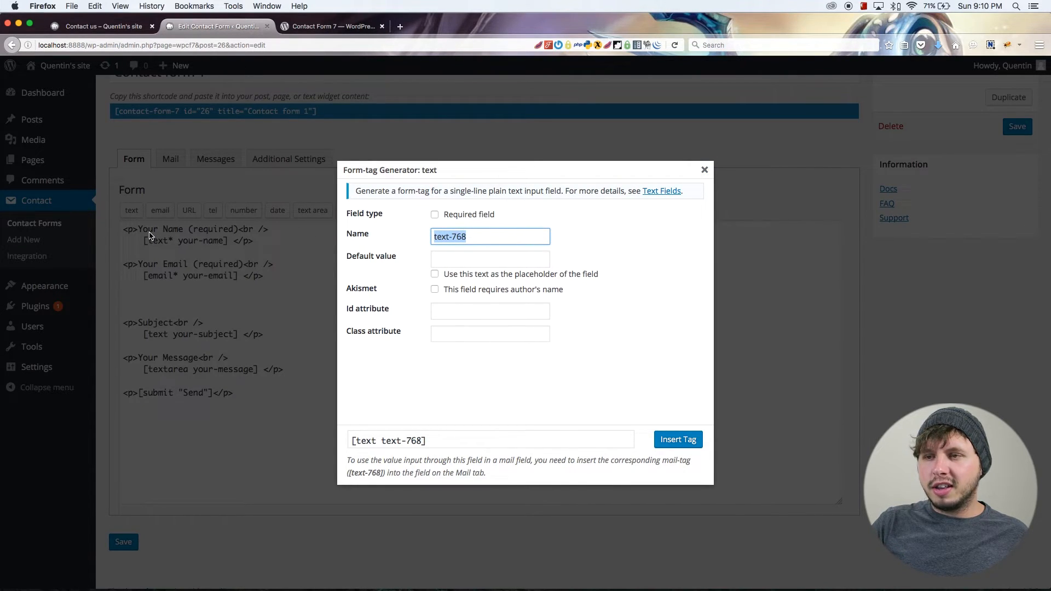
{"action": "mouse_move", "coordinate": [143, 239]}
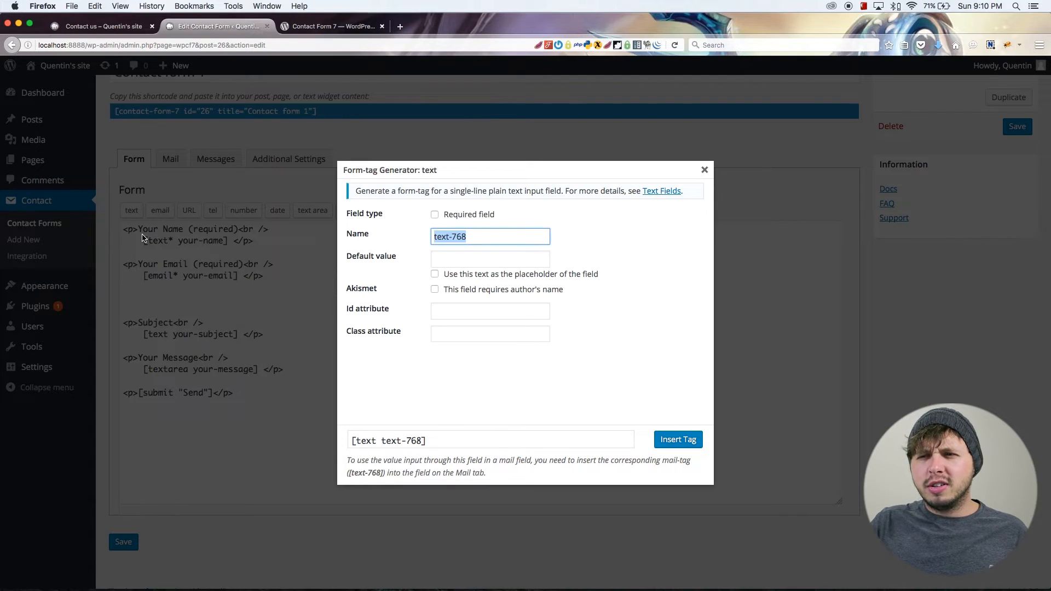
{"action": "mouse_move", "coordinate": [220, 269]}
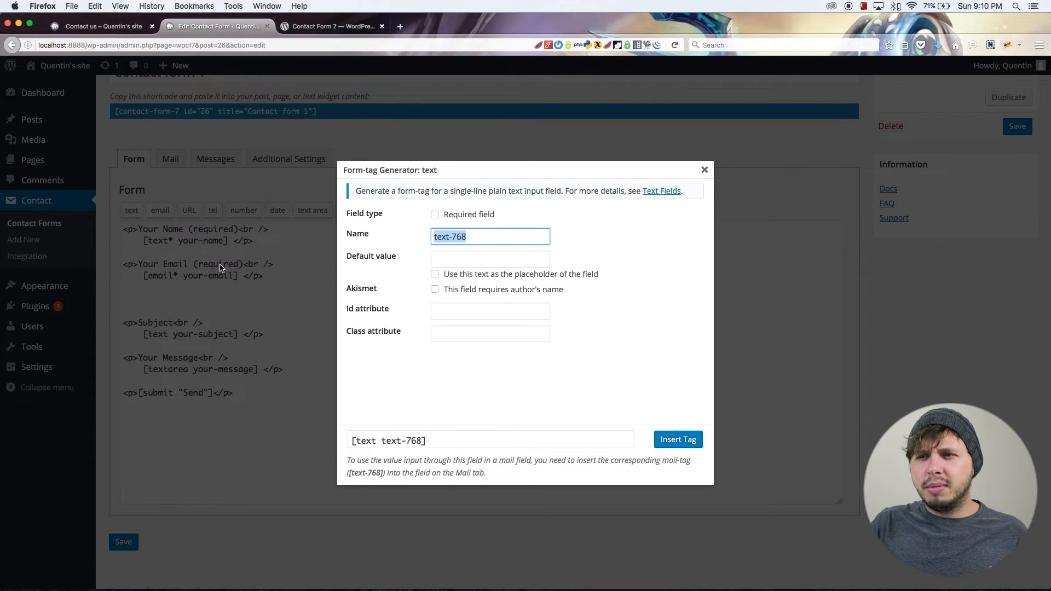
{"action": "mouse_move", "coordinate": [212, 335]}
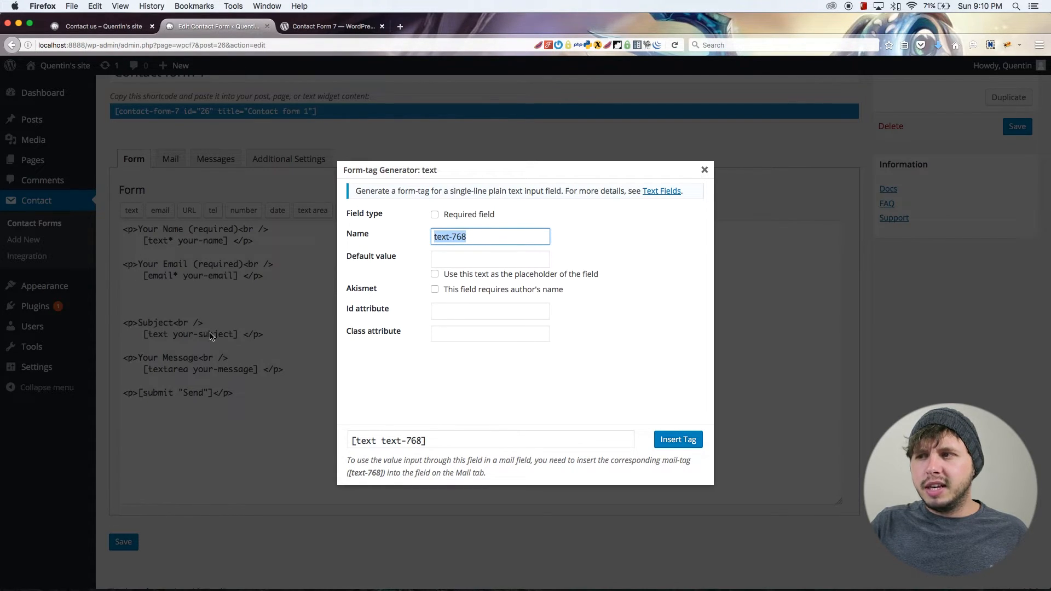
{"action": "mouse_move", "coordinate": [480, 183]}
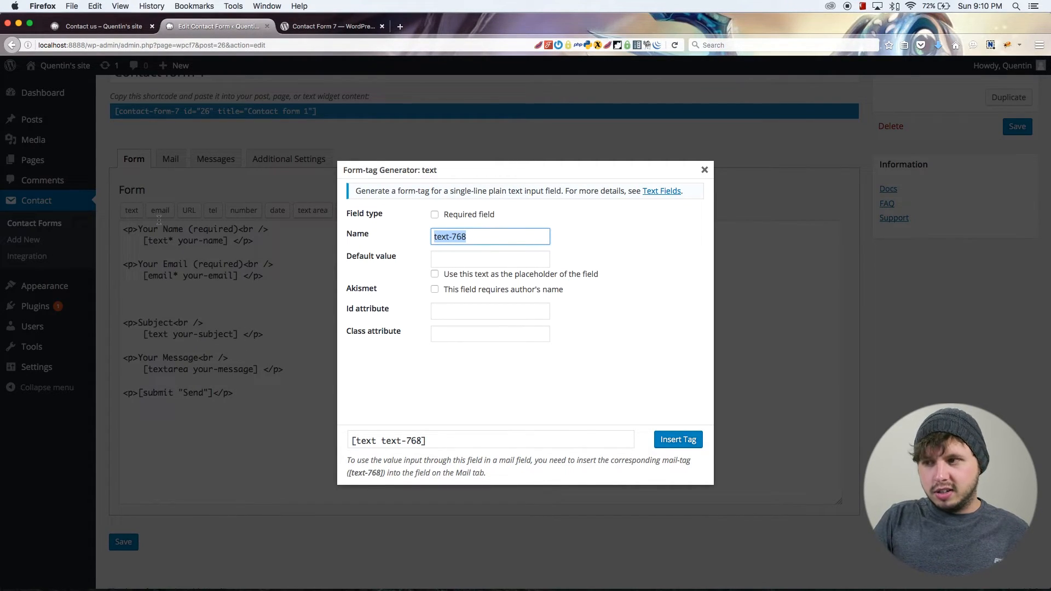
{"action": "type", "text": "your-"}
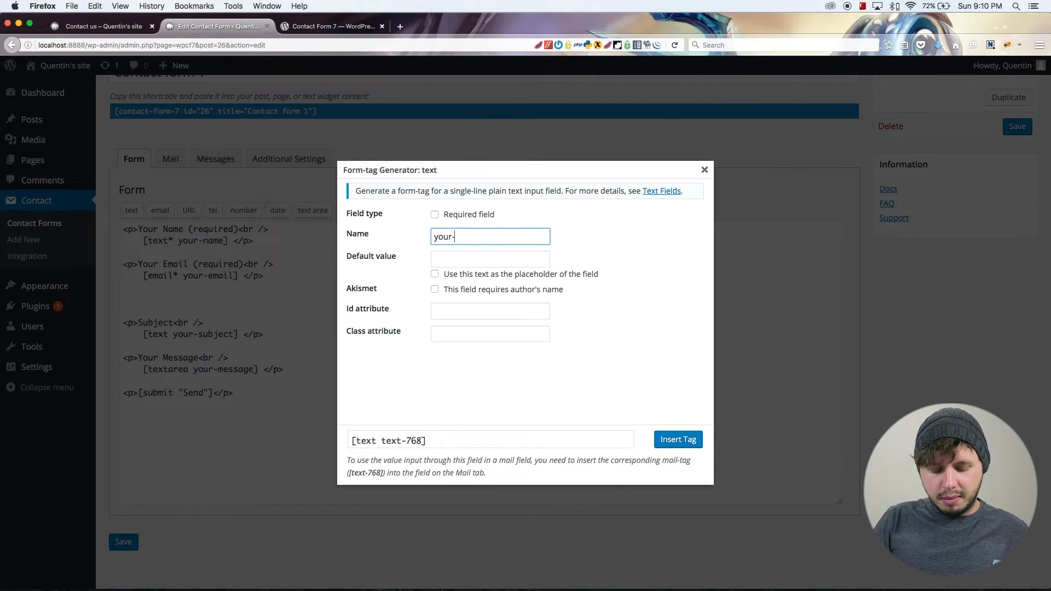
{"action": "type", "text": "suran"}
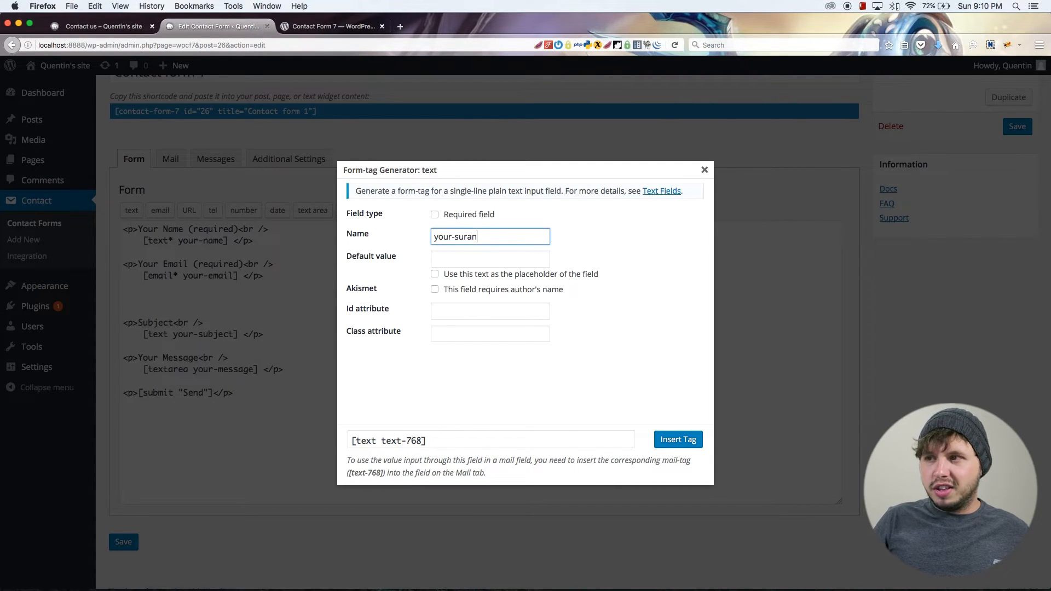
{"action": "type", "text": "me"}
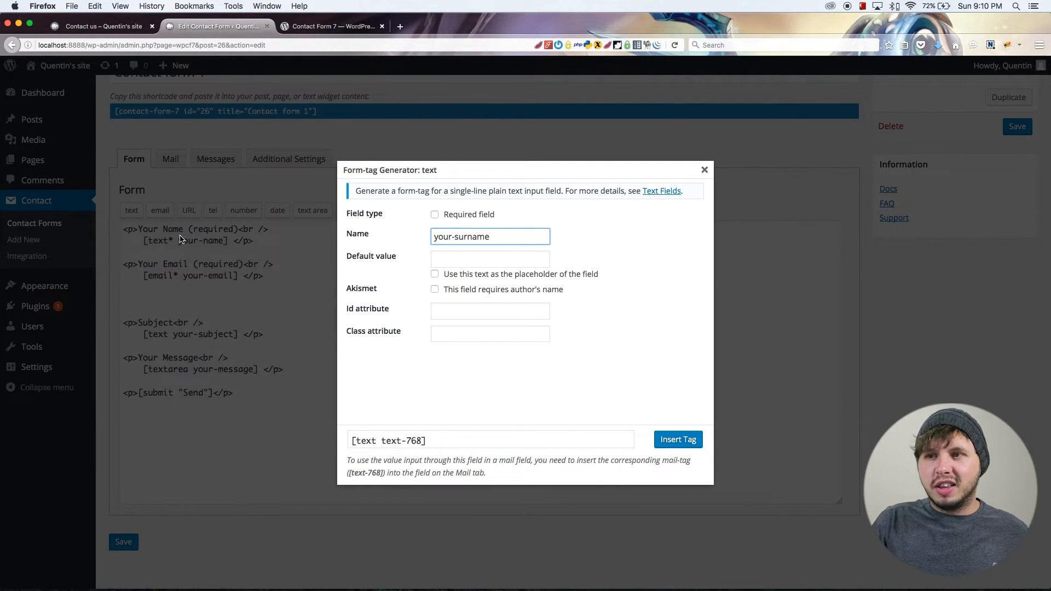
{"action": "mouse_move", "coordinate": [180, 249]}
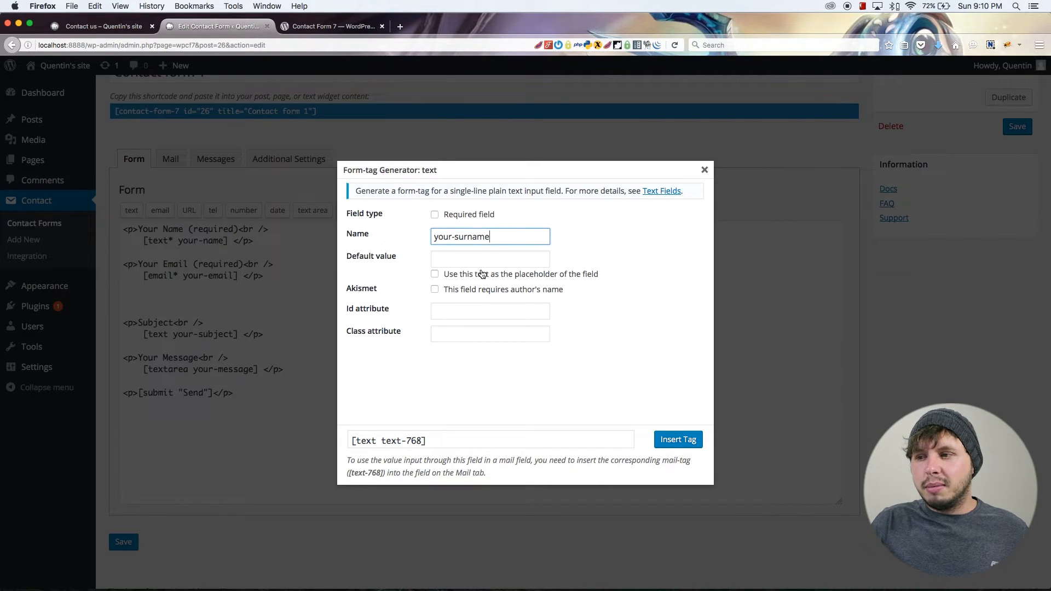
- Tick Required field, leave the placeholder off, and select the [text* your-surname] tag
{"action": "left_click", "coordinate": [434, 215]}
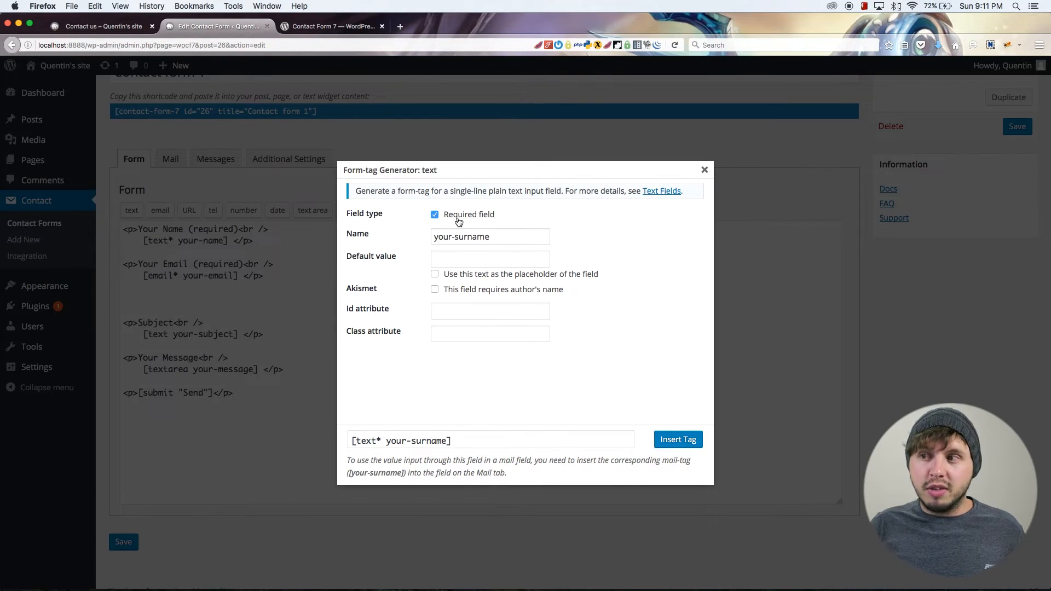
{"action": "mouse_move", "coordinate": [442, 228]}
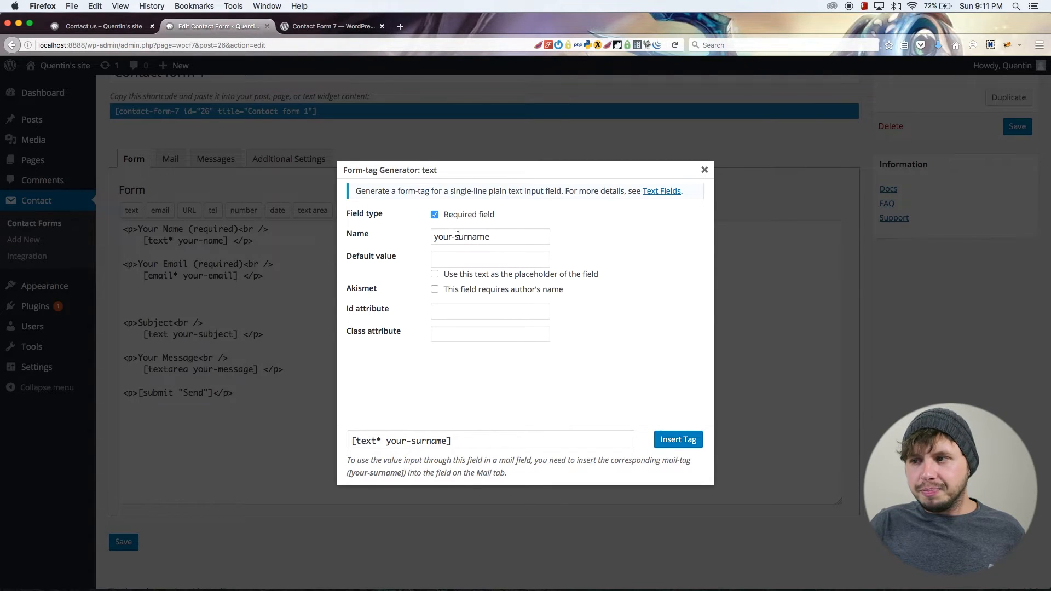
{"action": "mouse_move", "coordinate": [461, 277]}
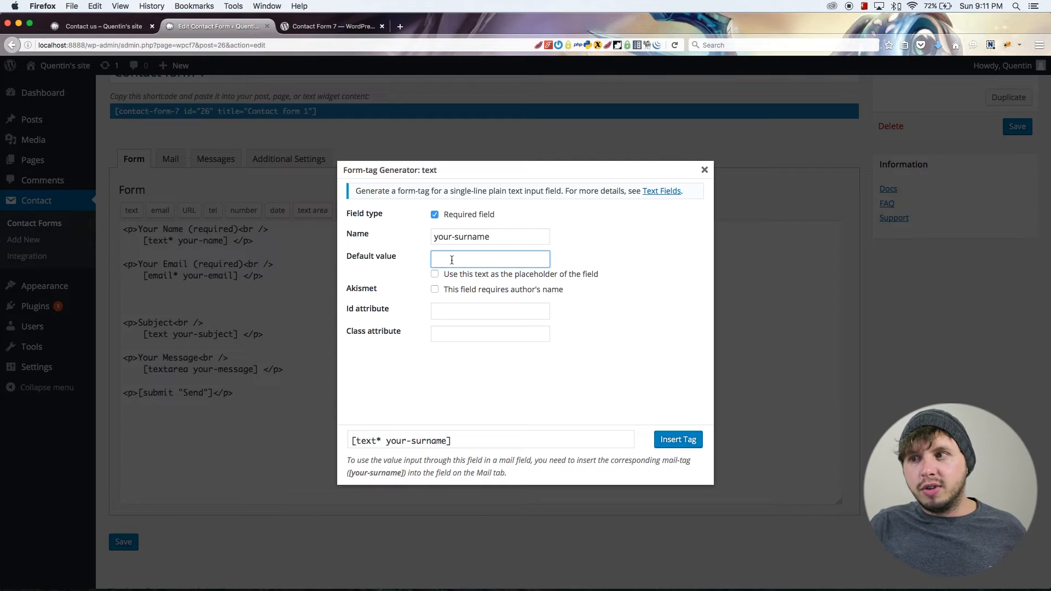
{"action": "left_click", "coordinate": [435, 274]}
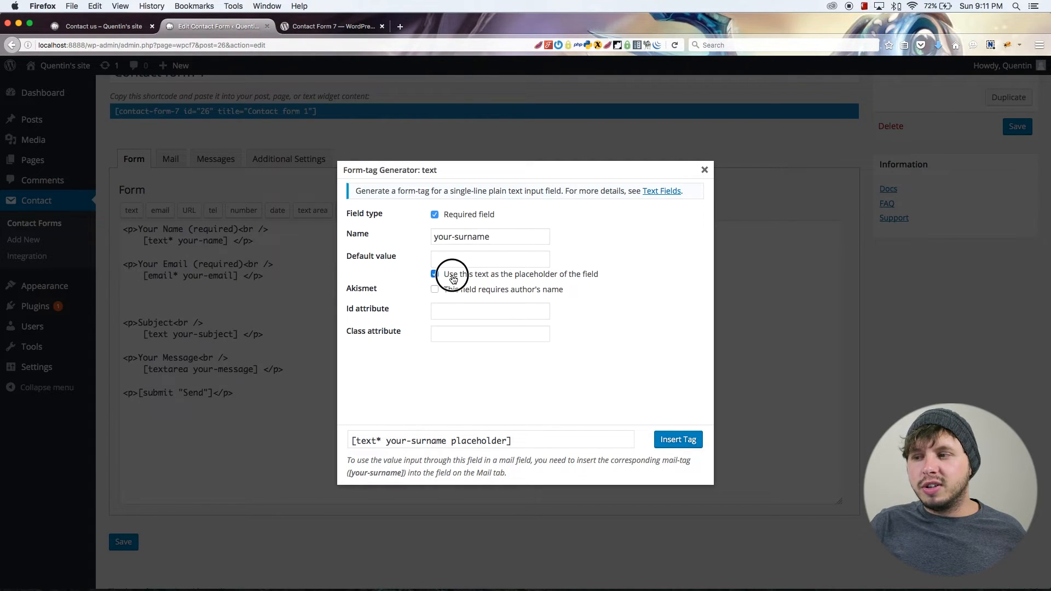
{"action": "left_click", "coordinate": [434, 273]}
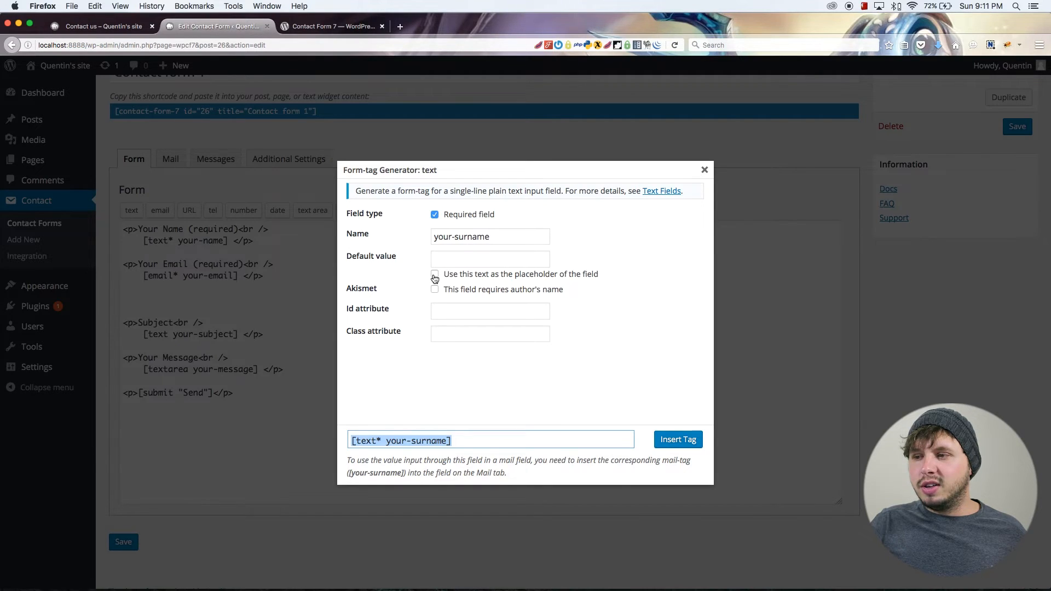
{"action": "left_click", "coordinate": [434, 274]}
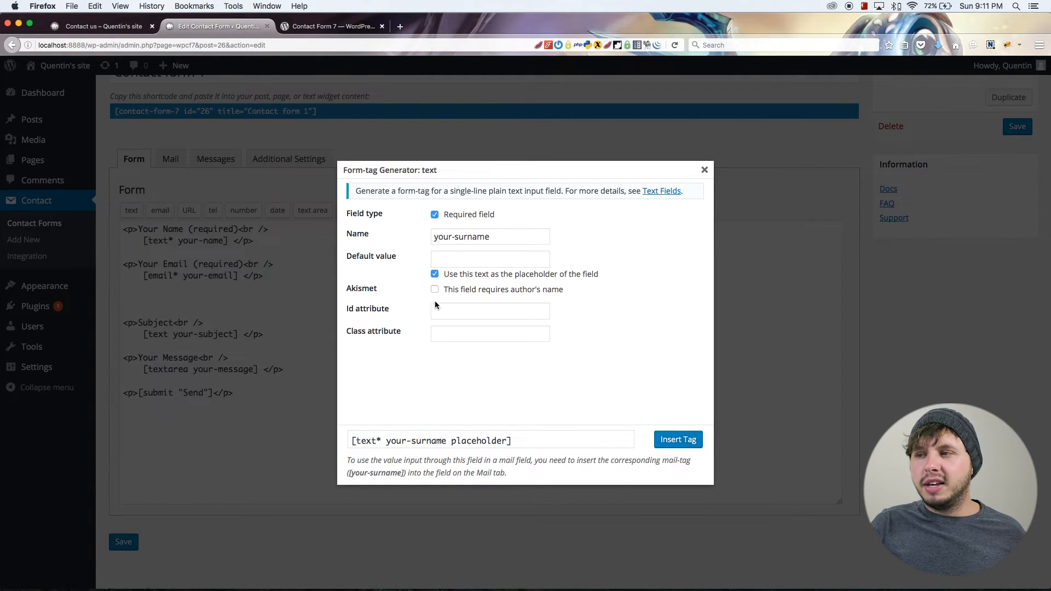
{"action": "left_click", "coordinate": [434, 274]}
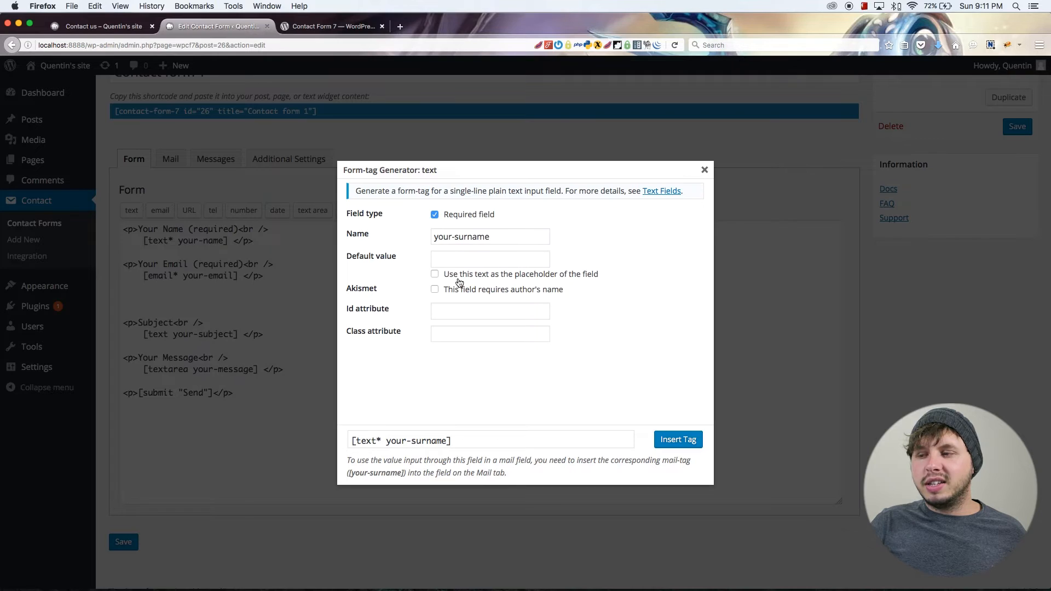
{"action": "double_click", "coordinate": [401, 440]}
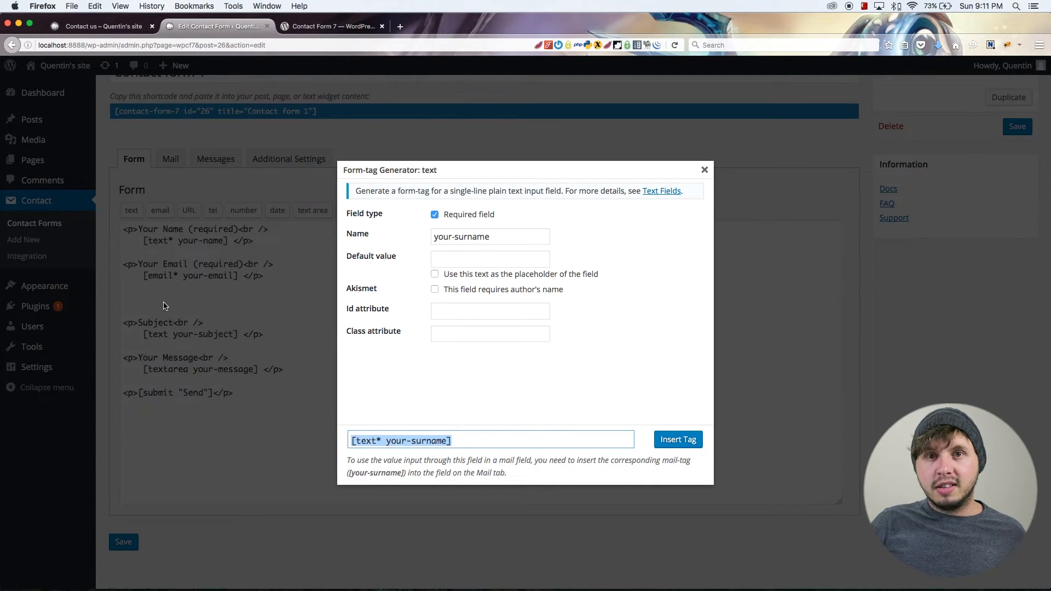
- Delete the inserted surname tag and put the cursor after the Your Name field
{"action": "left_click", "coordinate": [678, 439]}
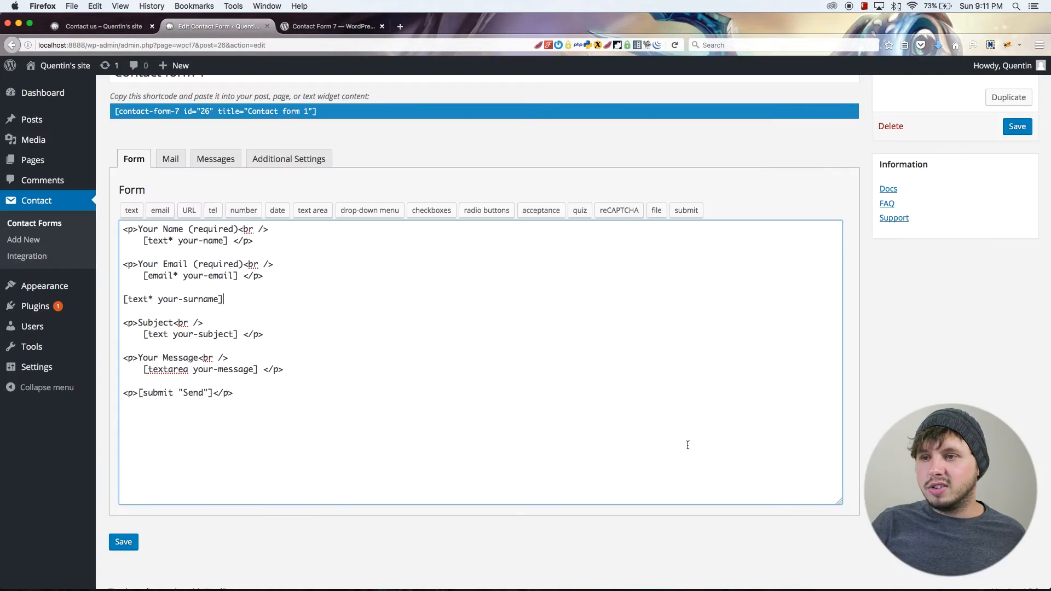
{"action": "mouse_move", "coordinate": [246, 299]}
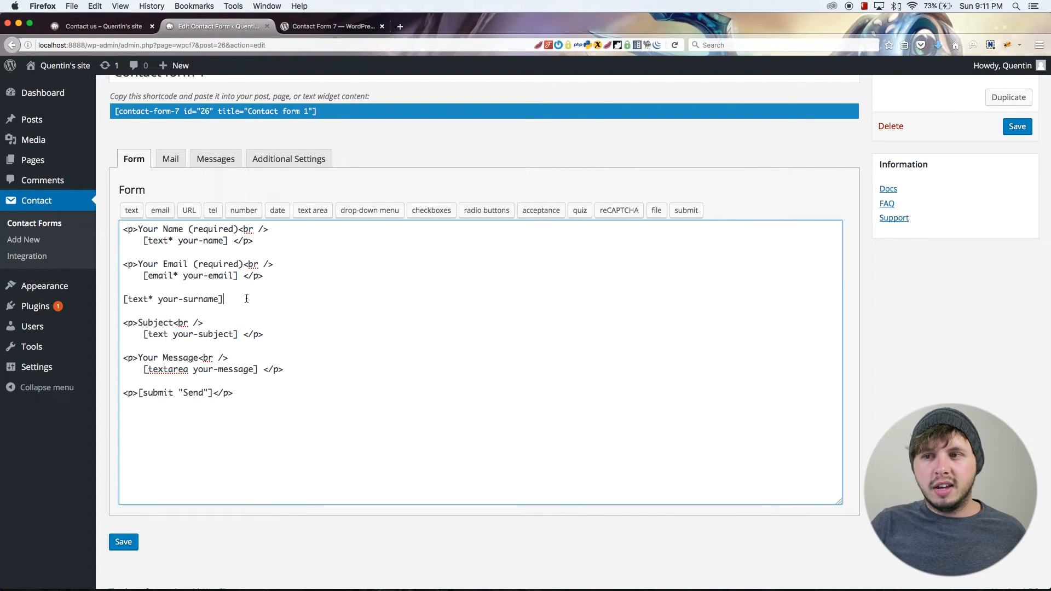
{"action": "double_click", "coordinate": [173, 299]}
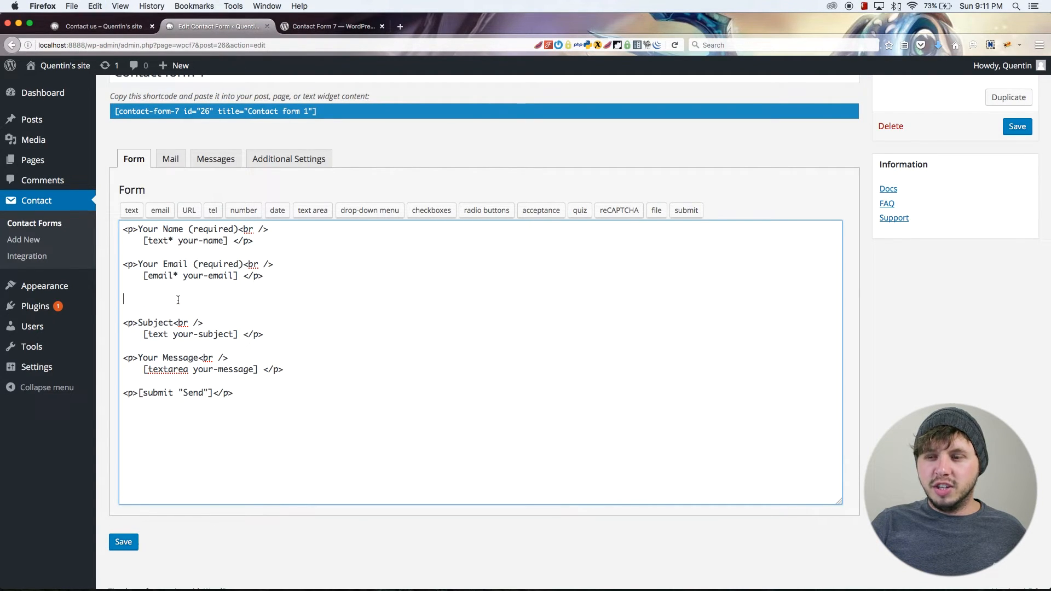
{"action": "key", "text": "Backspace"}
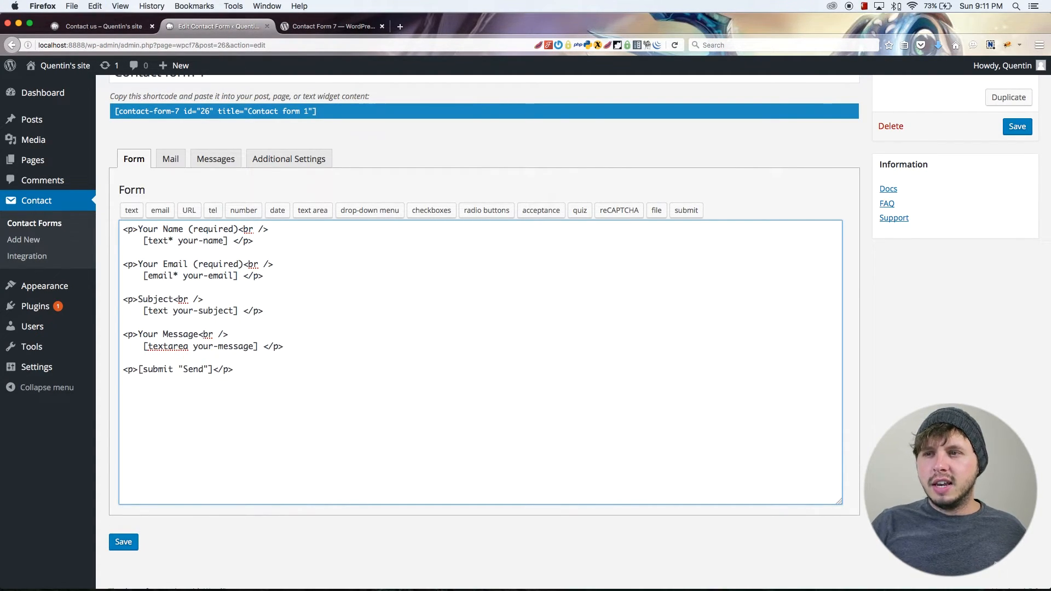
{"action": "left_click", "coordinate": [264, 275]}
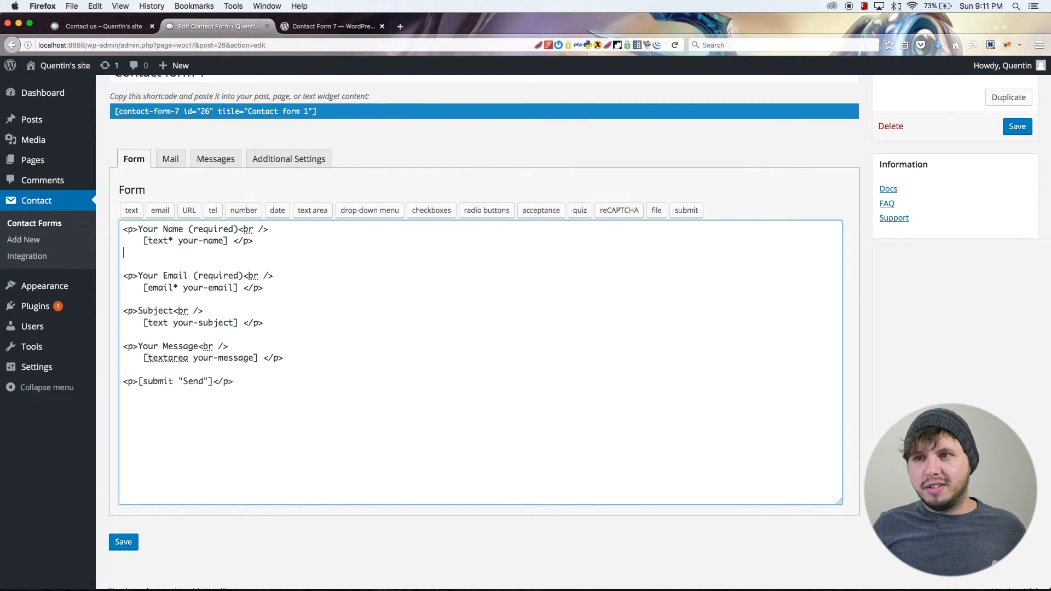
- Add a 'Your Surname' paragraph containing [text* your-surname], closed with </p>
{"action": "type", "text": "[text* your-surname]"}
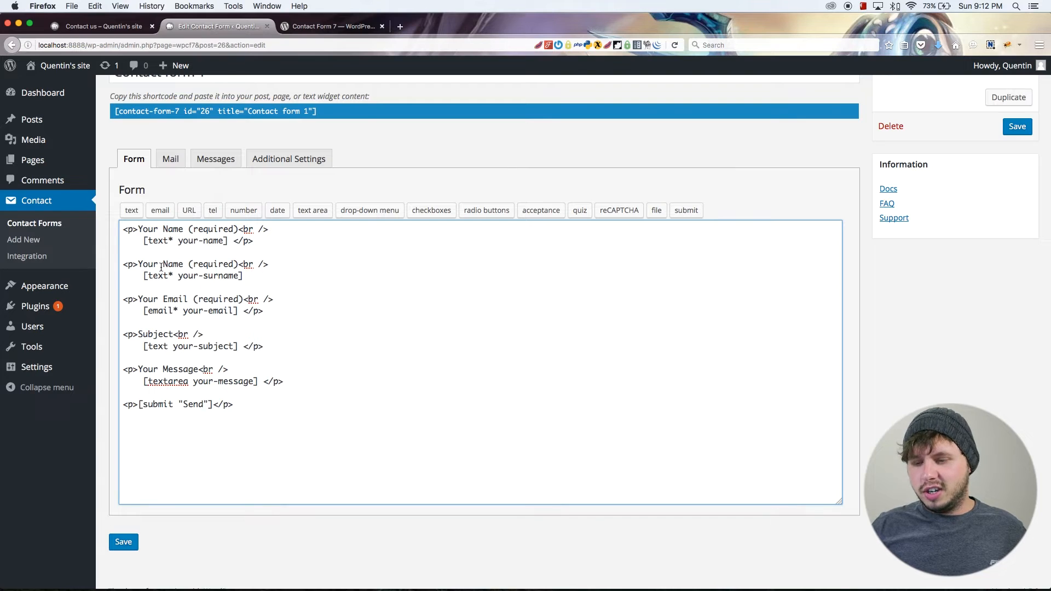
{"action": "double_click", "coordinate": [171, 264]}
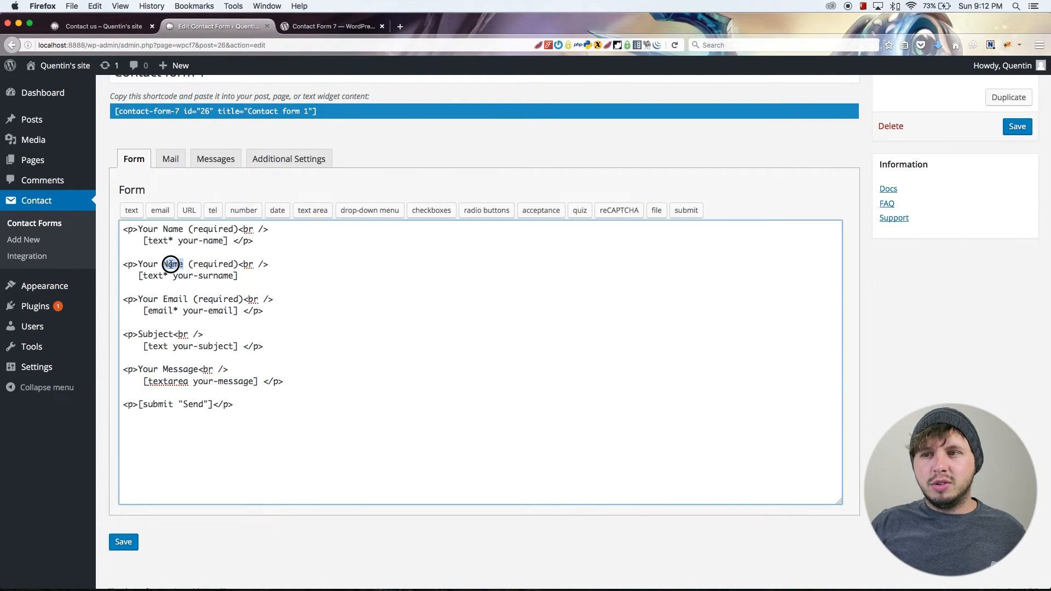
{"action": "type", "text": "Surname"}
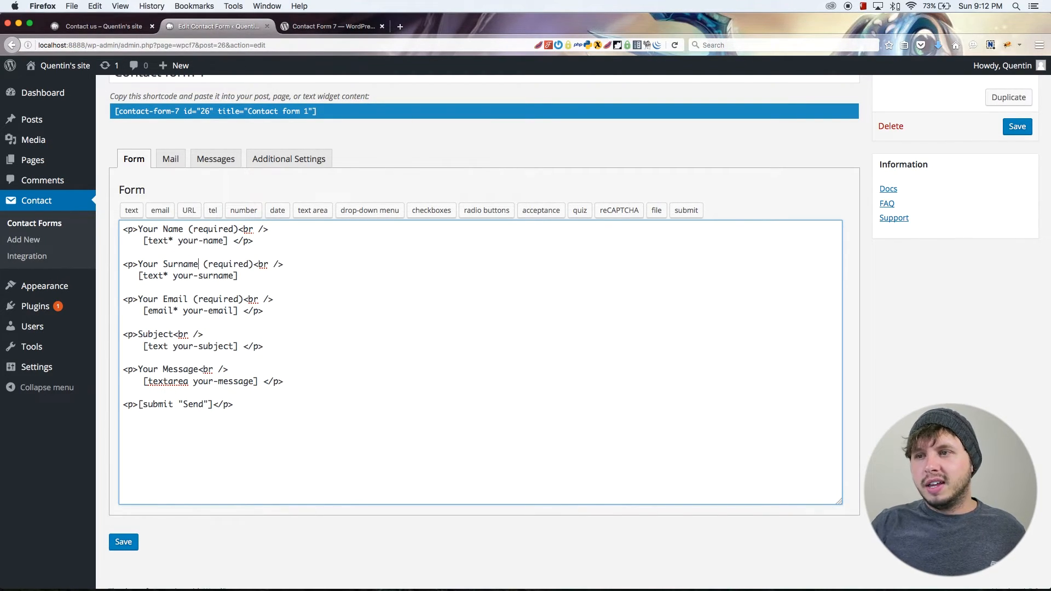
{"action": "type", "text": "</"}
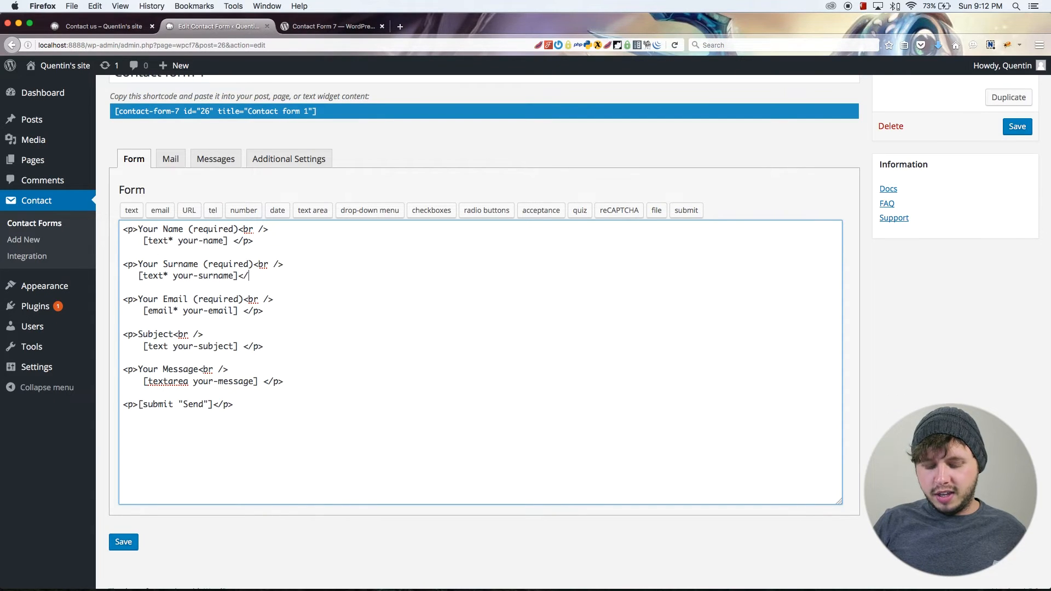
{"action": "type", "text": "p>"}
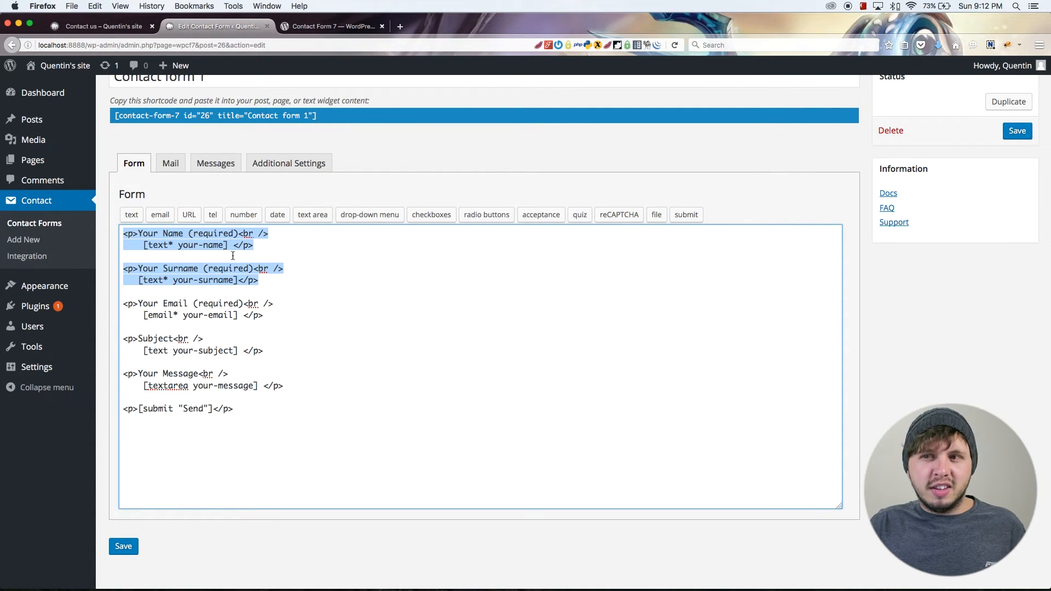
{"action": "mouse_move", "coordinate": [101, 26]}
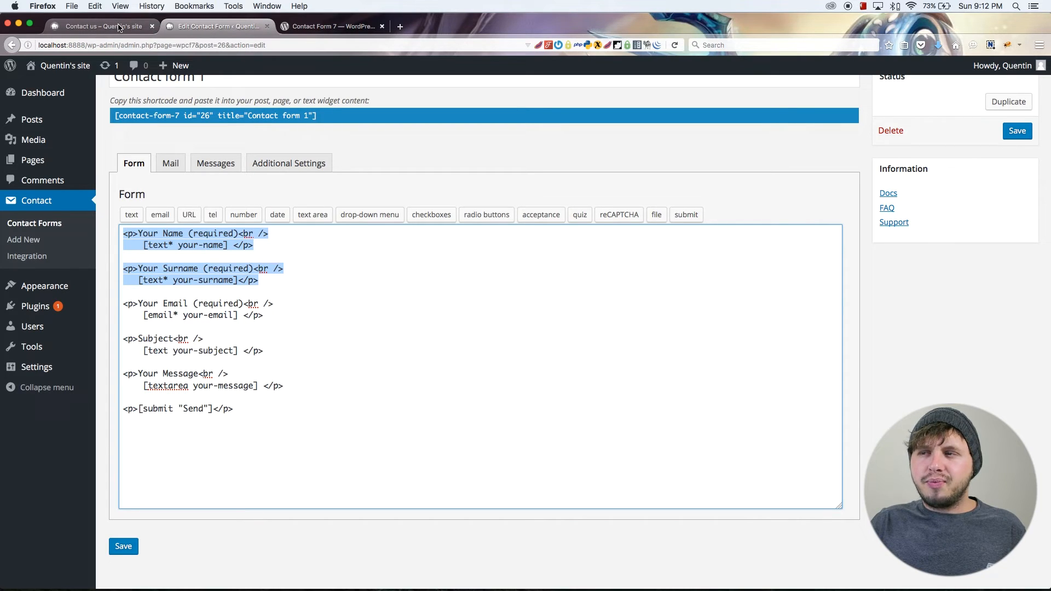
- View the live Contact us form, then show Contact form 1's Mail settings
{"action": "left_click", "coordinate": [101, 26]}
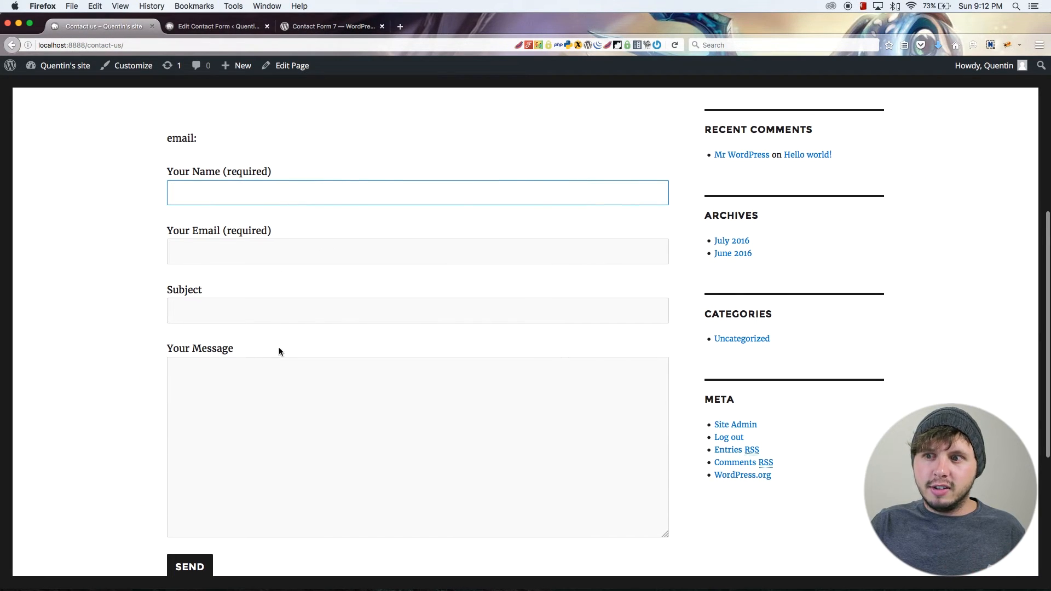
{"action": "left_click", "coordinate": [417, 192]}
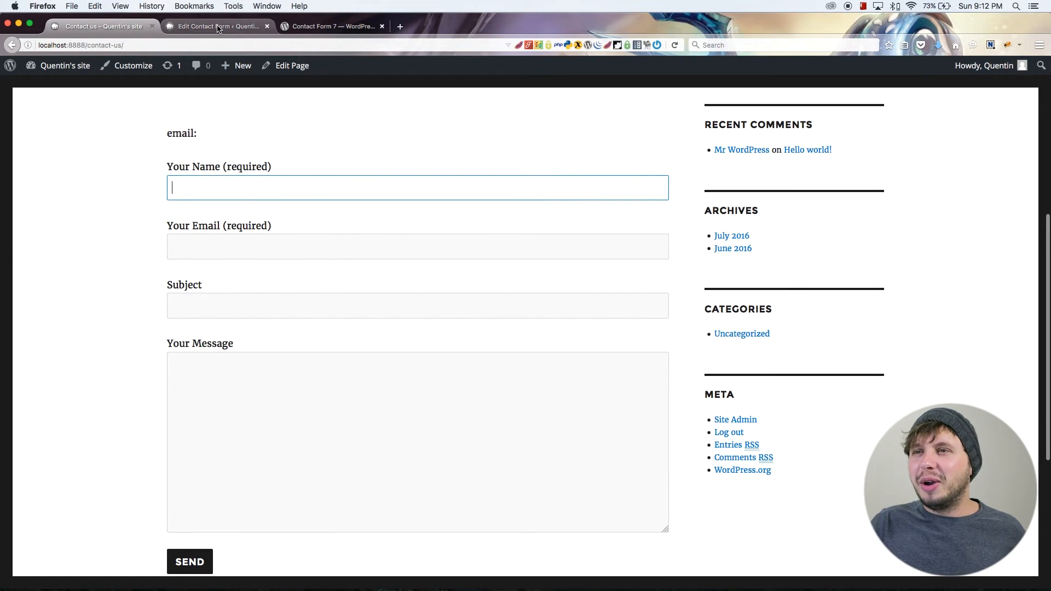
{"action": "left_click", "coordinate": [214, 26]}
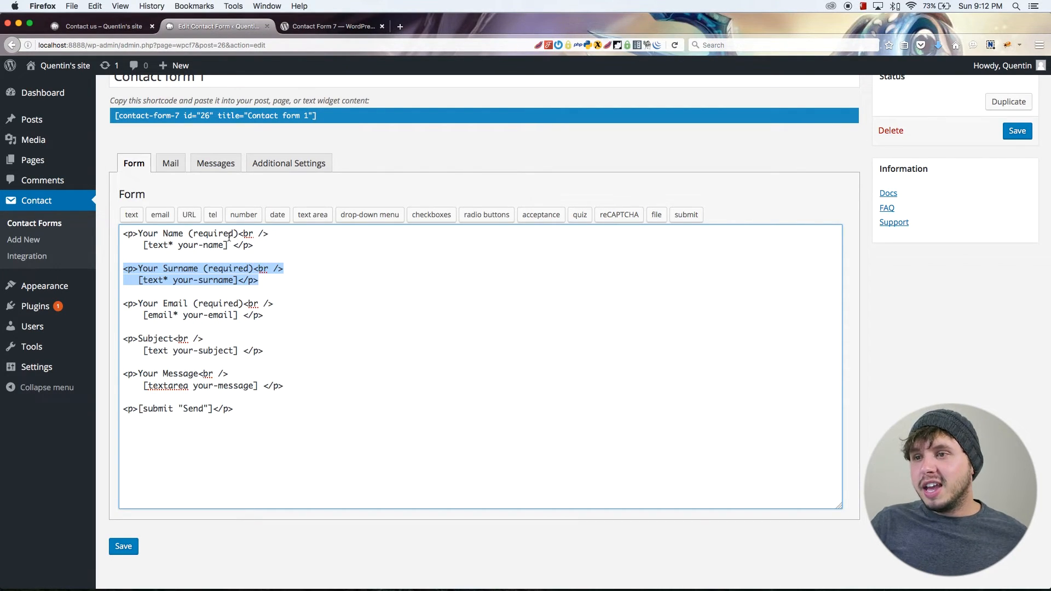
{"action": "left_click", "coordinate": [170, 163]}
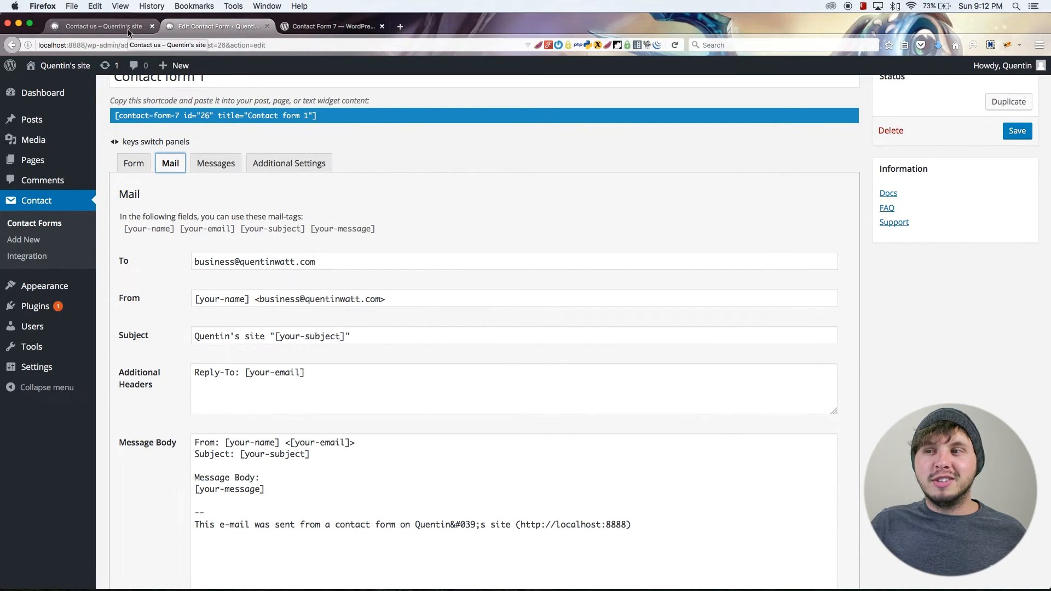
{"action": "left_click", "coordinate": [100, 26]}
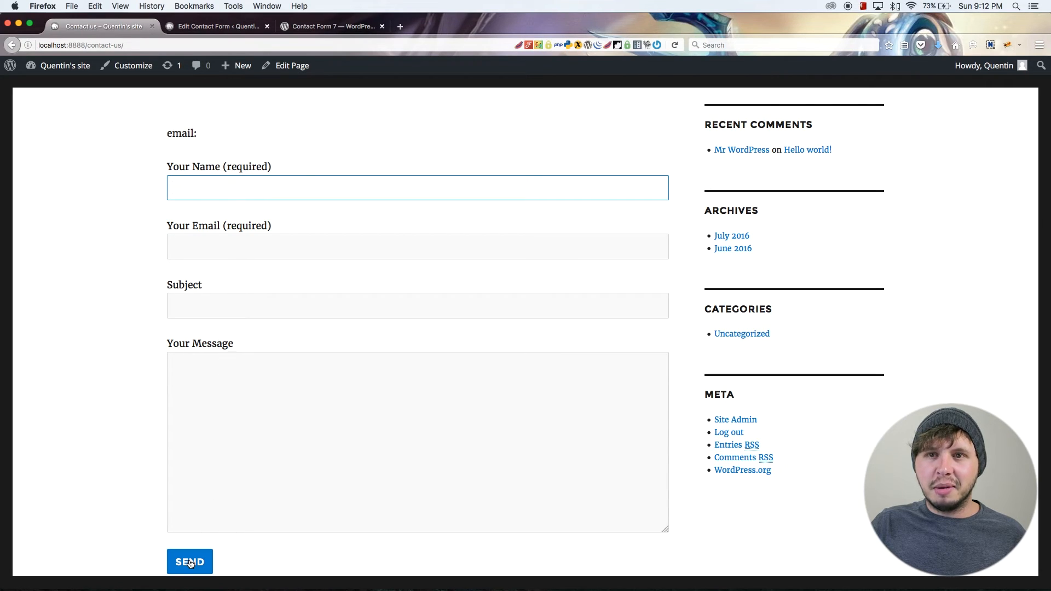
{"action": "left_click", "coordinate": [418, 188]}
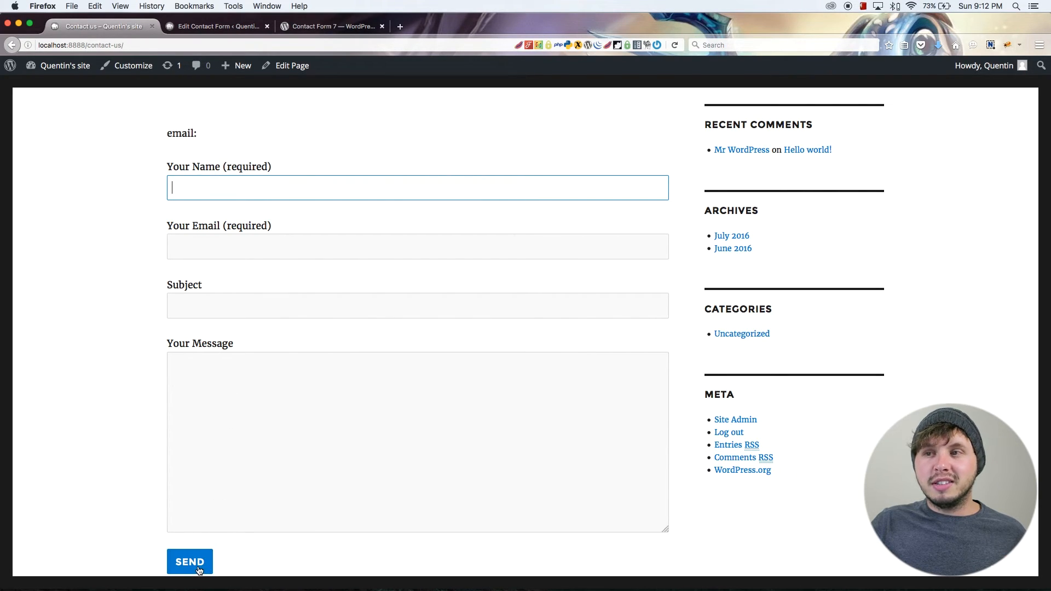
{"action": "mouse_move", "coordinate": [322, 415]}
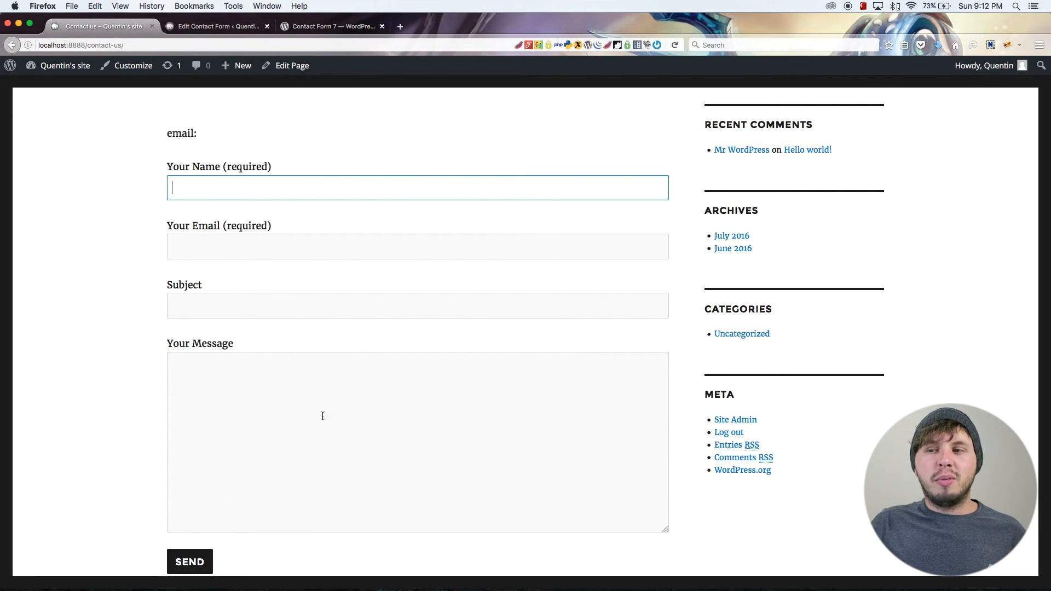
{"action": "left_click", "coordinate": [214, 26]}
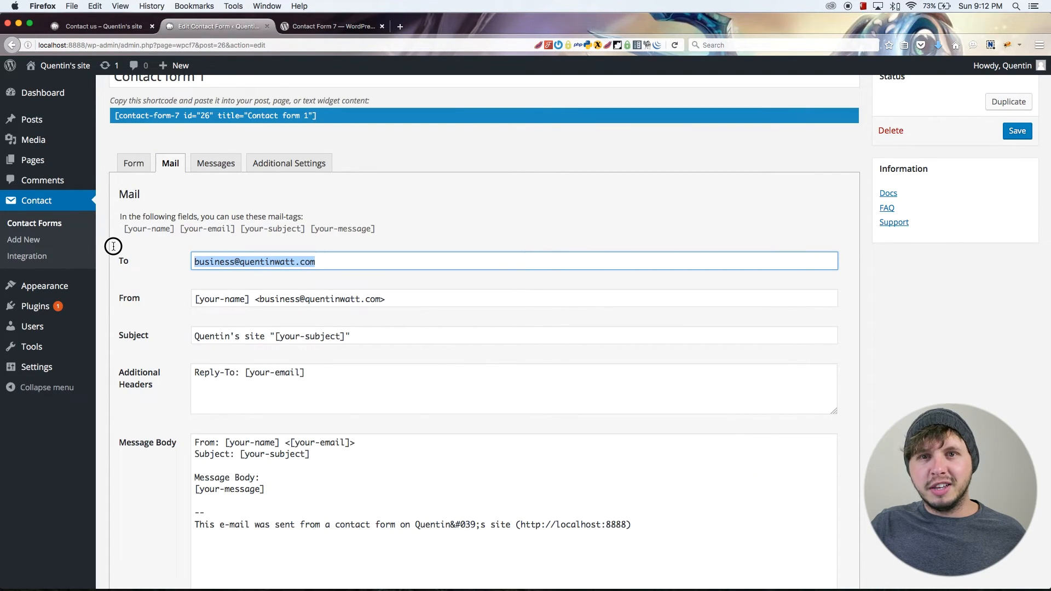
{"action": "mouse_move", "coordinate": [142, 250]}
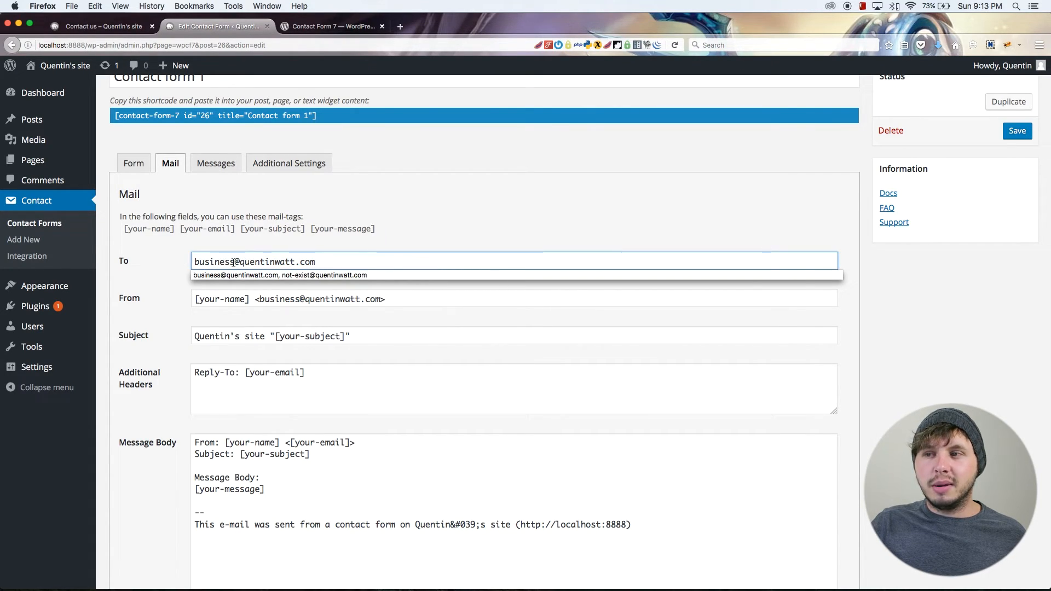
{"action": "mouse_move", "coordinate": [298, 275]}
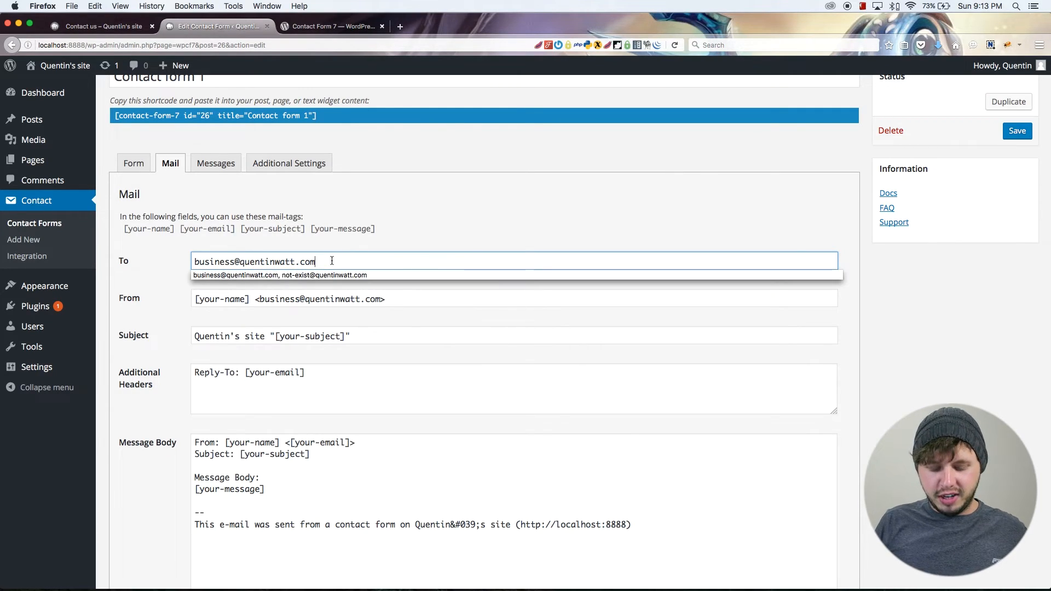
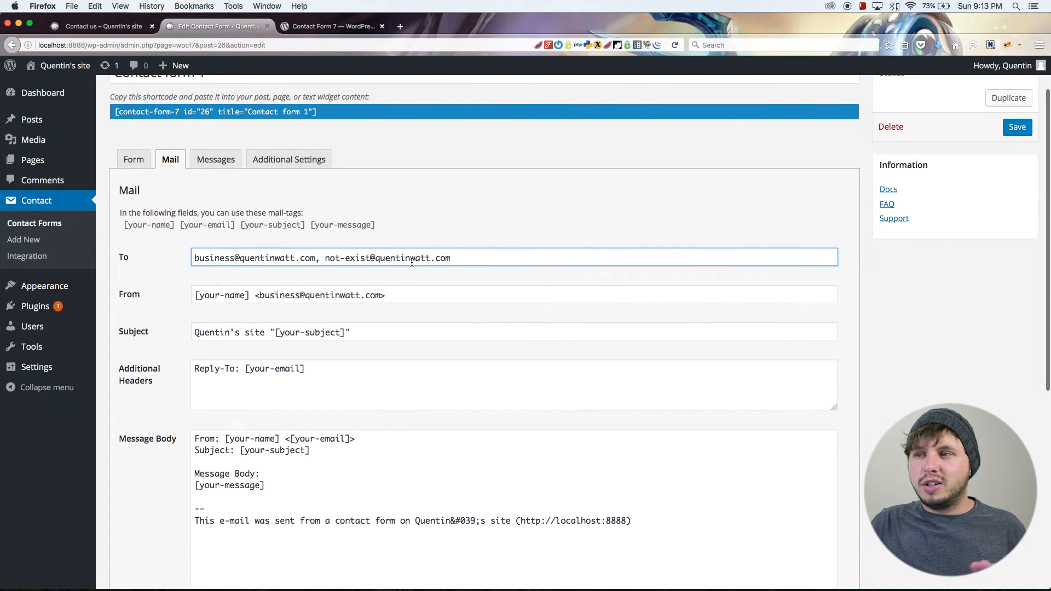
{"action": "left_click", "coordinate": [312, 257]}
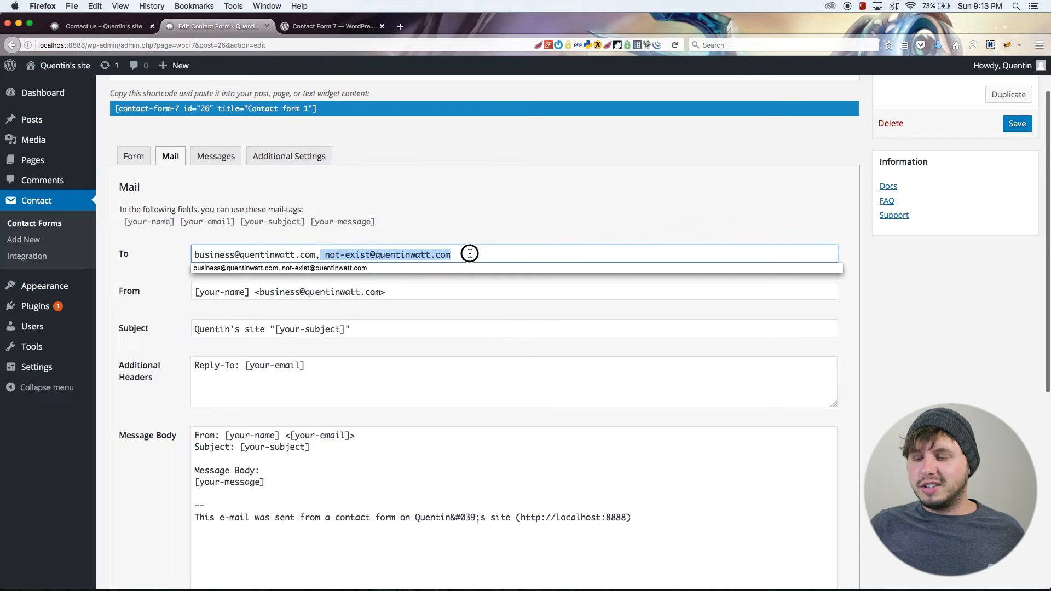
{"action": "key", "text": "Backspace"}
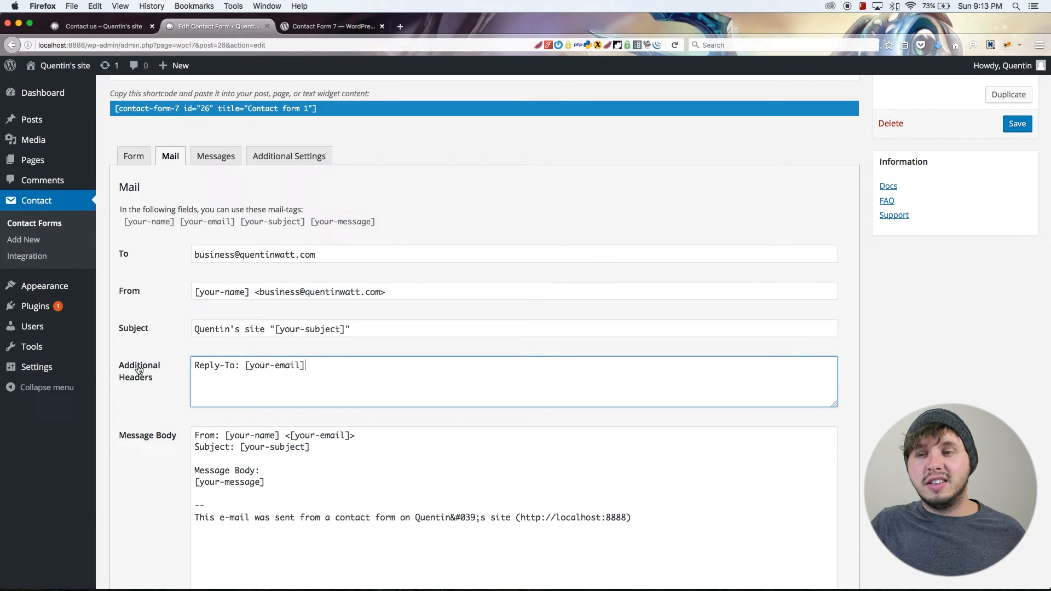
{"action": "mouse_move", "coordinate": [147, 381]}
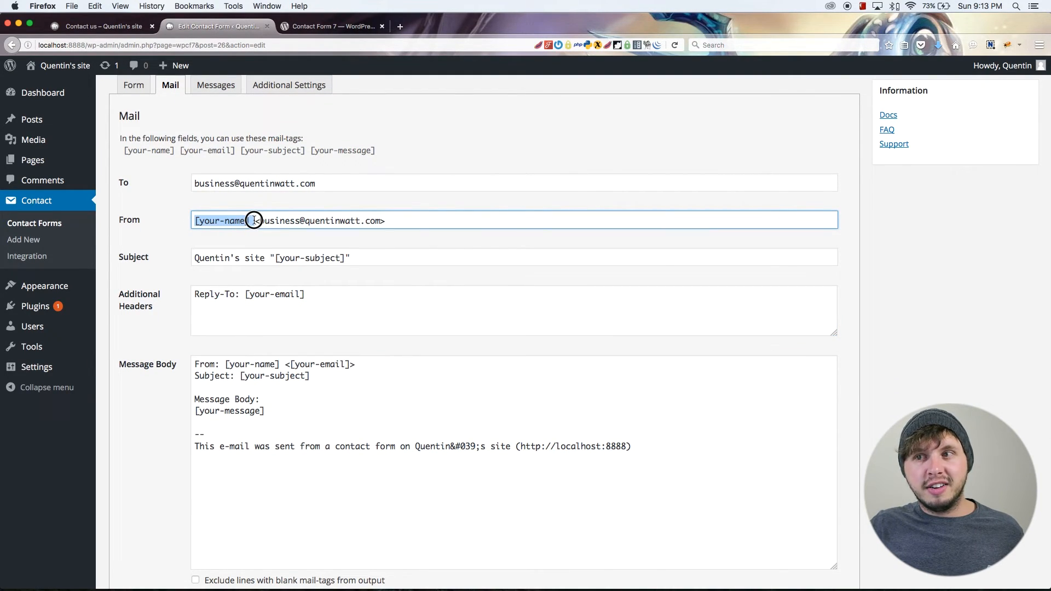
- Inspect the [your-name] tag in the form template and the Mail sender line
{"action": "double_click", "coordinate": [220, 221]}
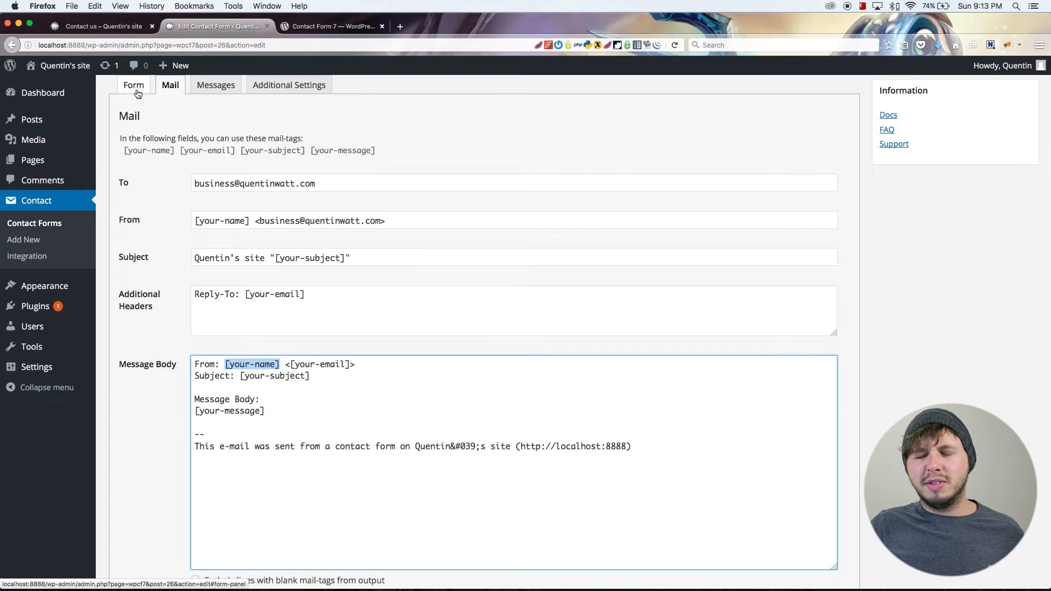
{"action": "left_click", "coordinate": [133, 84]}
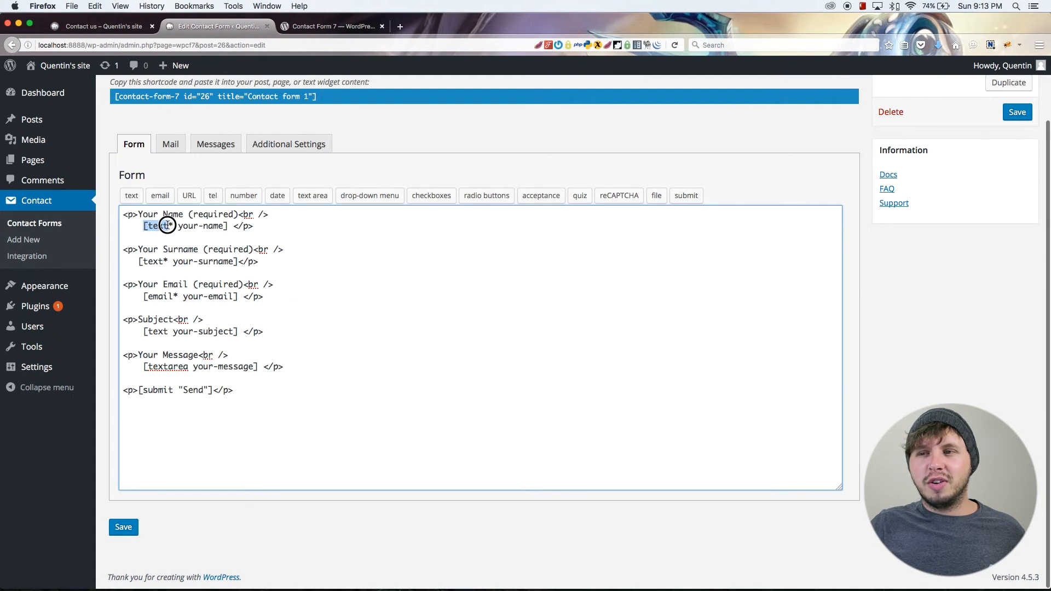
{"action": "double_click", "coordinate": [200, 227]}
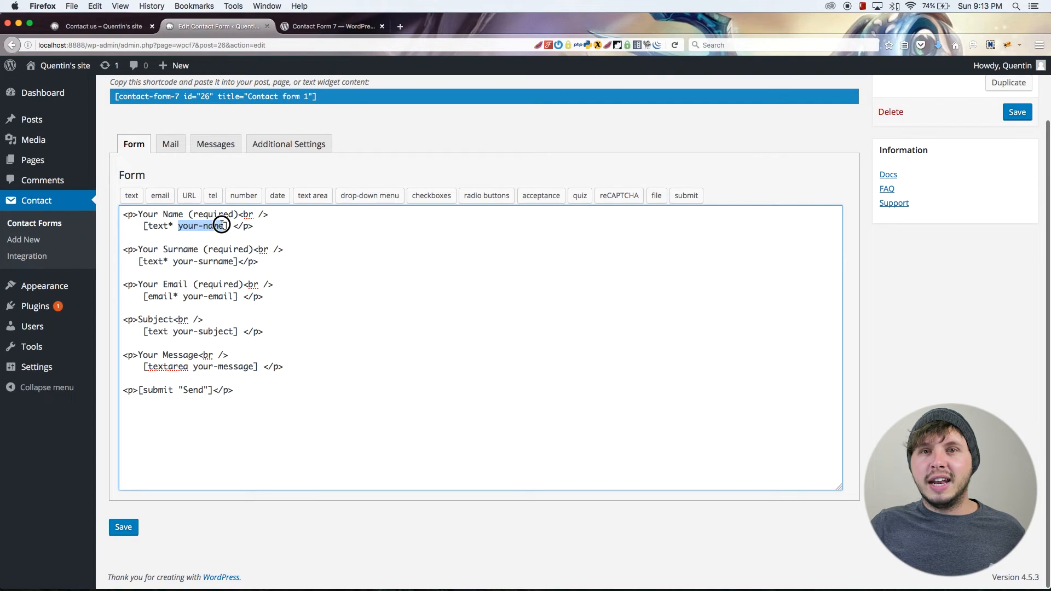
{"action": "left_click", "coordinate": [170, 144]}
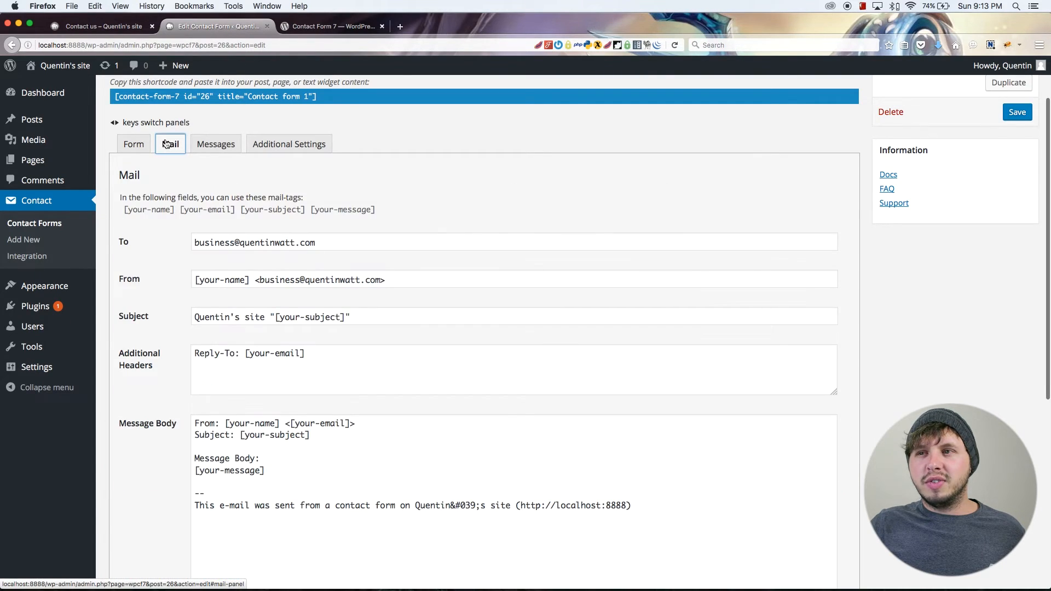
{"action": "double_click", "coordinate": [221, 280]}
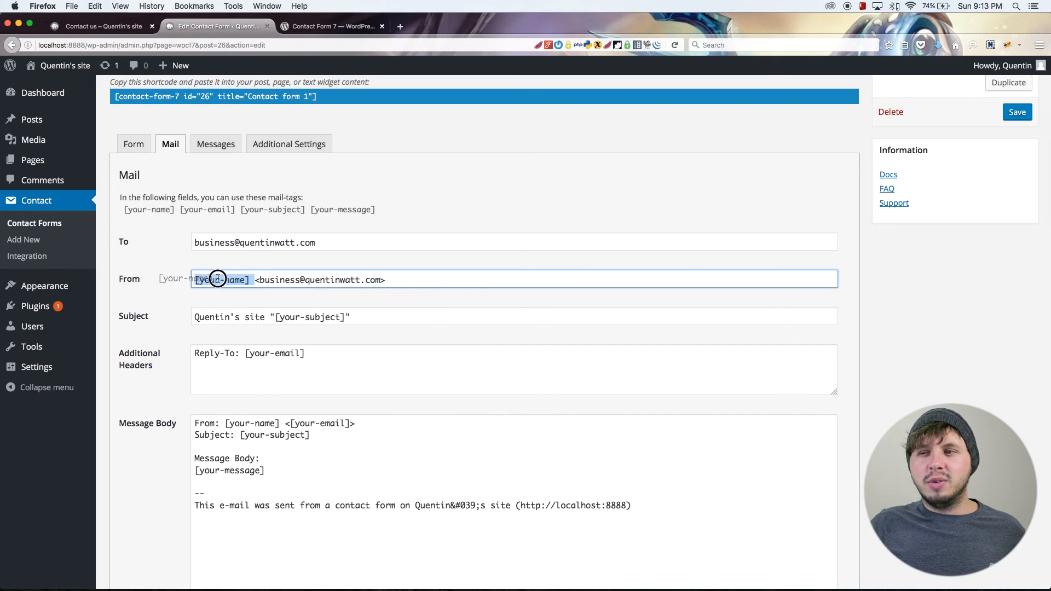
{"action": "left_click", "coordinate": [221, 280]}
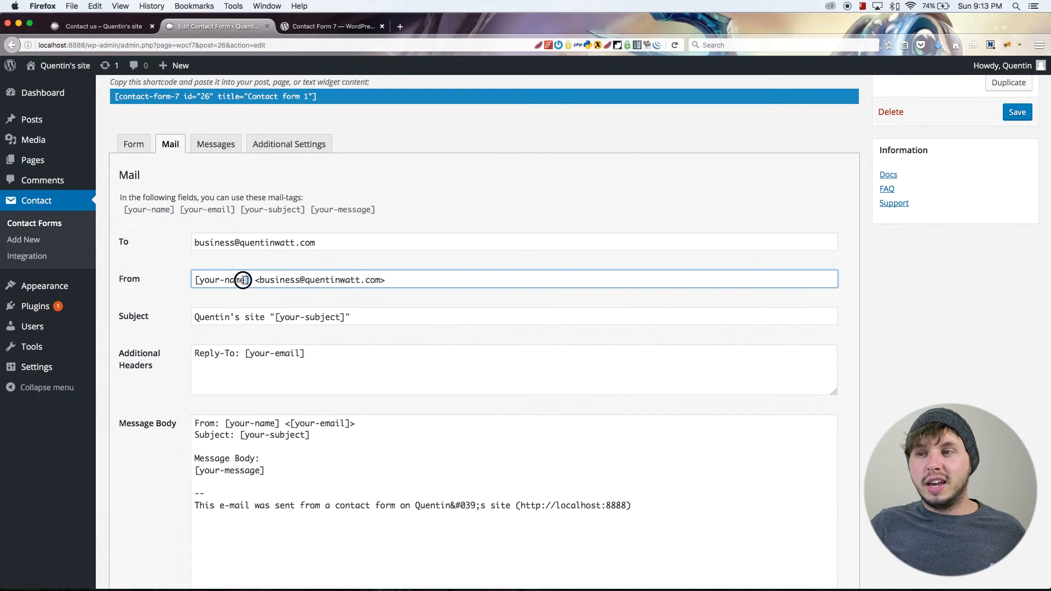
{"action": "double_click", "coordinate": [222, 280]}
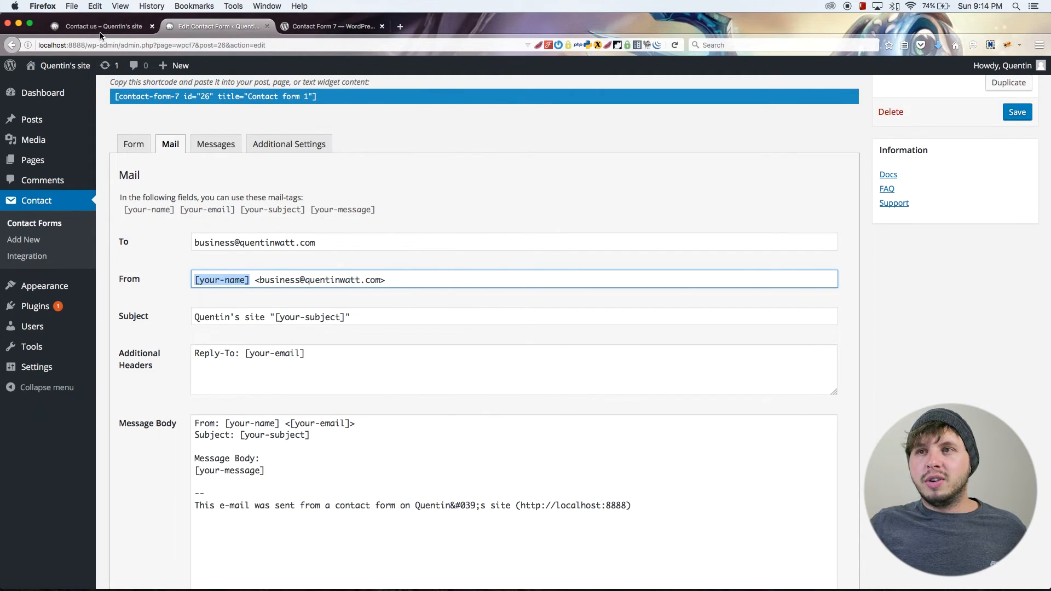
- Type Jarod into Your Name on the Contact us page, then return to the editor
{"action": "left_click", "coordinate": [100, 26]}
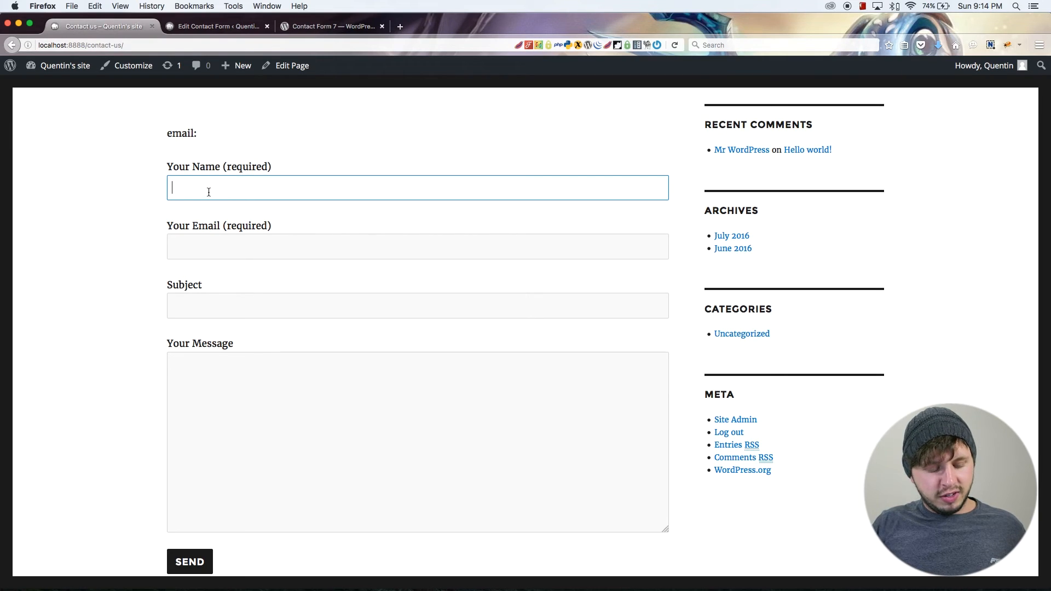
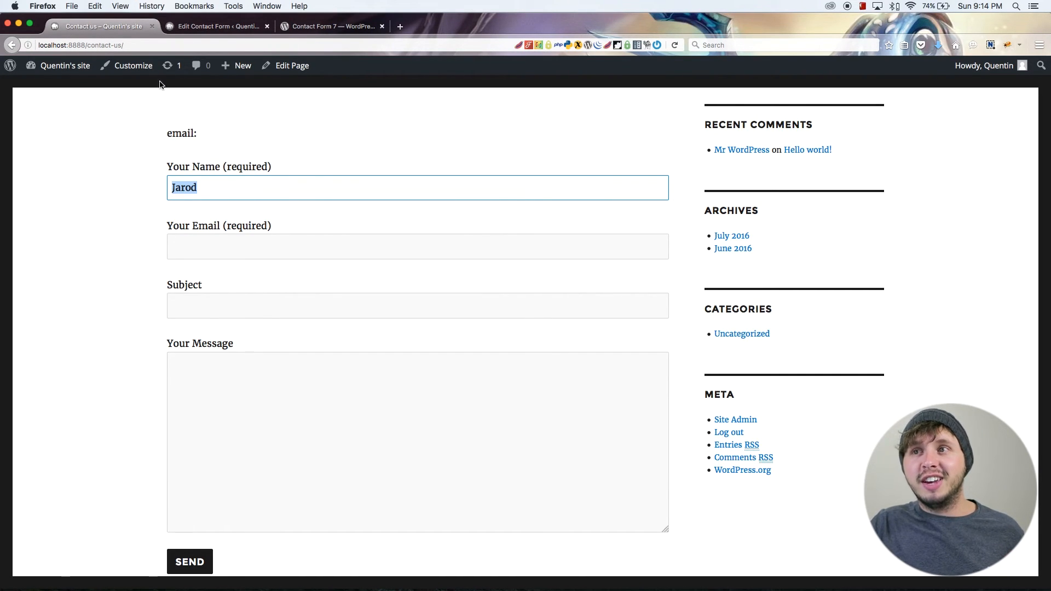
{"action": "left_click", "coordinate": [216, 26]}
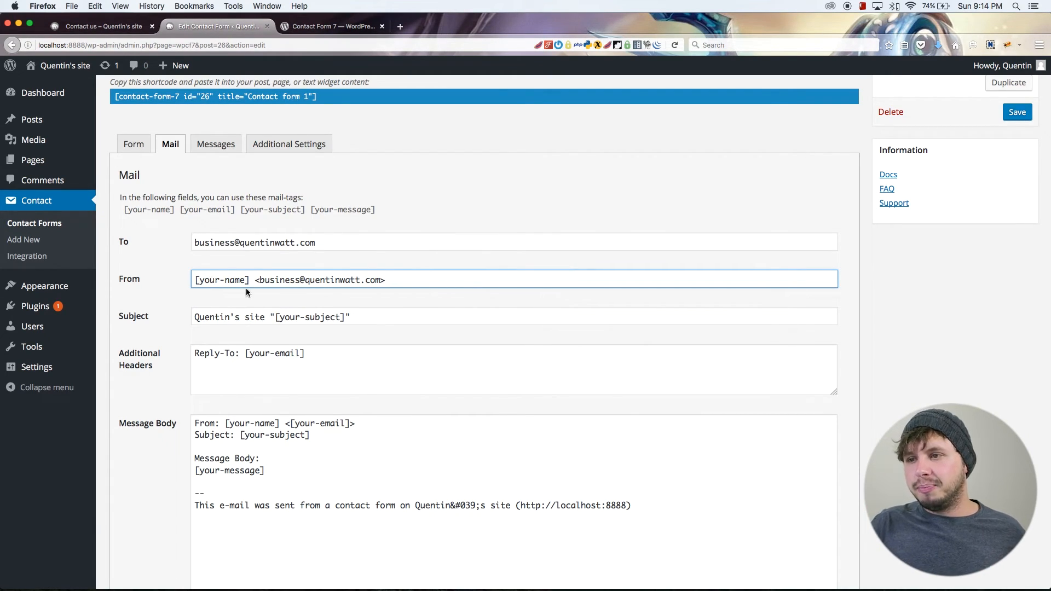
- Replace the Message Body with 'You received a form submission with the following details:'
{"action": "scroll", "scroll_direction": "down", "scroll_amount": 3}
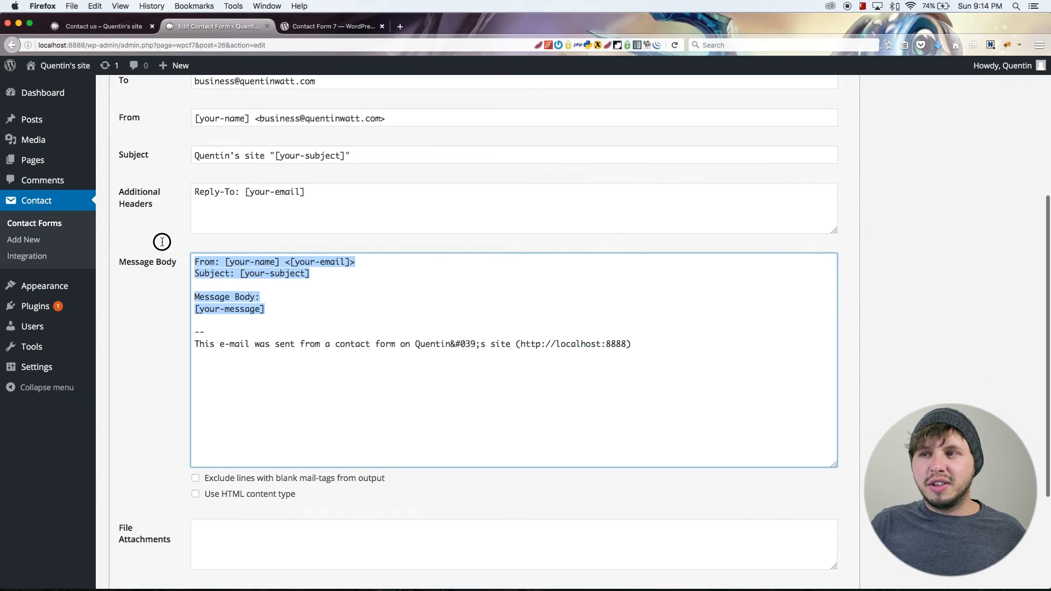
{"action": "mouse_move", "coordinate": [161, 243]}
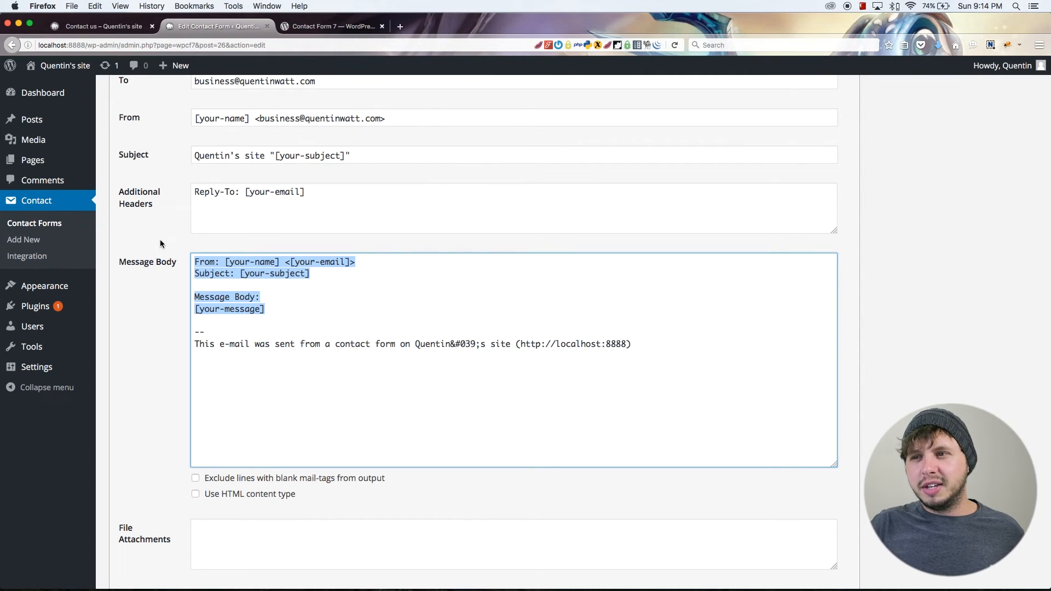
{"action": "left_click", "coordinate": [304, 317]}
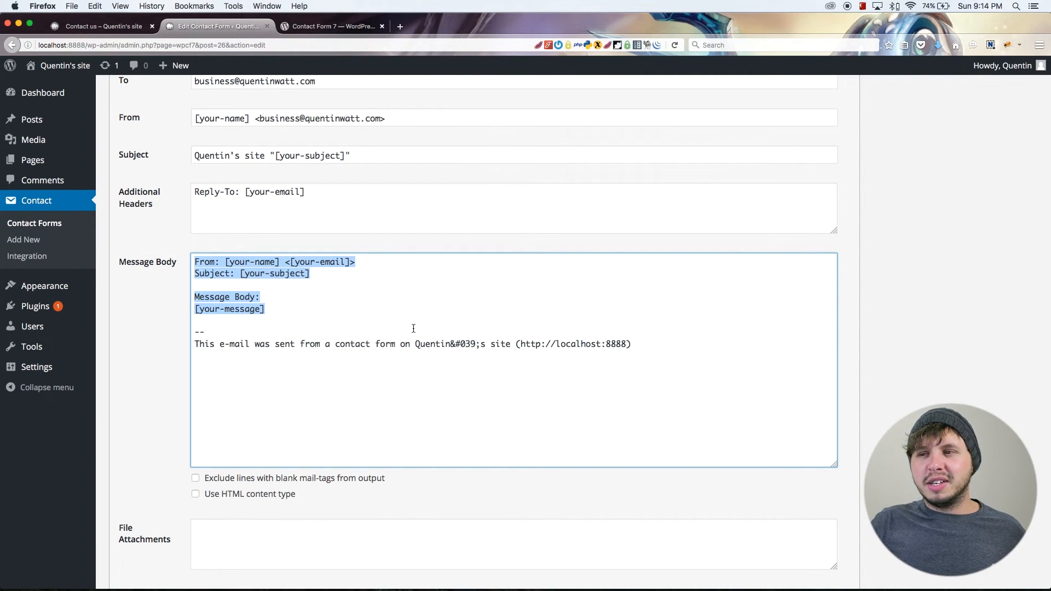
{"action": "left_click", "coordinate": [266, 309]}
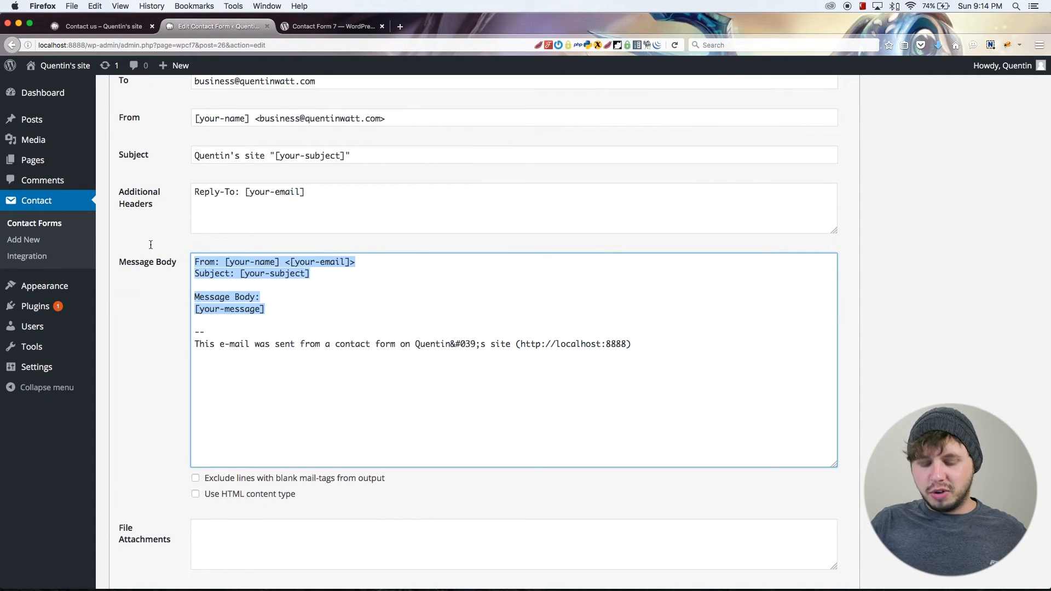
{"action": "type", "text": "You r"}
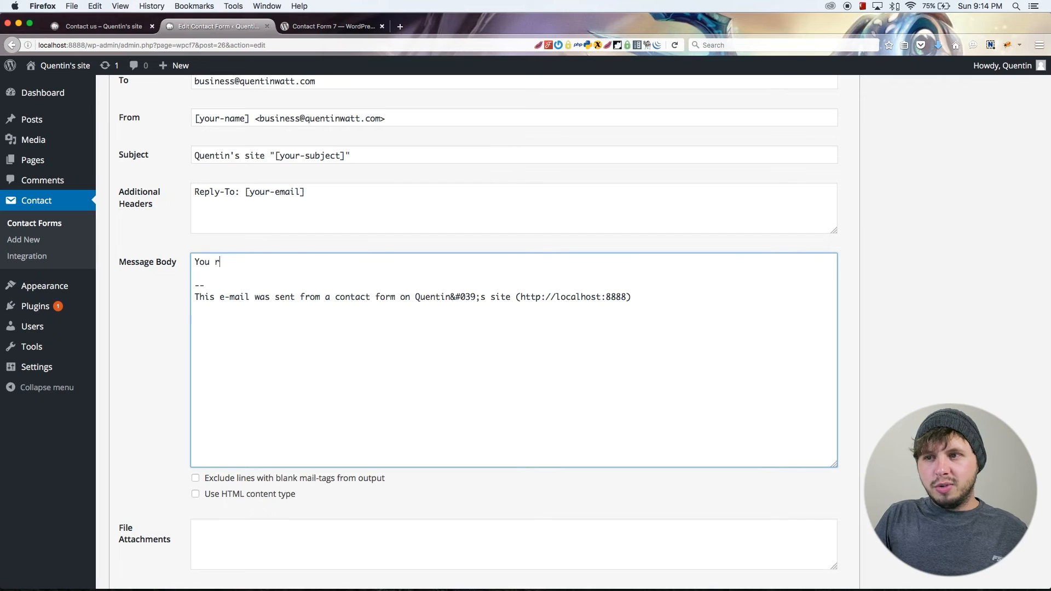
{"action": "type", "text": "ecir"}
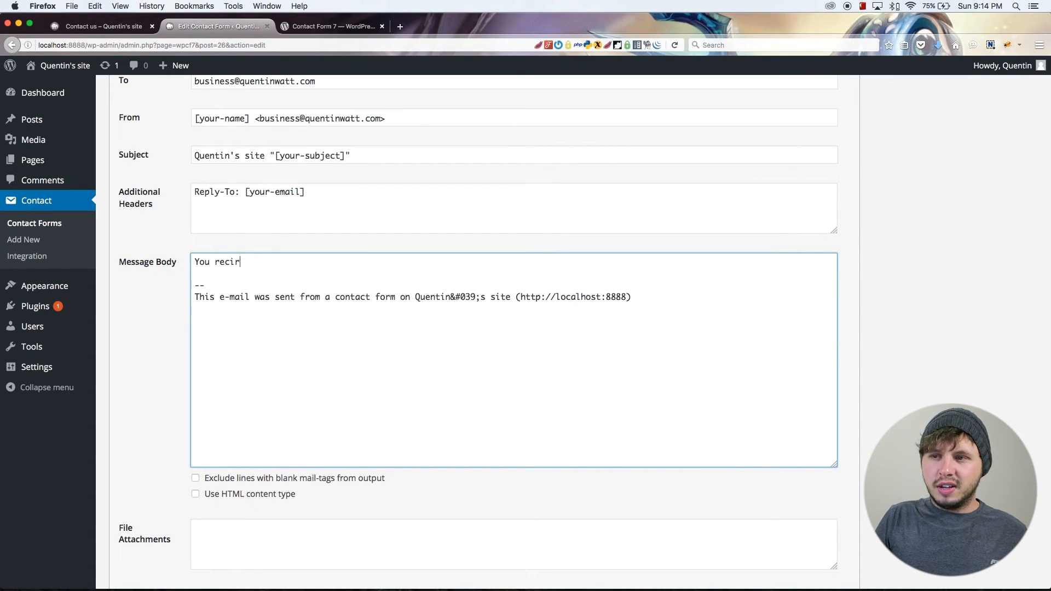
{"action": "type", "text": "eived a"}
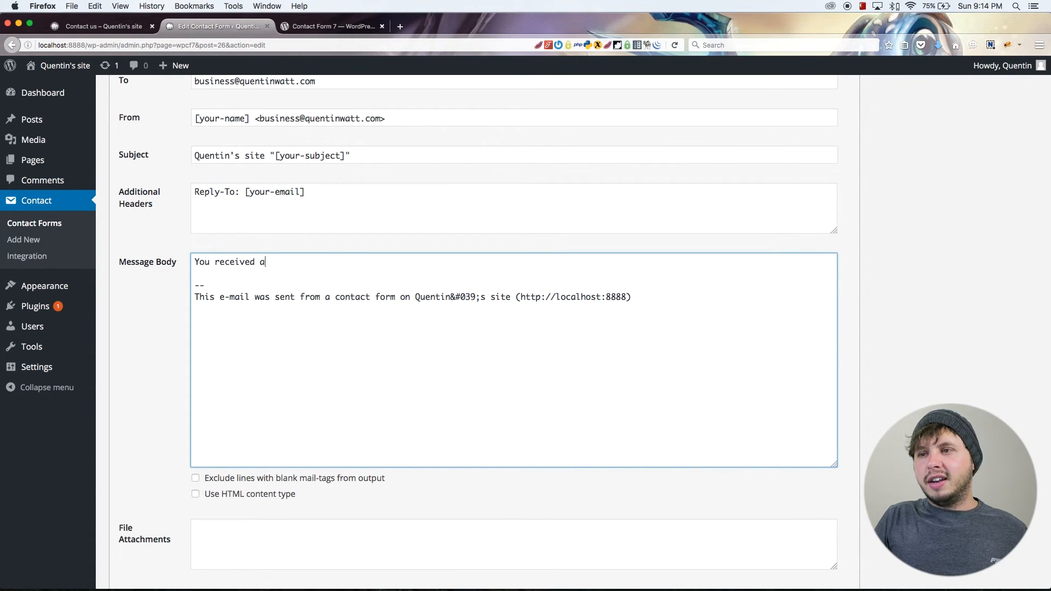
{"action": "type", "text": "n"}
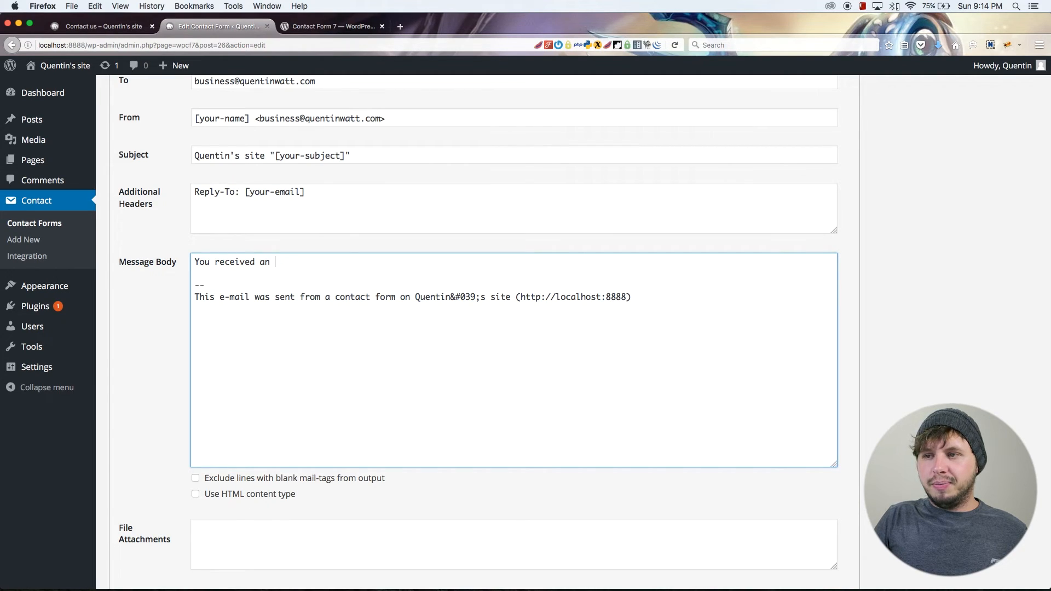
{"action": "type", "text": "email form"}
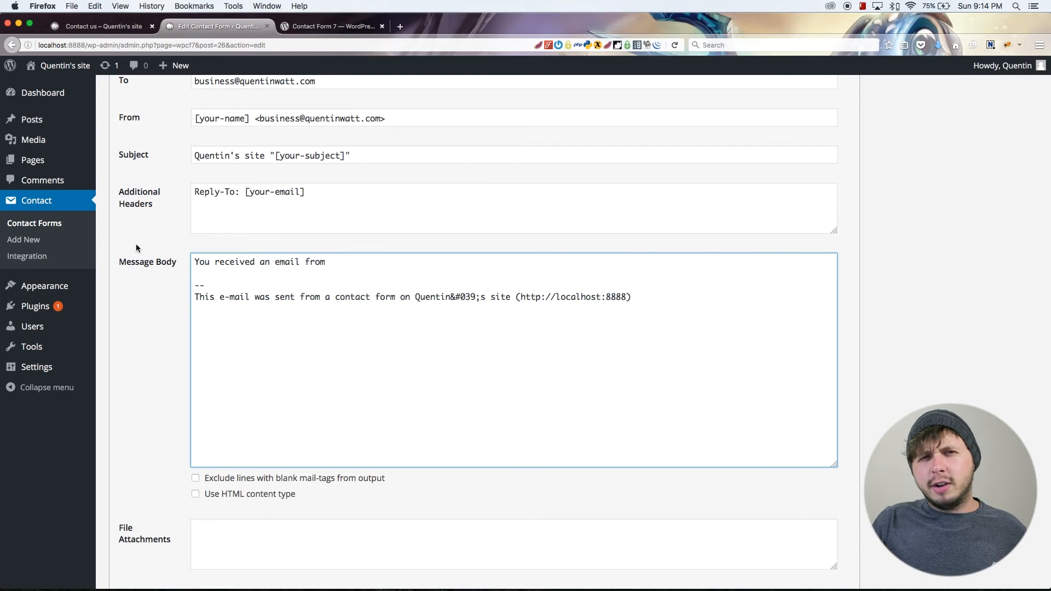
{"action": "double_click", "coordinate": [287, 262]}
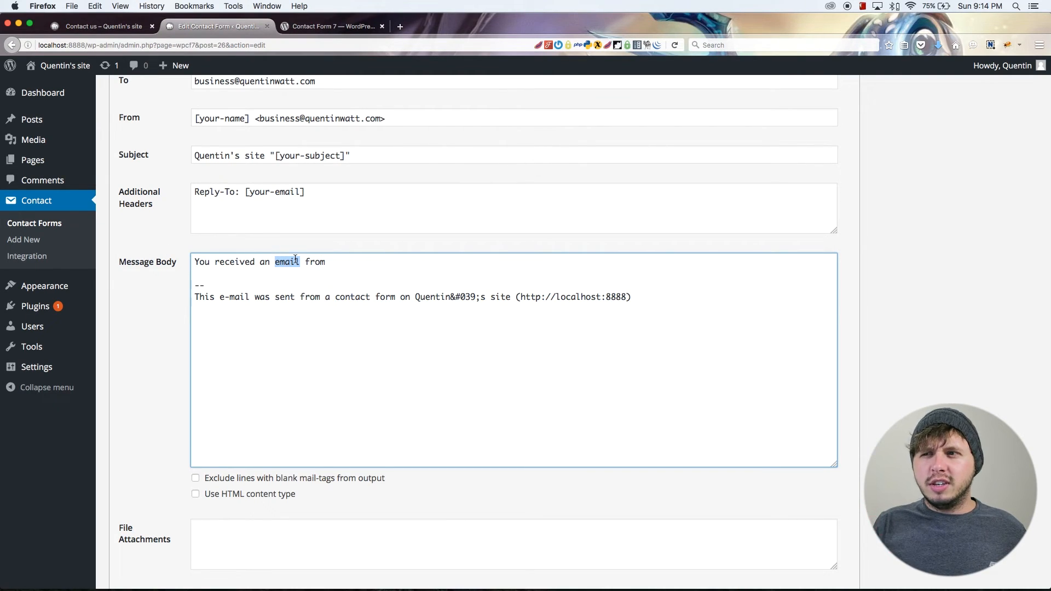
{"action": "type", "text": "form"}
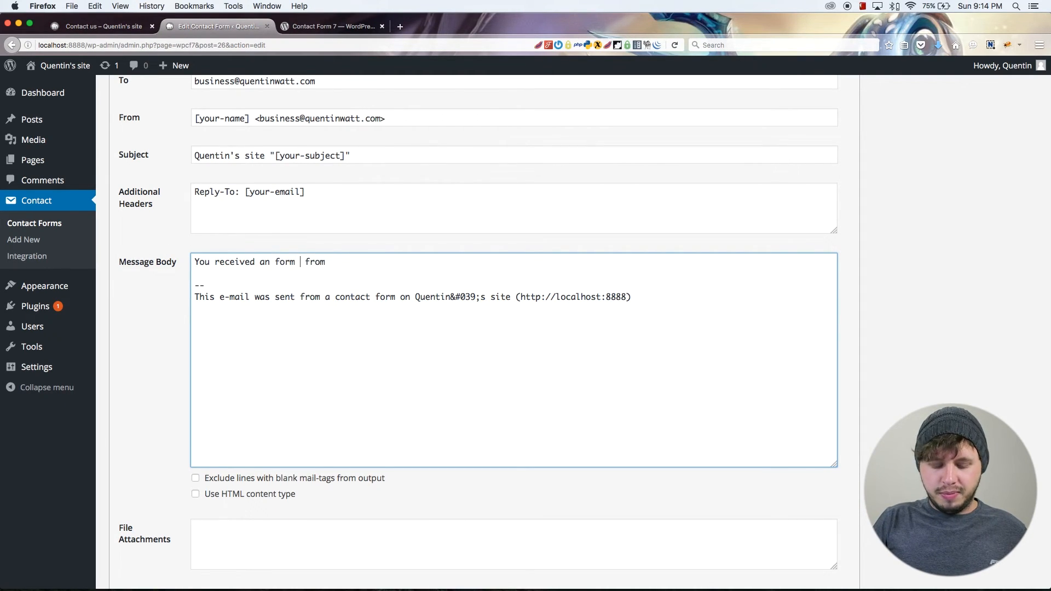
{"action": "type", "text": "submis"}
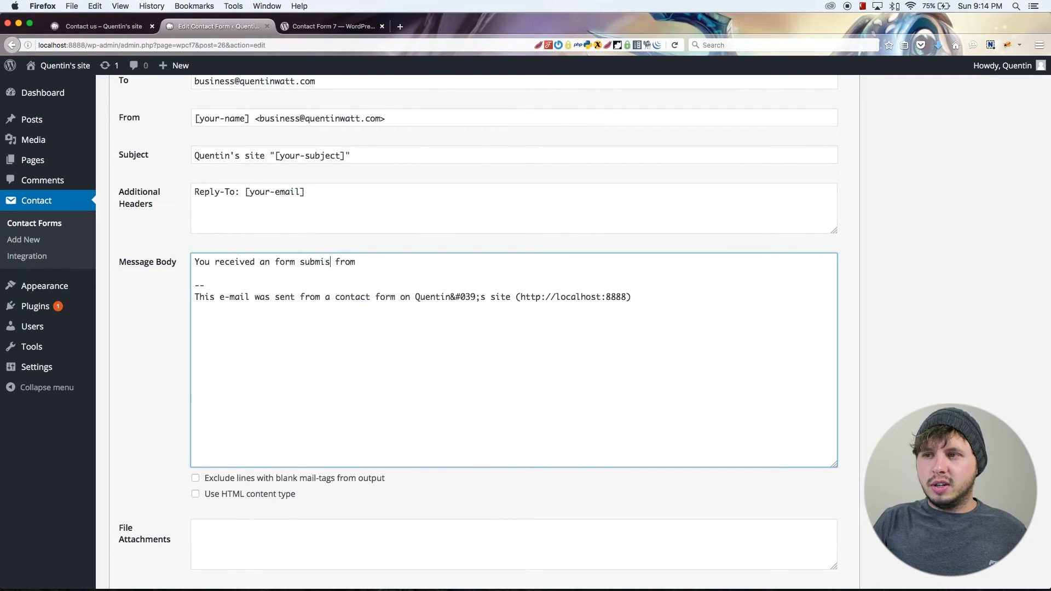
{"action": "type", "text": "sion w"}
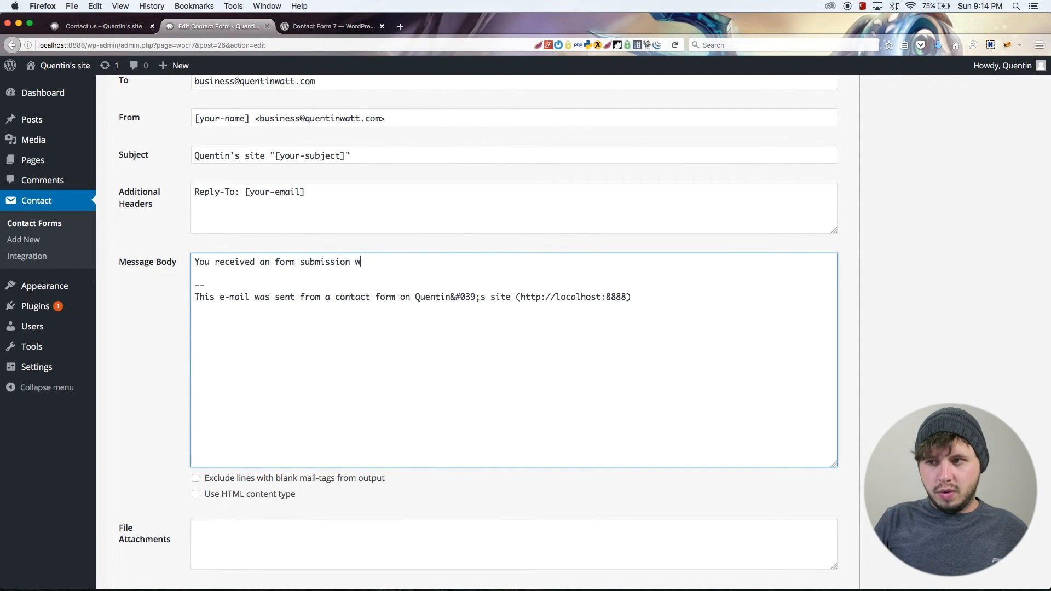
{"action": "type", "text": "with thr"}
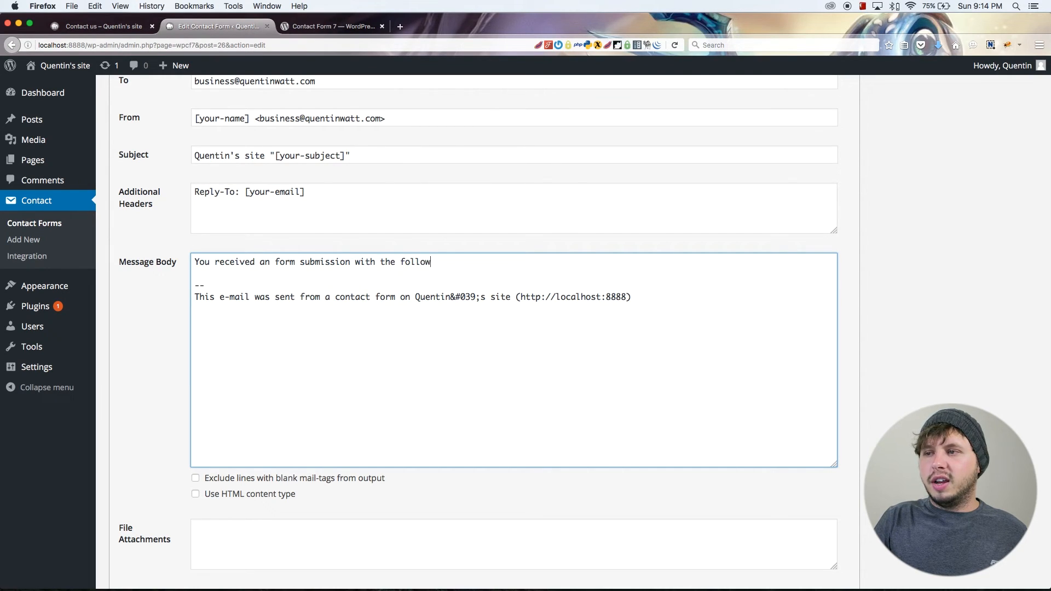
{"action": "type", "text": "ing de"}
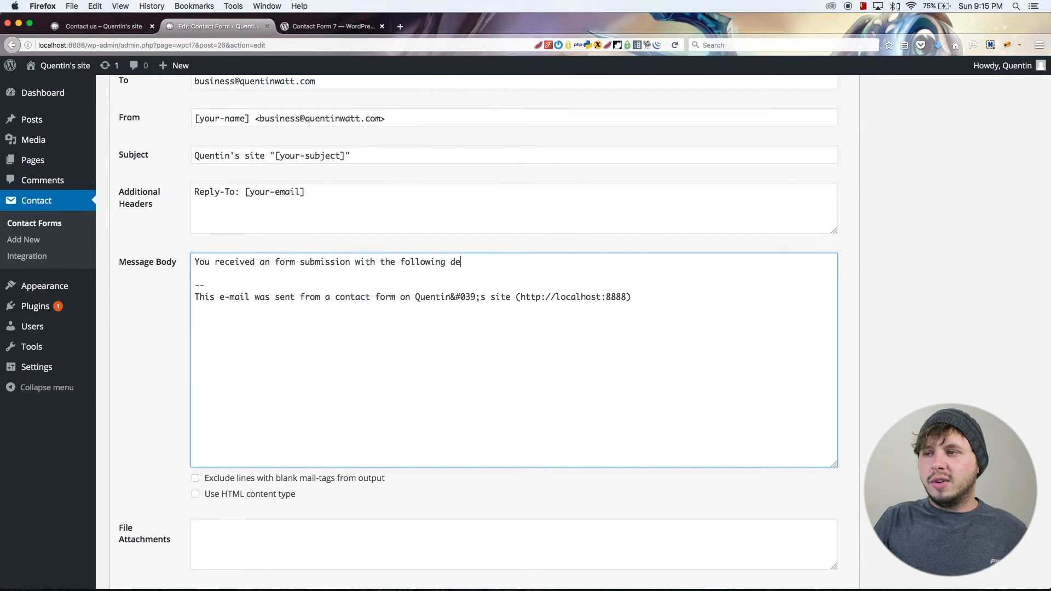
{"action": "type", "text": "tails:"}
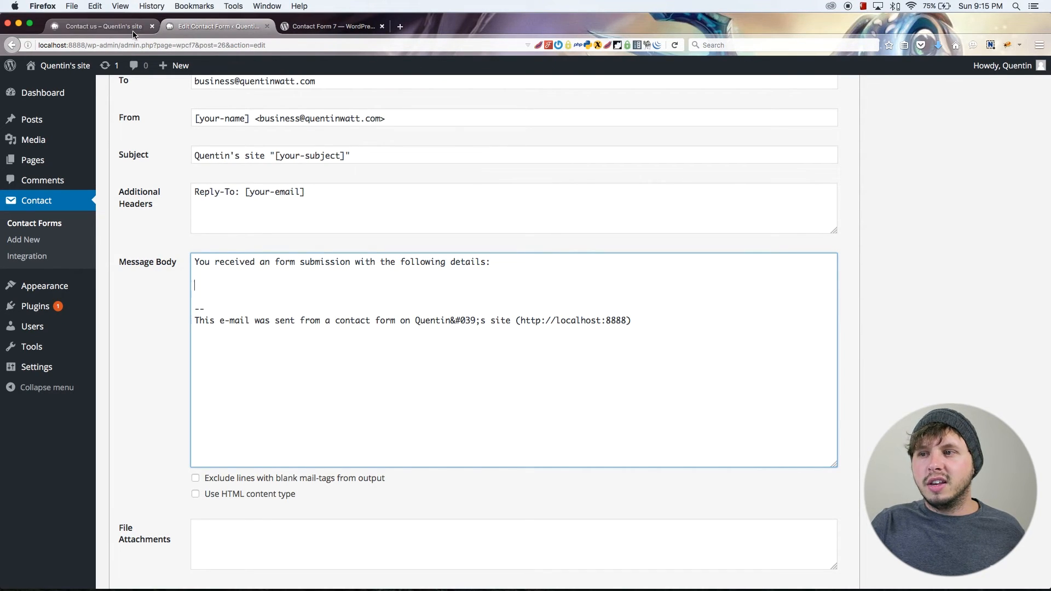
- Add a 'Name:' line for [your-name], checking the contact page fields
{"action": "left_click", "coordinate": [98, 26]}
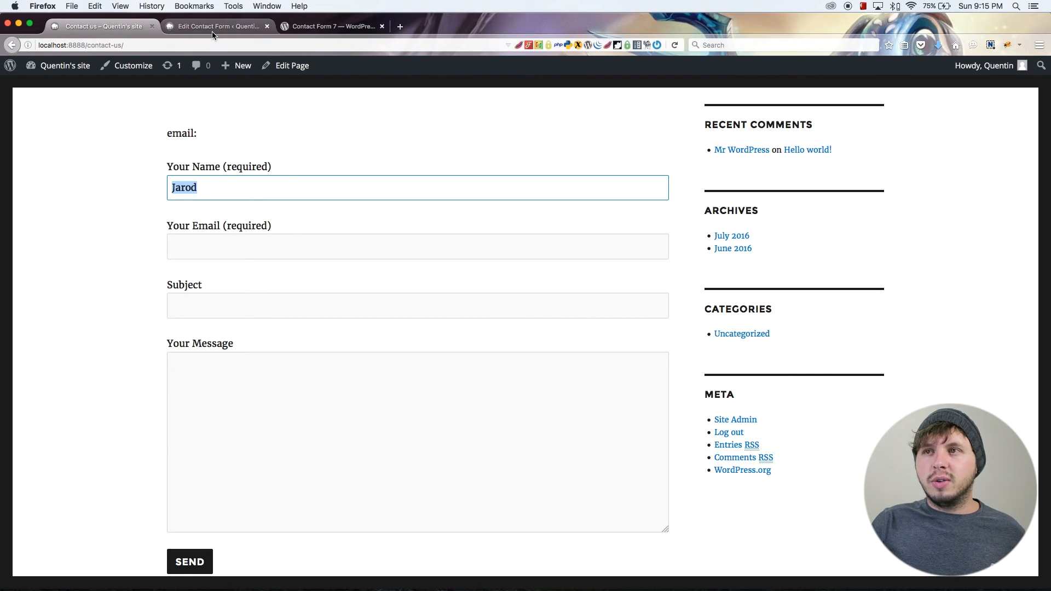
{"action": "left_click", "coordinate": [215, 26]}
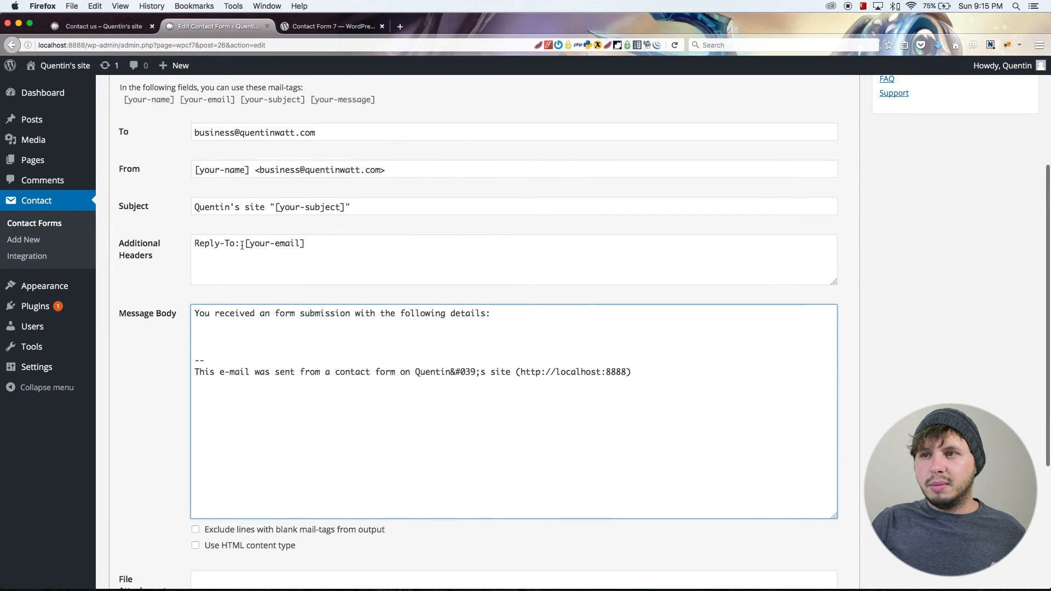
{"action": "type", "text": "Na,e"}
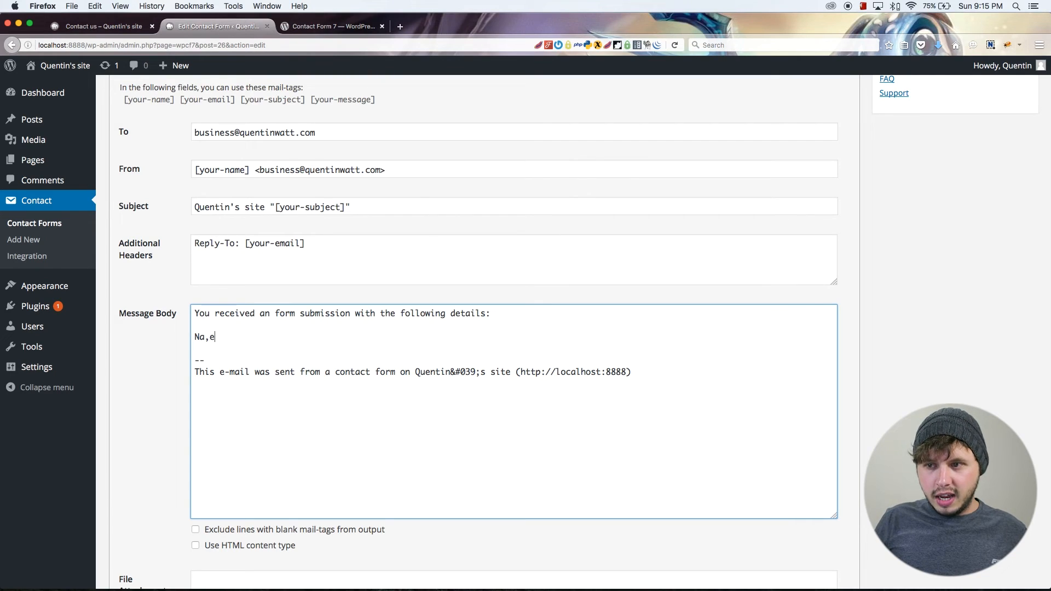
{"action": "type", "text": "Name;"}
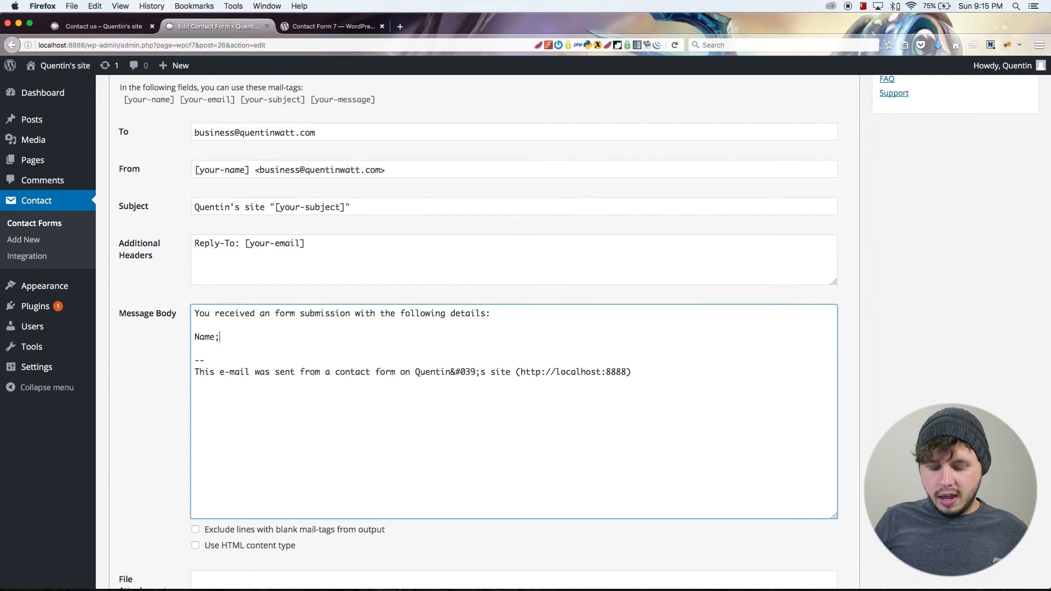
{"action": "type", "text": ":"}
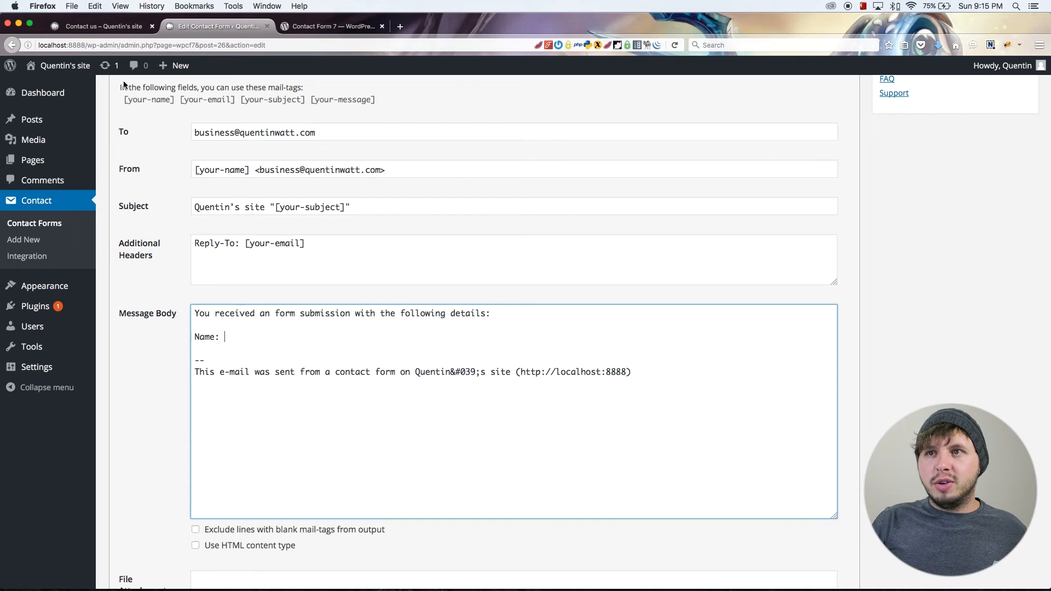
{"action": "left_click", "coordinate": [101, 27]}
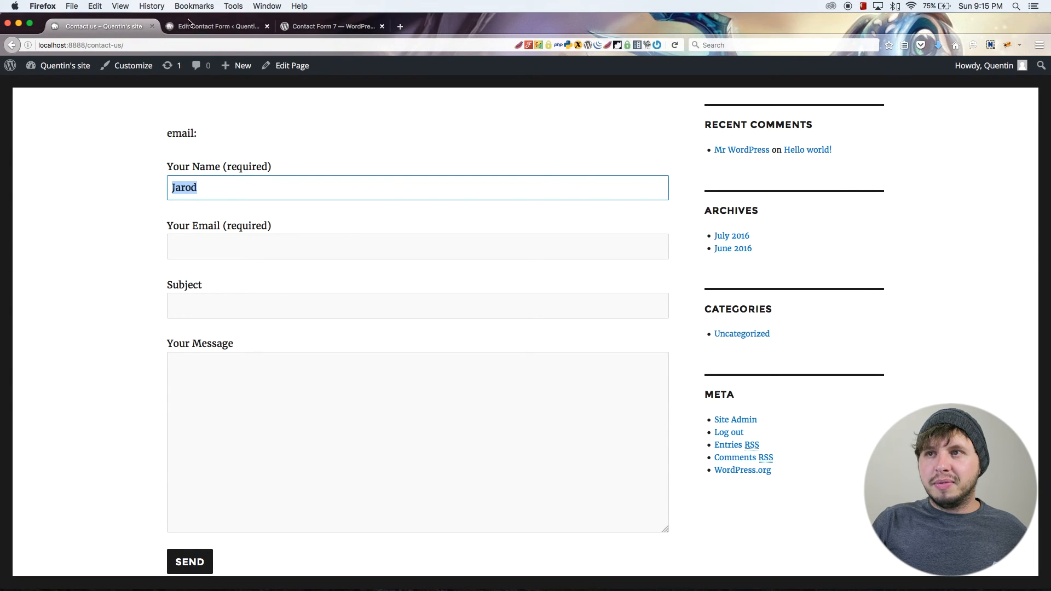
{"action": "left_click", "coordinate": [216, 27]}
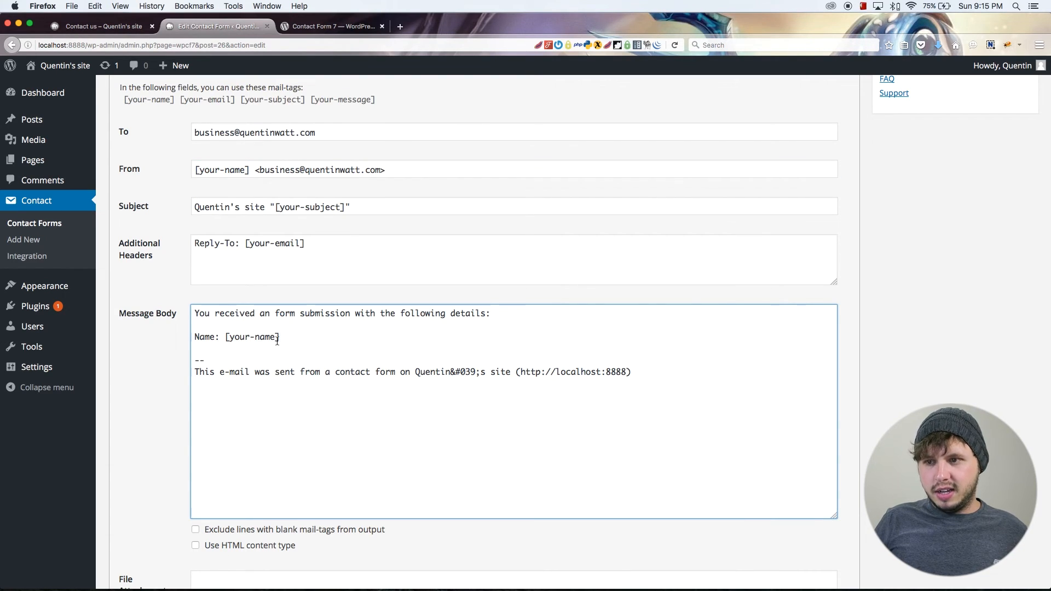
{"action": "scroll", "scroll_direction": "up", "scroll_amount": 3}
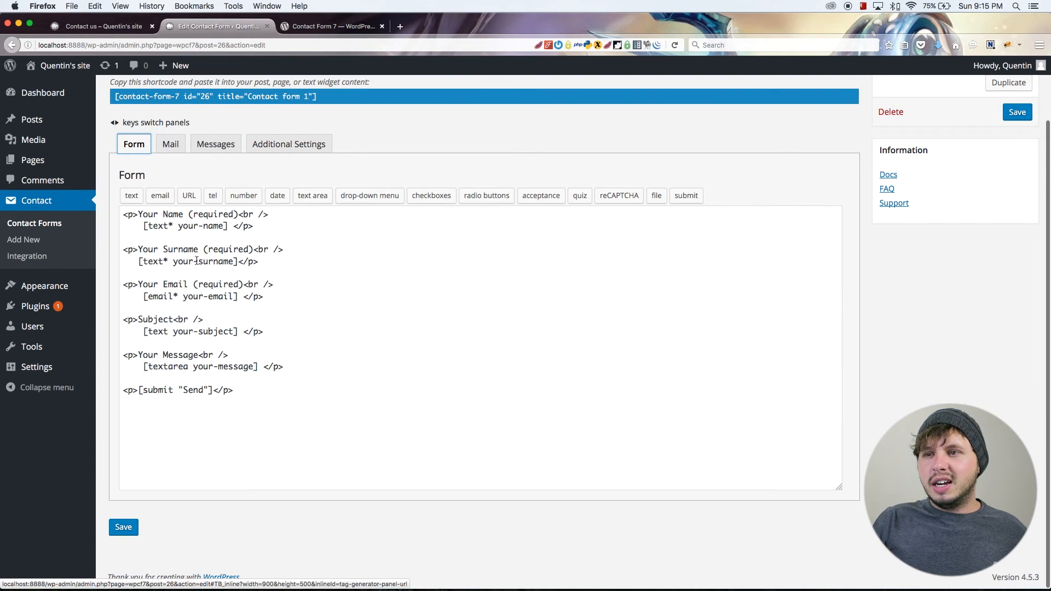
- Add a 'Surname: [your-surname]' line to the Message Body
{"action": "left_click", "coordinate": [173, 262]}
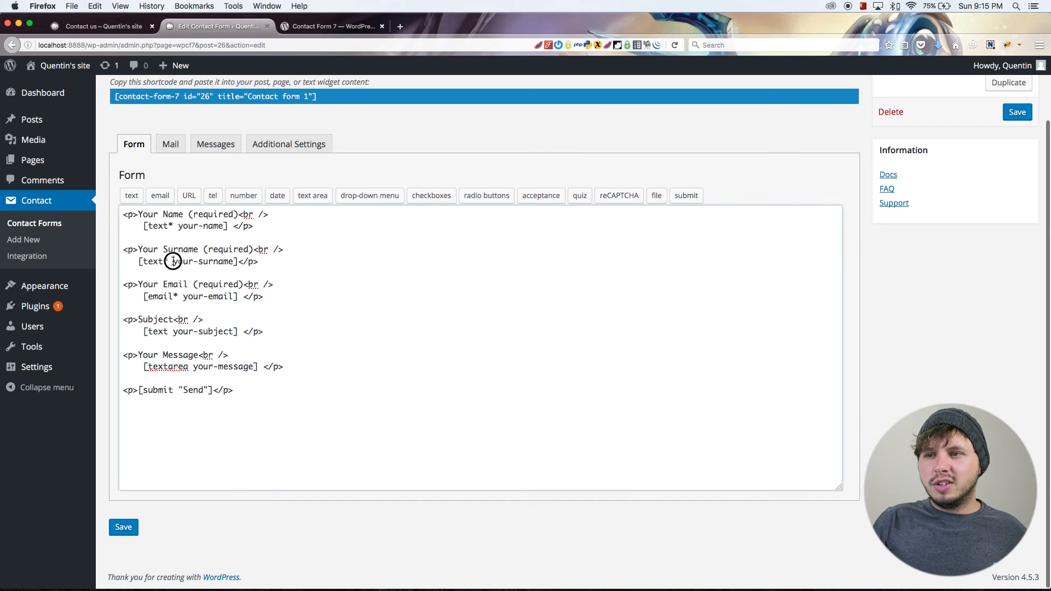
{"action": "double_click", "coordinate": [207, 261]}
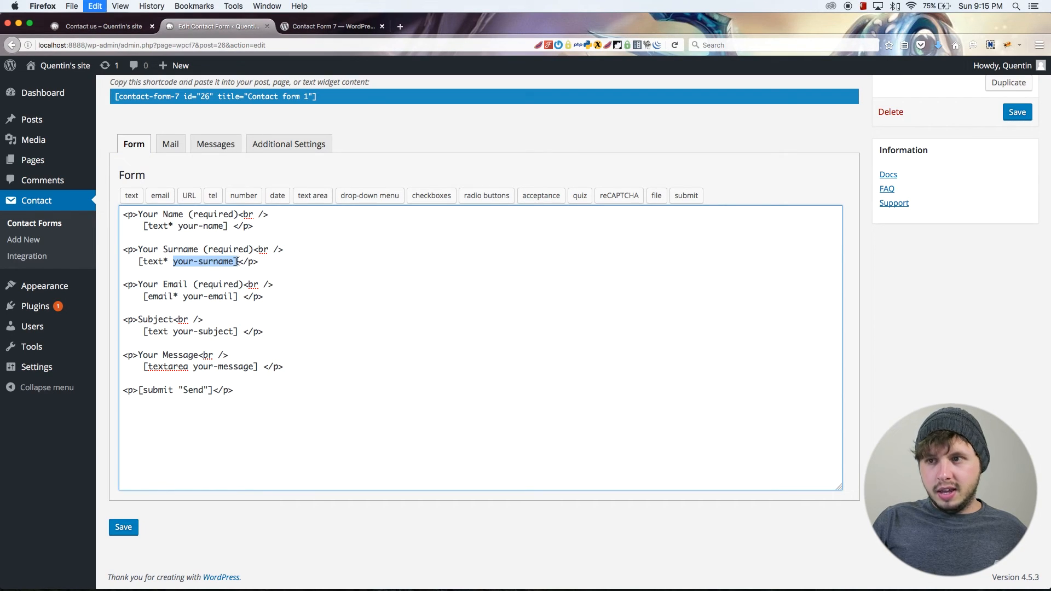
{"action": "mouse_move", "coordinate": [171, 144]}
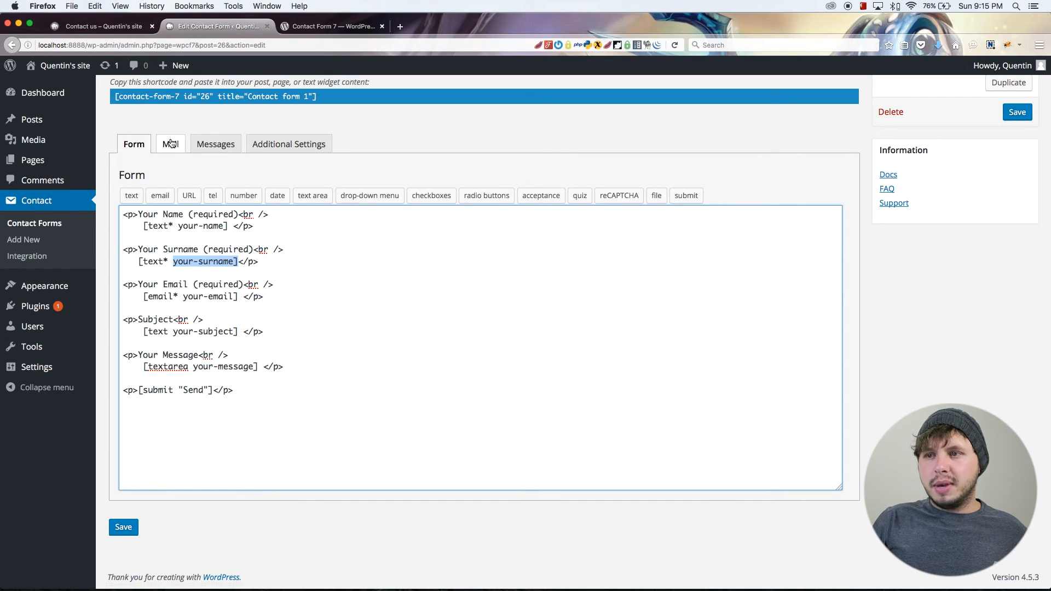
{"action": "left_click", "coordinate": [170, 143]}
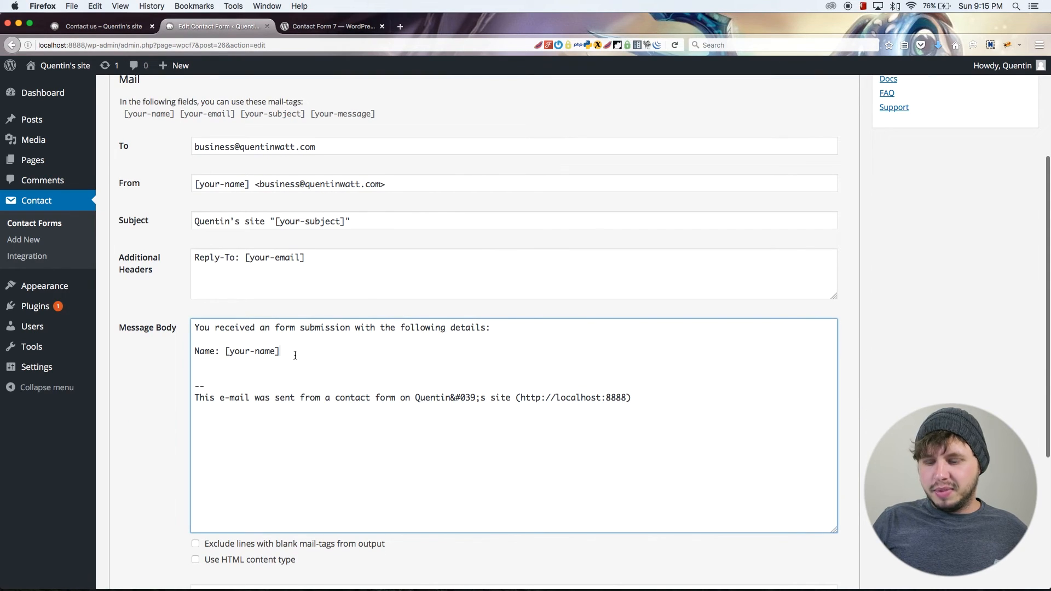
{"action": "type", "text": "Su"}
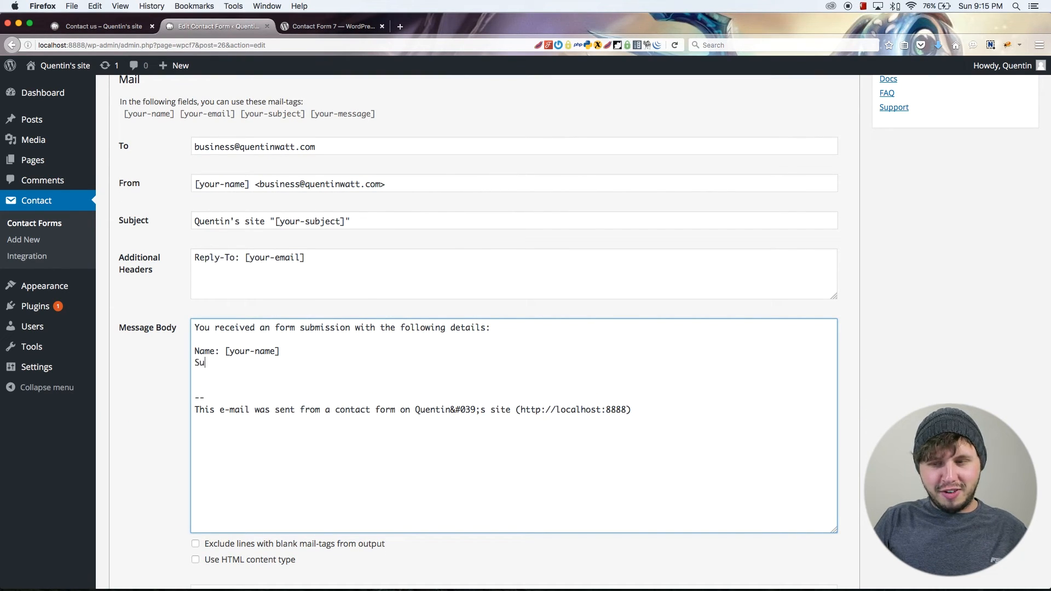
{"action": "type", "text": "rname:"}
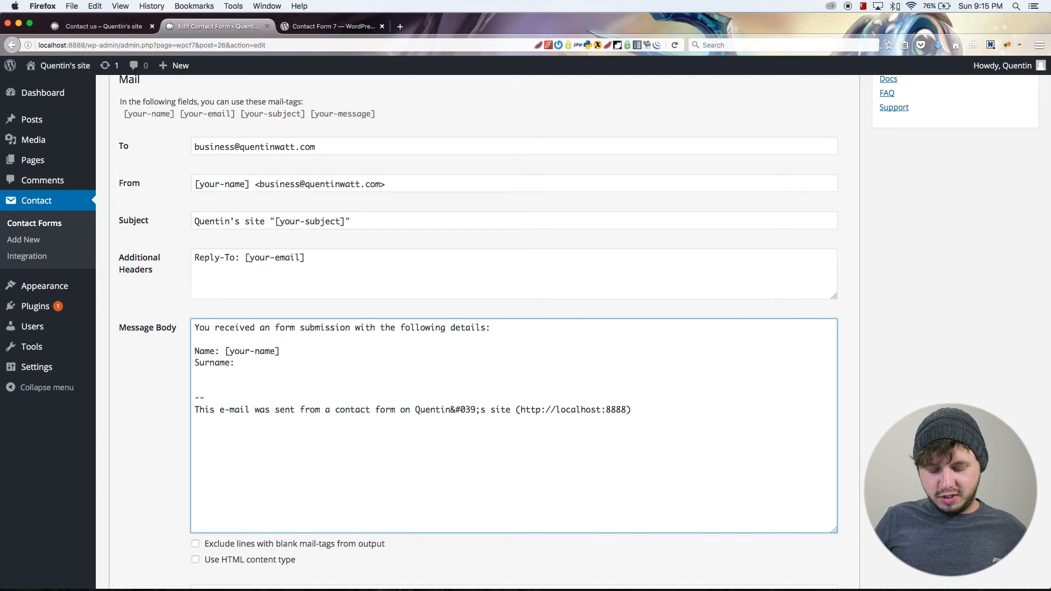
{"action": "type", "text": "{your-surname]"}
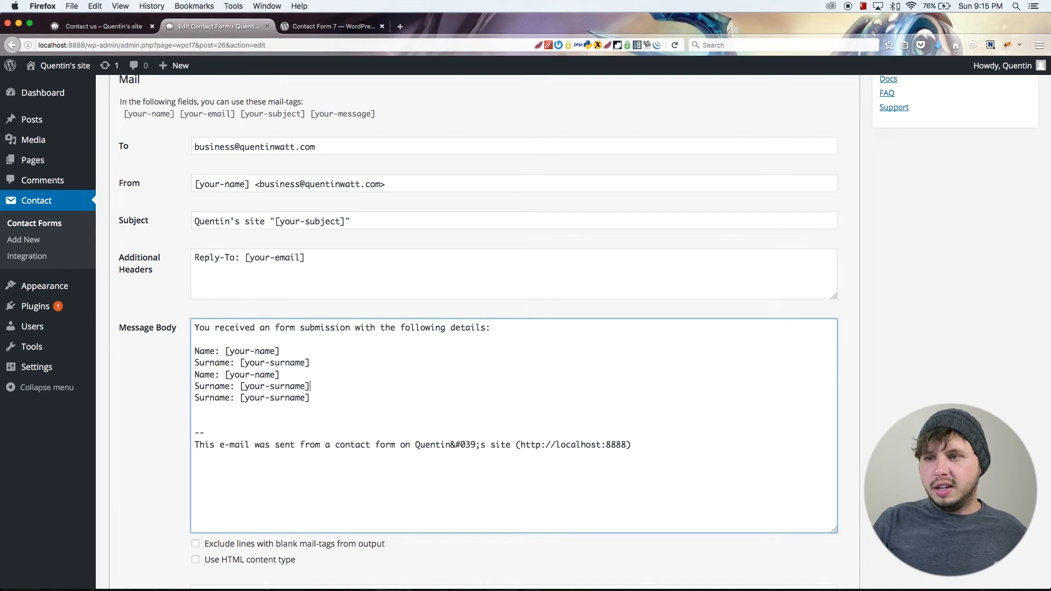
- Add email, subject and message lines with their matching field tags
{"action": "type", "text": "email"}
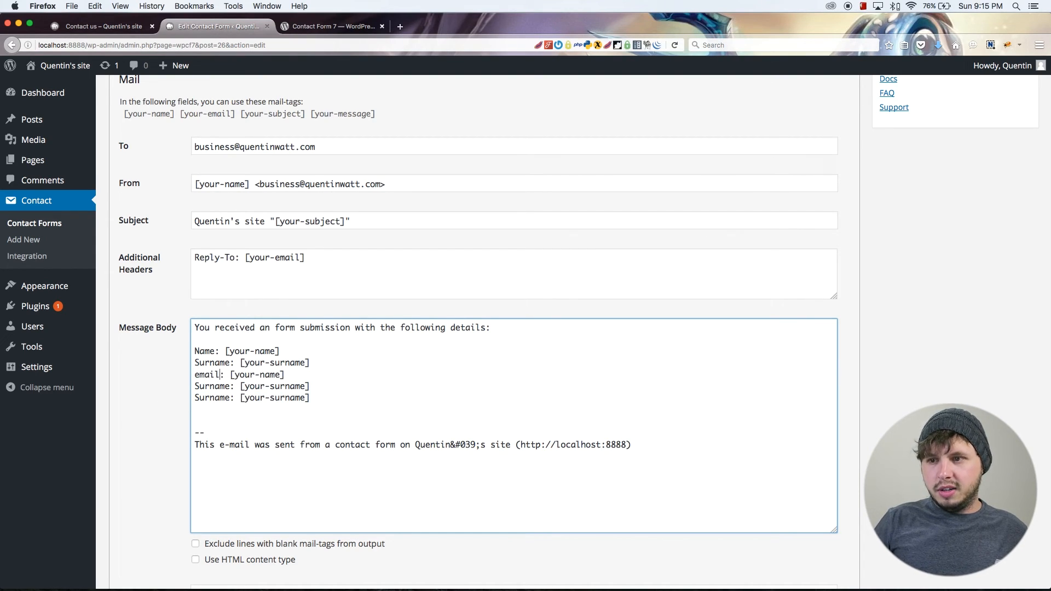
{"action": "type", "text": "subject"}
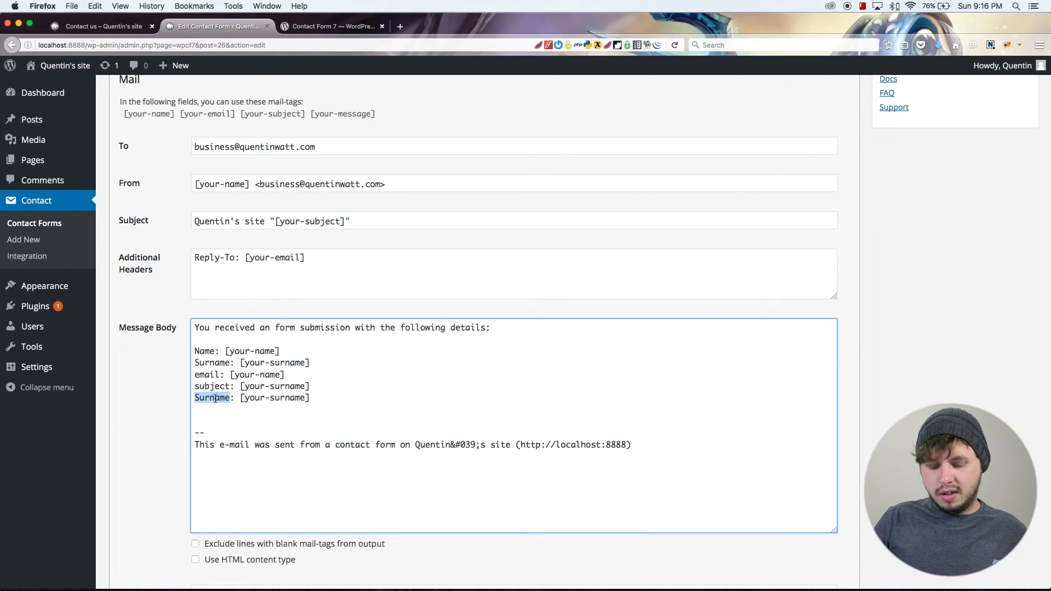
{"action": "type", "text": "message"}
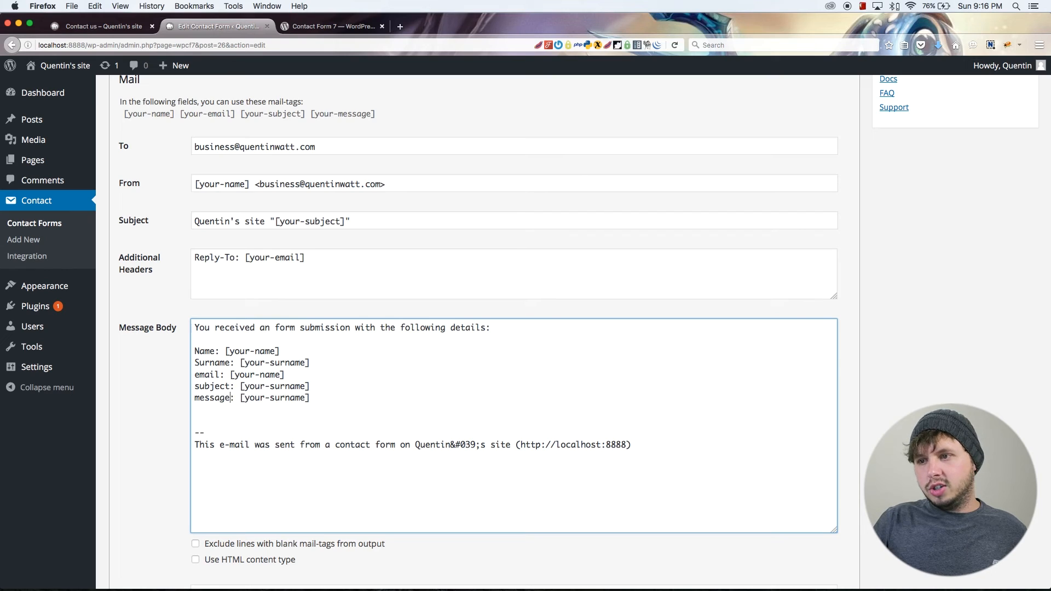
{"action": "type", "text": "[your-mes]"}
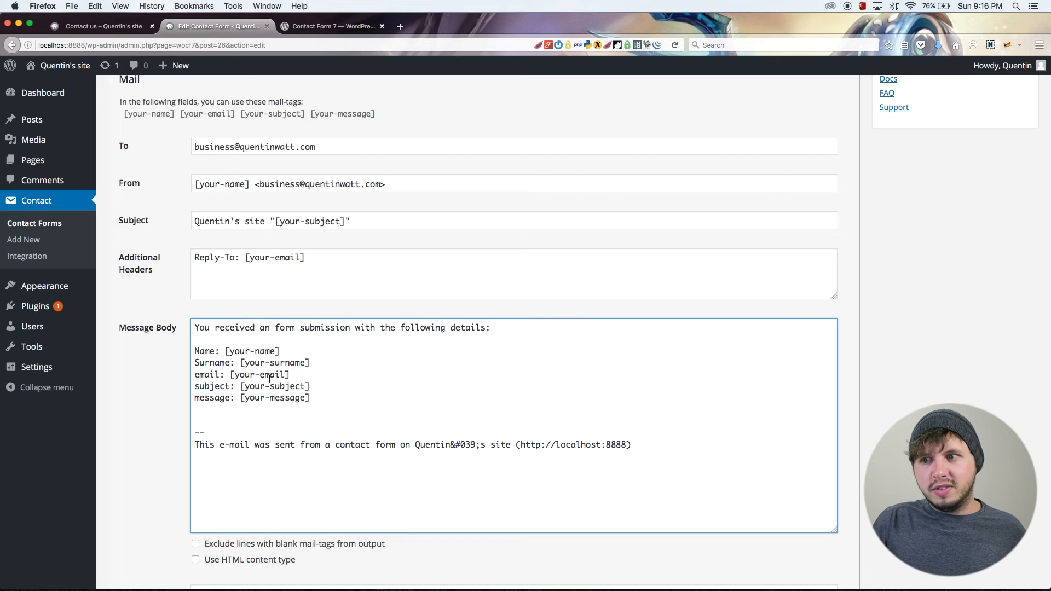
{"action": "scroll", "scroll_direction": "up", "scroll_amount": 3}
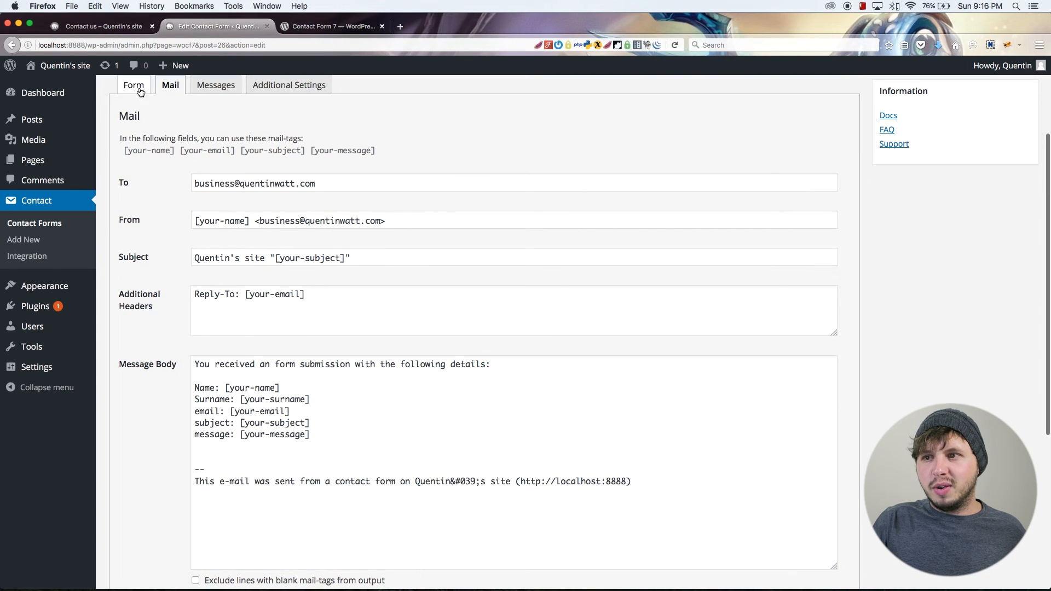
- Return to the Form tab and switch to the live Contact us page
{"action": "left_click", "coordinate": [132, 85]}
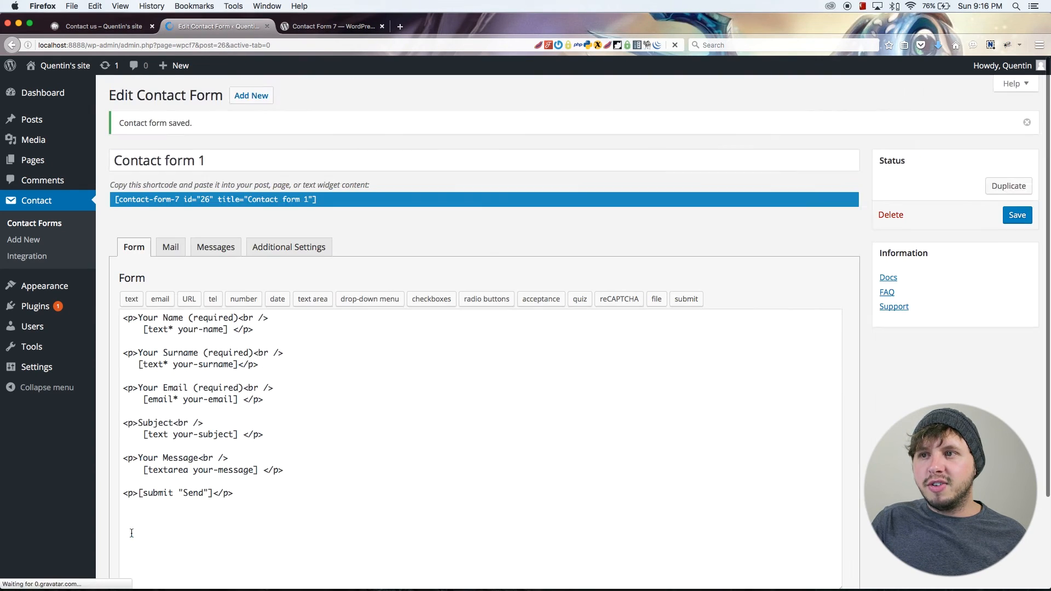
{"action": "left_click", "coordinate": [100, 26]}
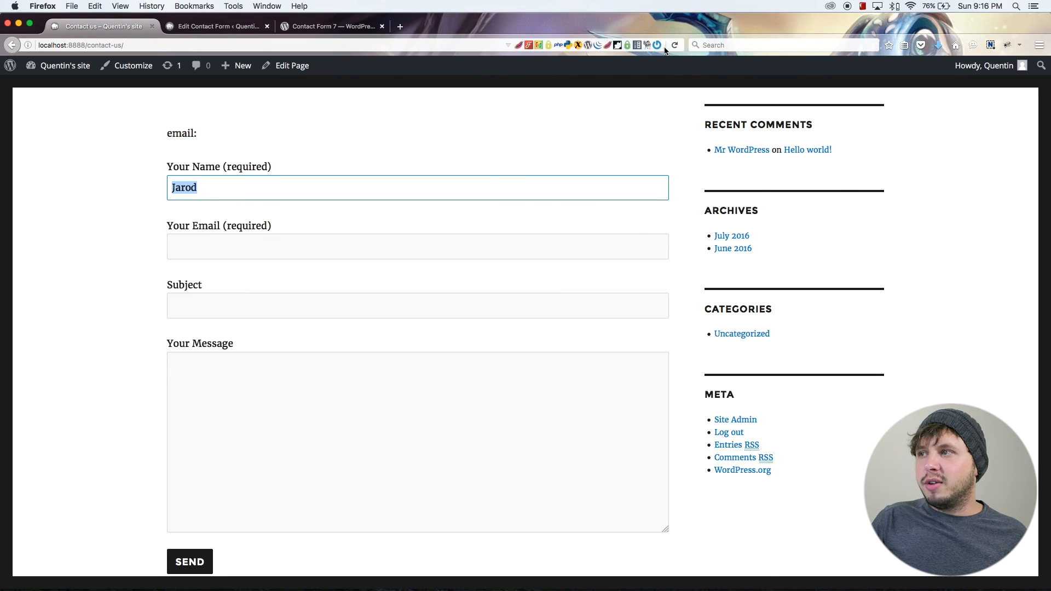
{"action": "left_click", "coordinate": [675, 45]}
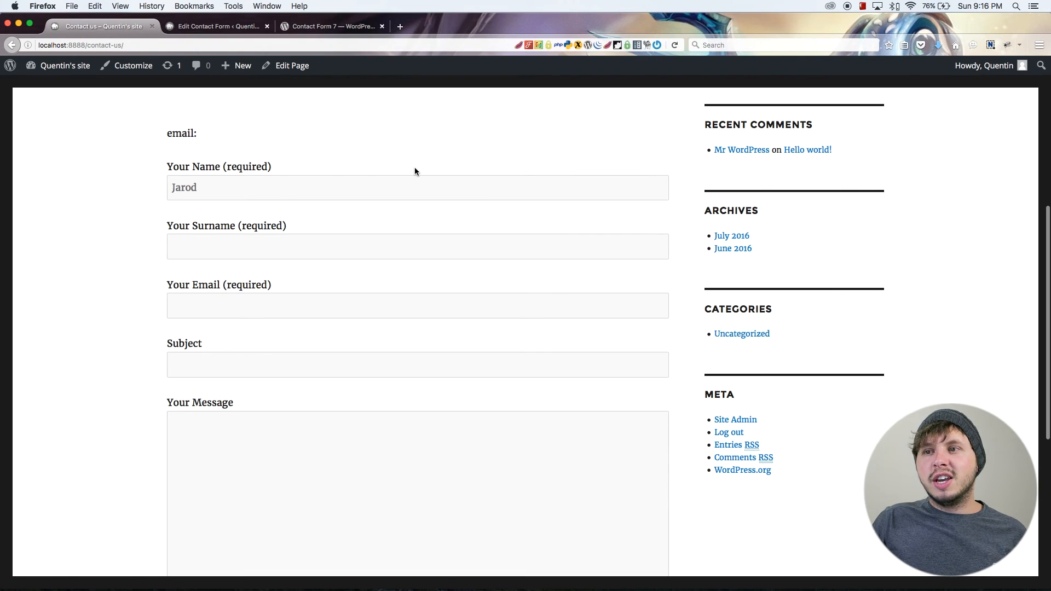
{"action": "scroll", "scroll_direction": "down", "scroll_amount": 3}
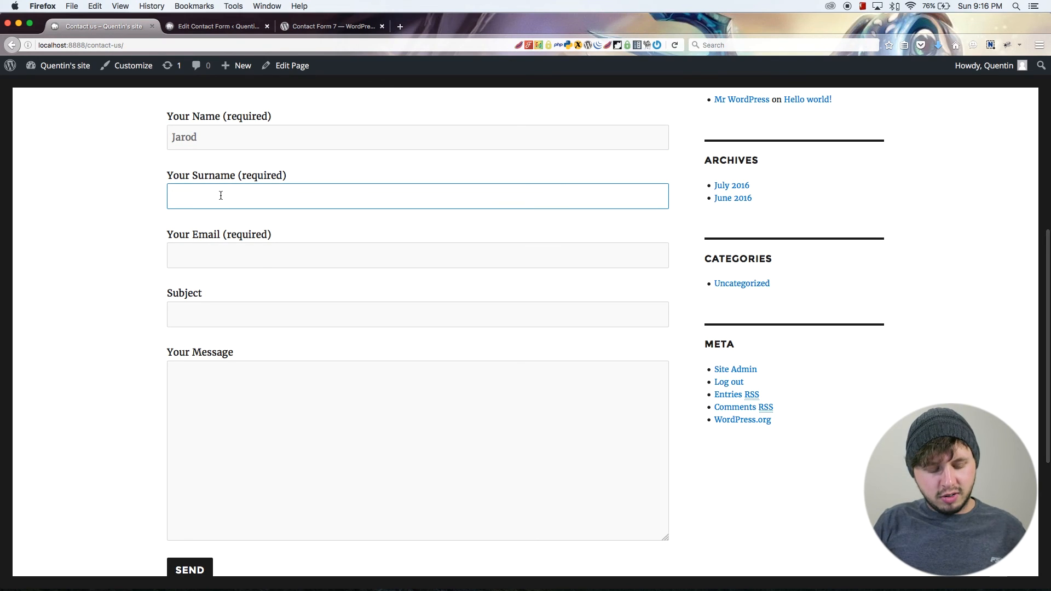
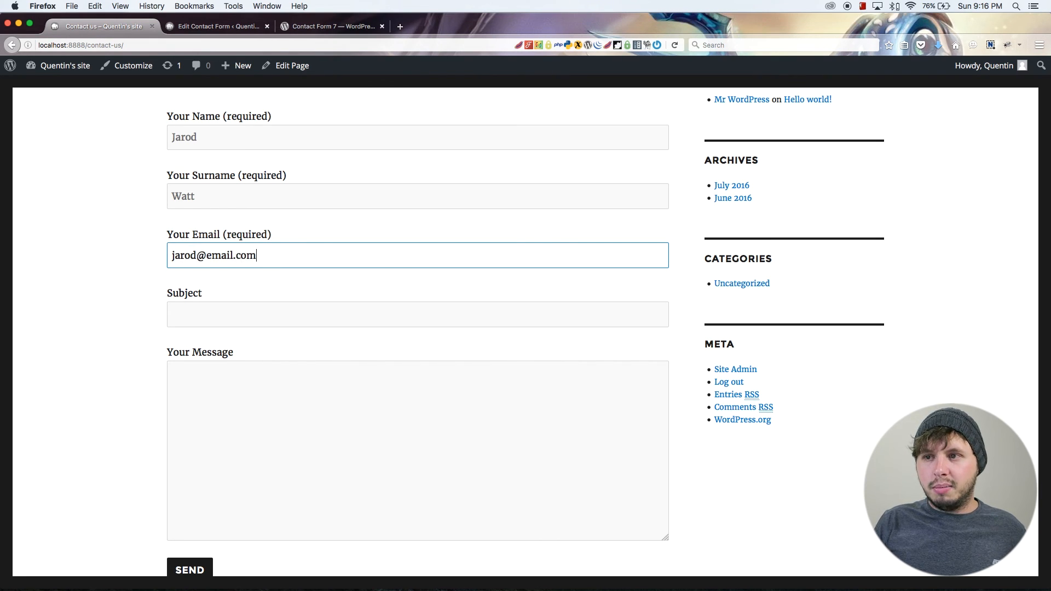
- Enter subject 'Hello there' and a sample message, send, and select the confirmation
{"action": "left_click", "coordinate": [417, 314]}
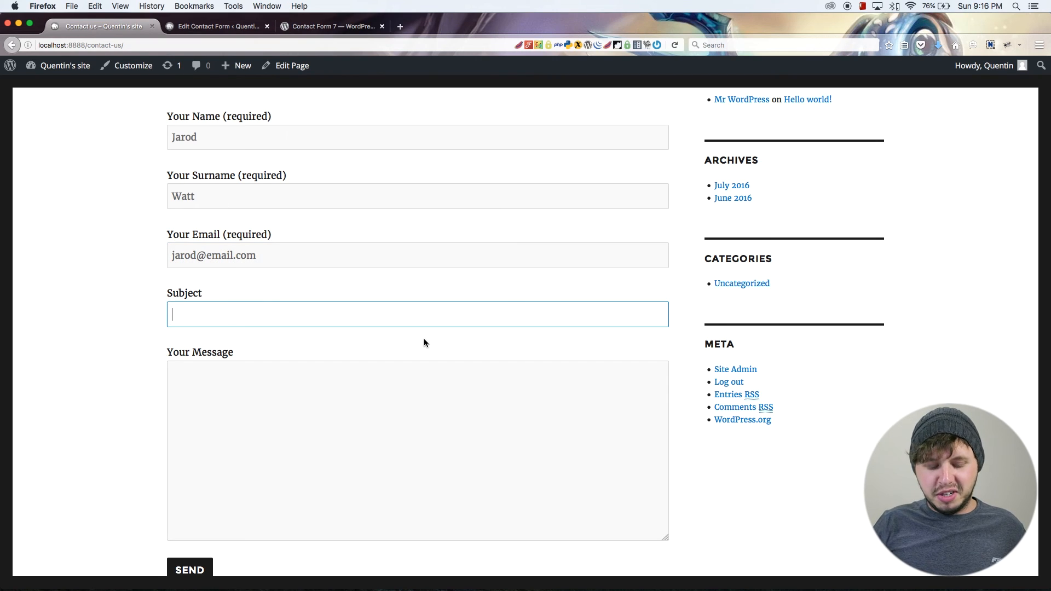
{"action": "type", "text": "Hello there"}
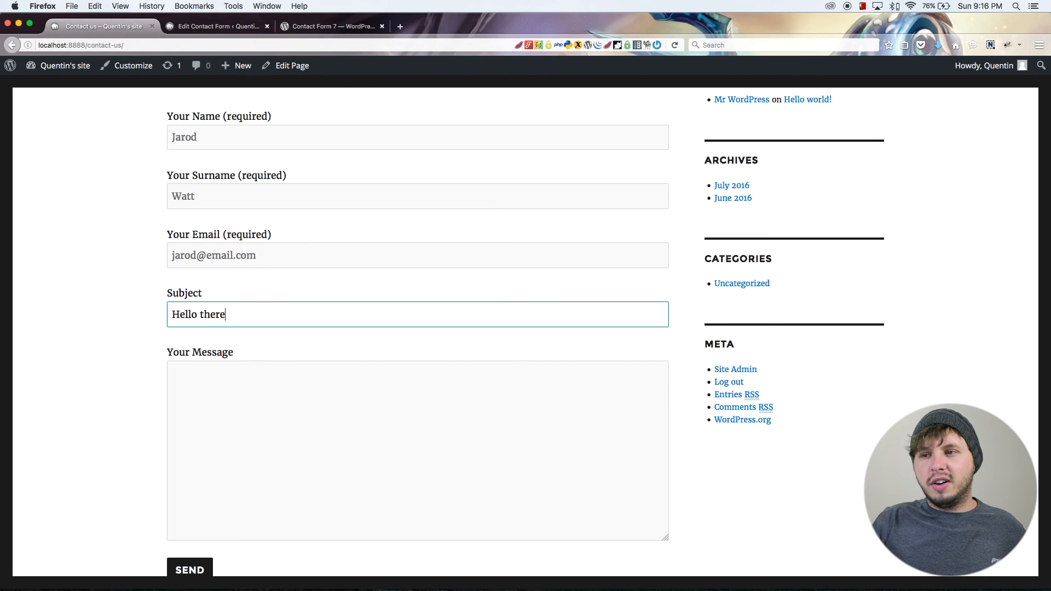
{"action": "type", "text": "fjdkahfgksjhdjkhgfa"}
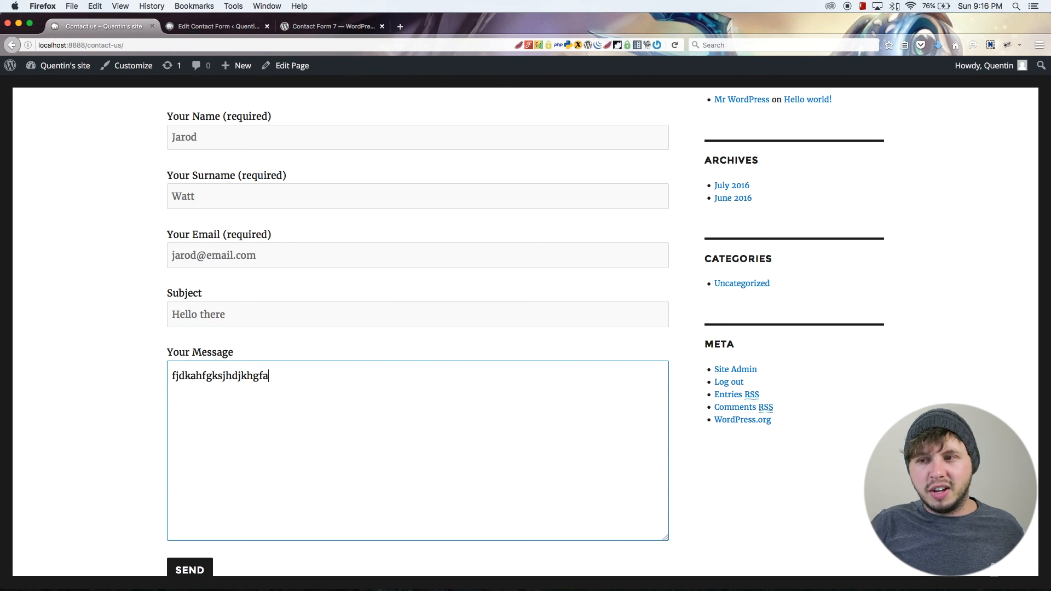
{"action": "left_click", "coordinate": [190, 570]}
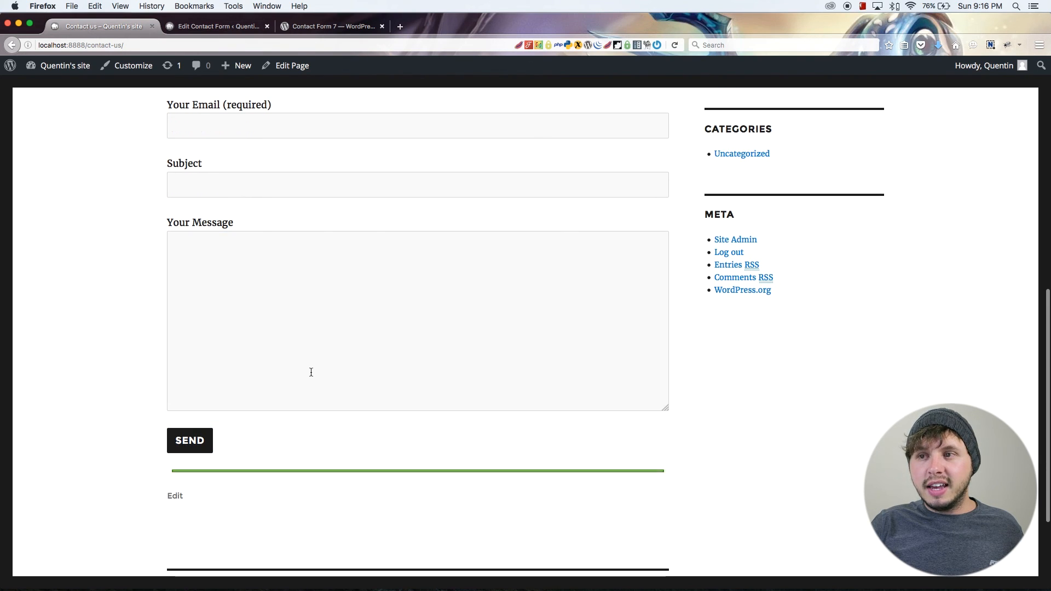
{"action": "left_click", "coordinate": [190, 441]}
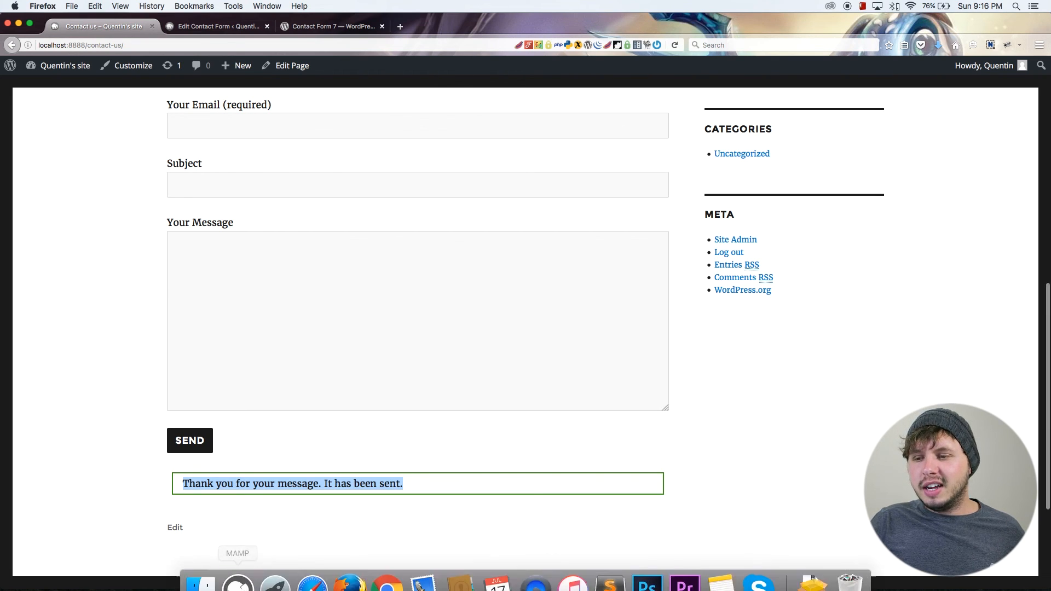
{"action": "left_click", "coordinate": [237, 579]}
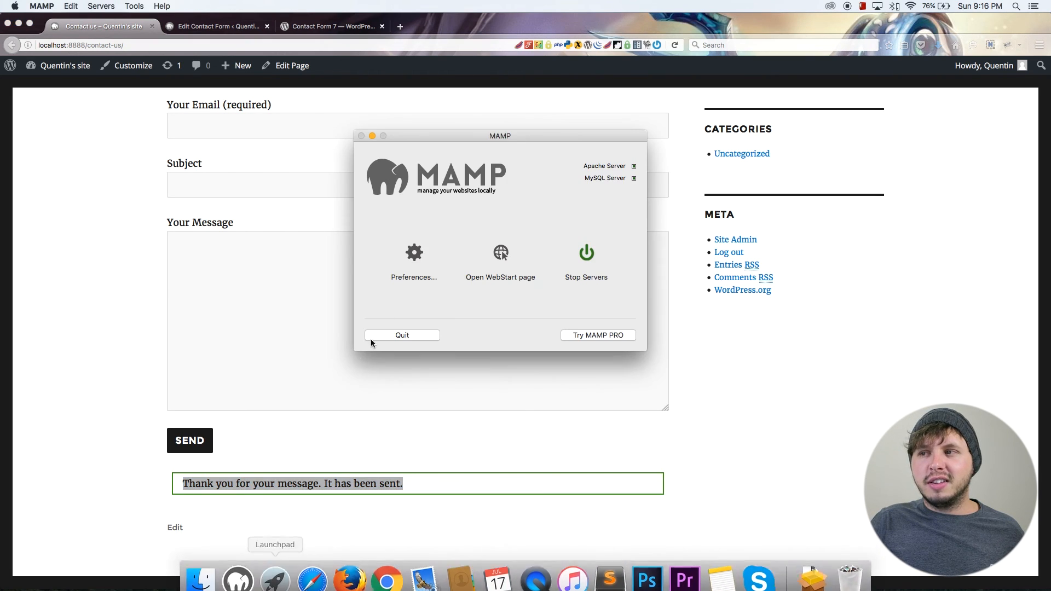
{"action": "mouse_move", "coordinate": [504, 217]}
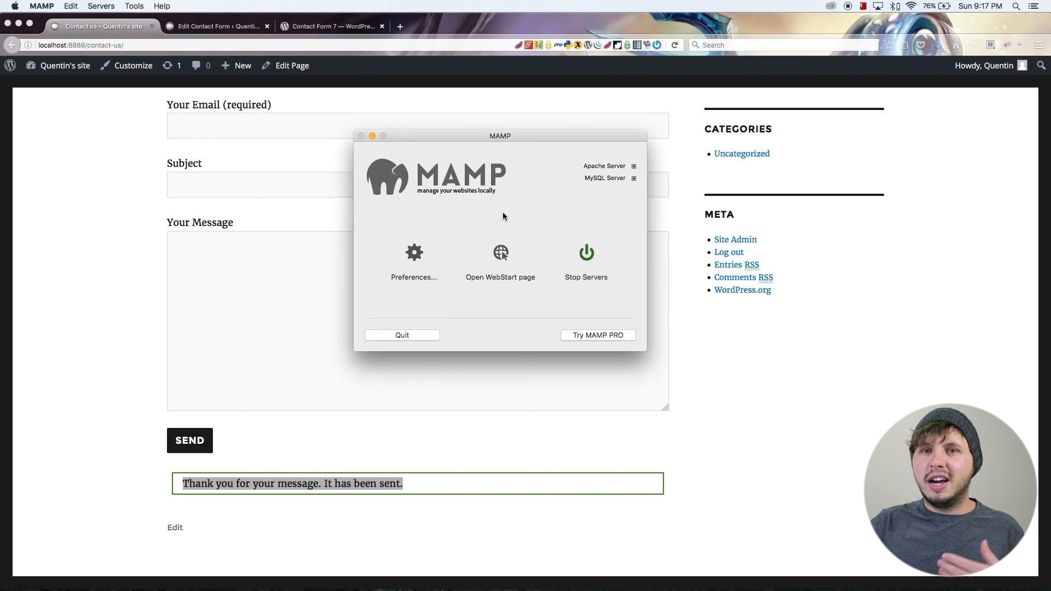
{"action": "mouse_move", "coordinate": [520, 233]}
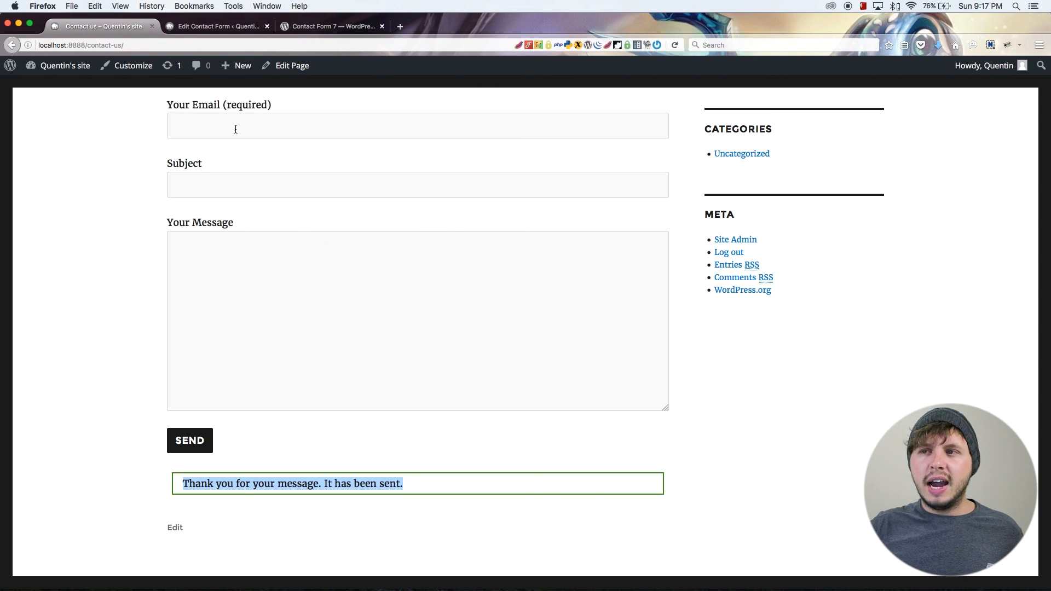
{"action": "mouse_move", "coordinate": [264, 350]}
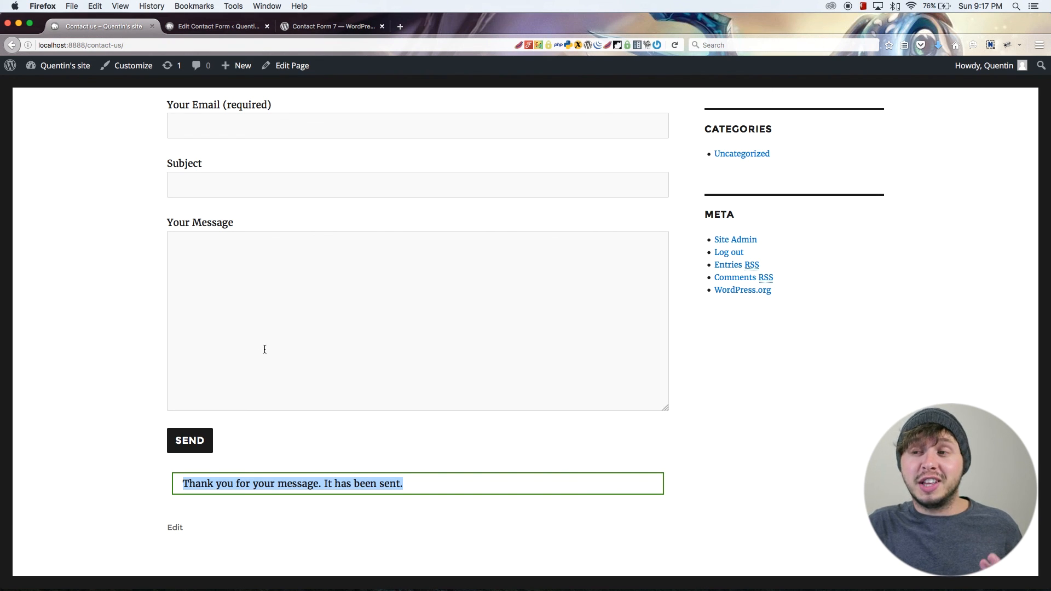
{"action": "scroll", "scroll_direction": "up", "scroll_amount": 3}
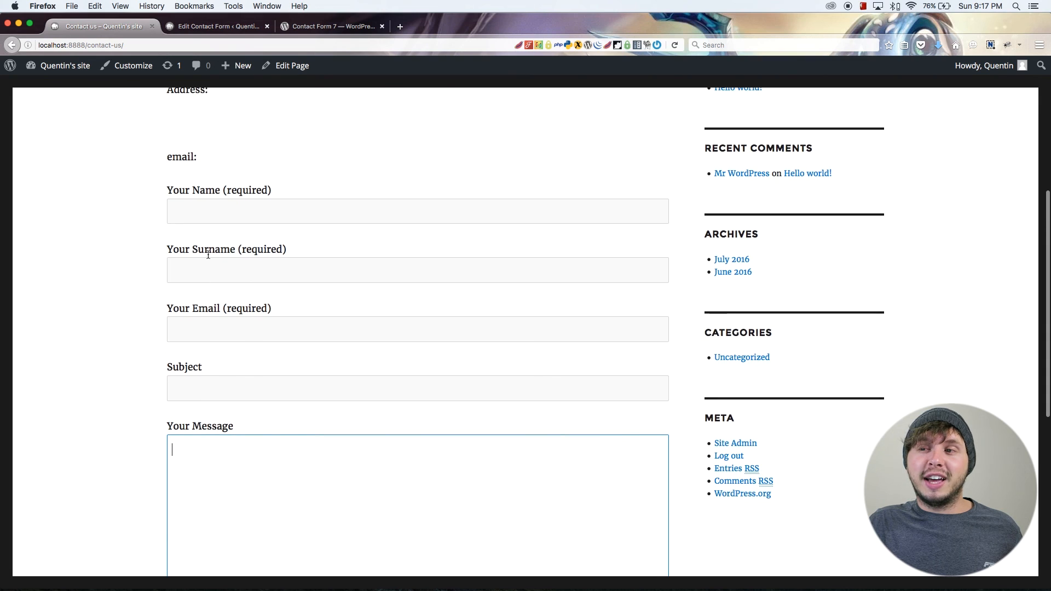
{"action": "scroll", "scroll_direction": "down", "scroll_amount": 3}
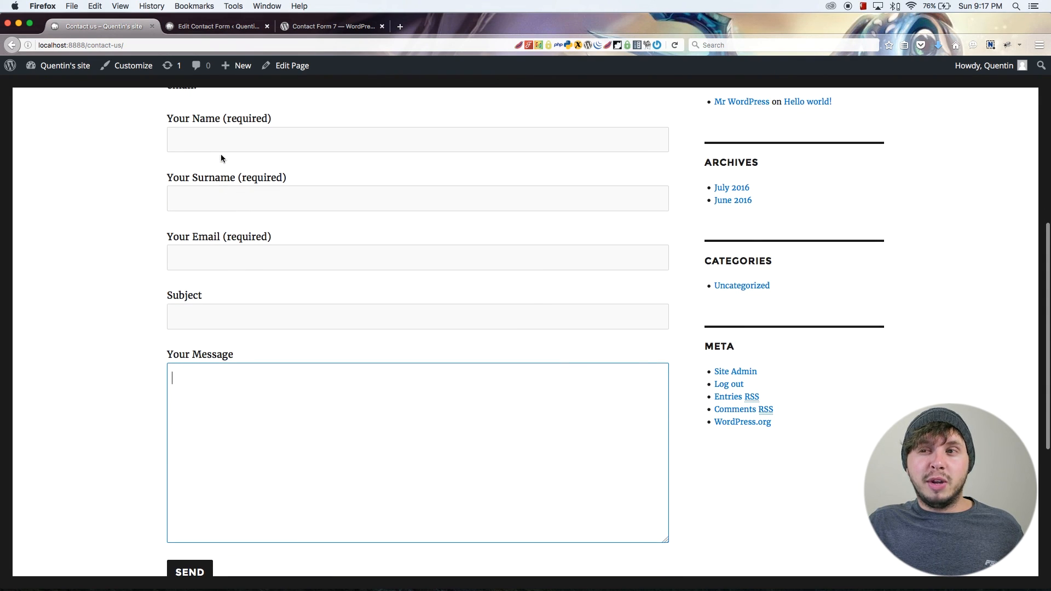
{"action": "left_click", "coordinate": [417, 198]}
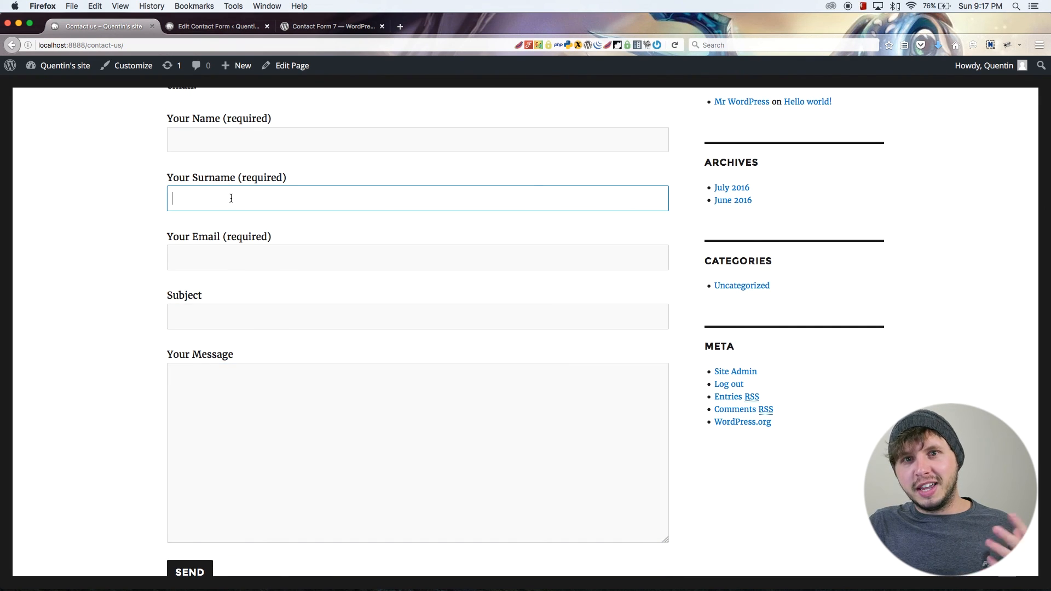